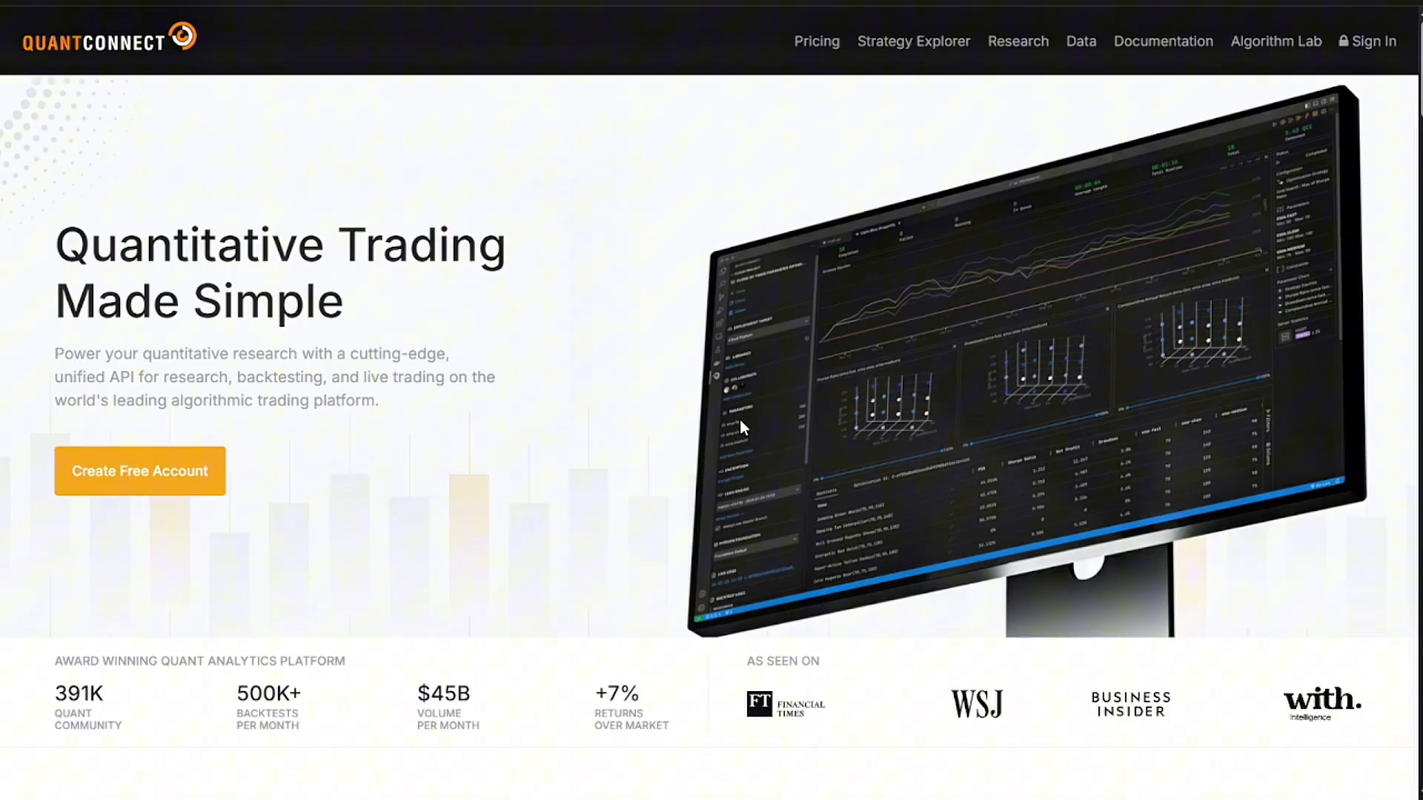
Open and dismiss the product screenshot's context menu, then scroll past the stats bar.
{"action": "right_click", "coordinate": [749, 397]}
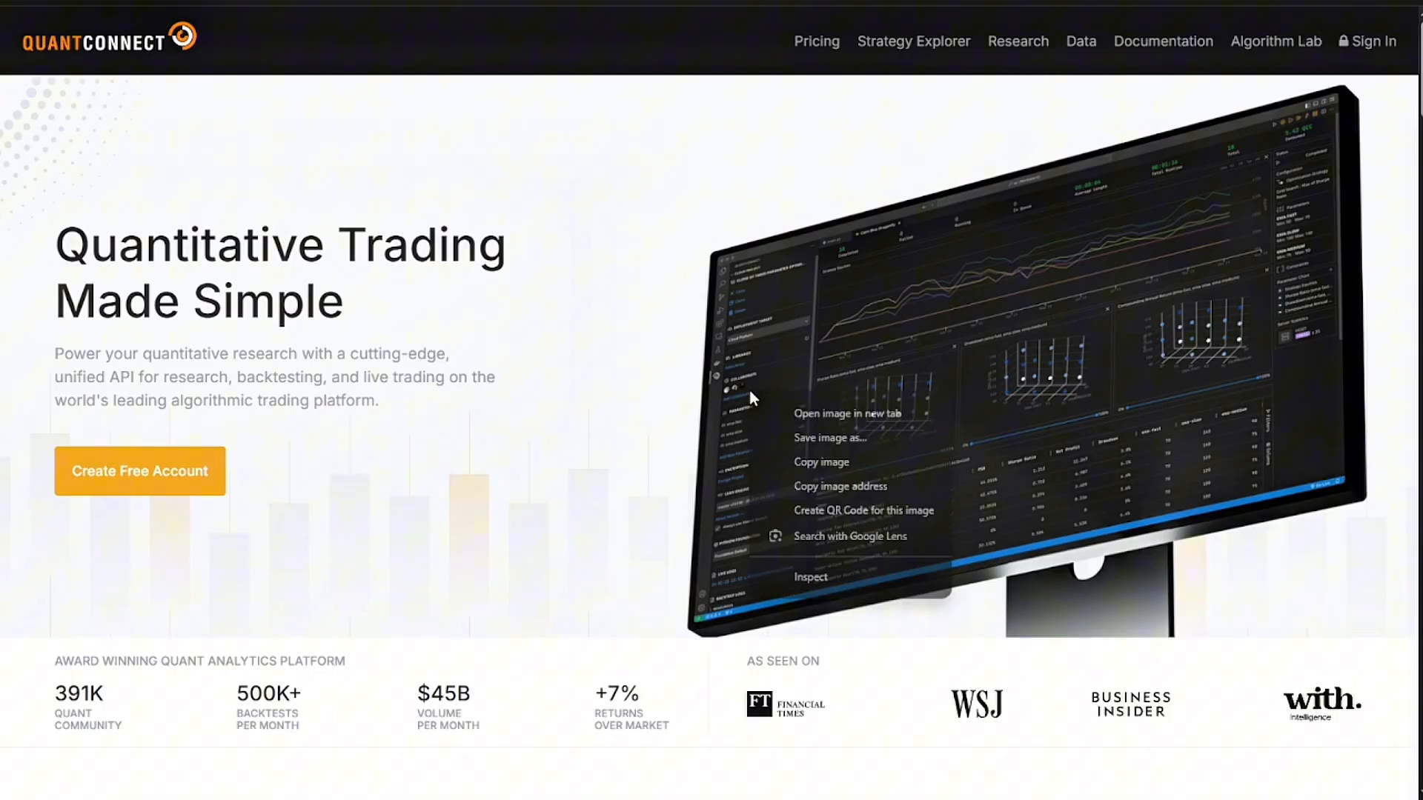
{"action": "left_click", "coordinate": [1313, 430]}
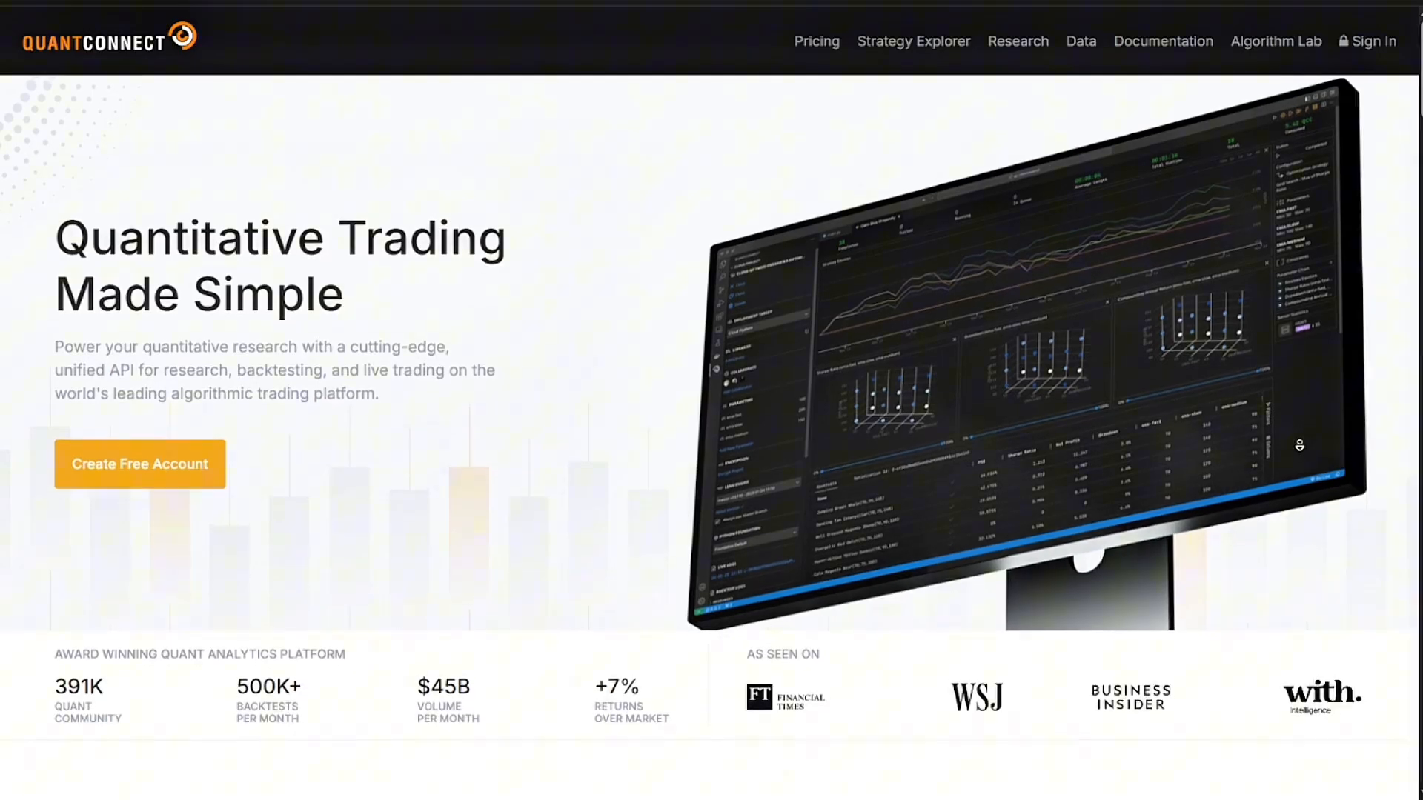
{"action": "scroll", "scroll_direction": "down", "scroll_amount": 3}
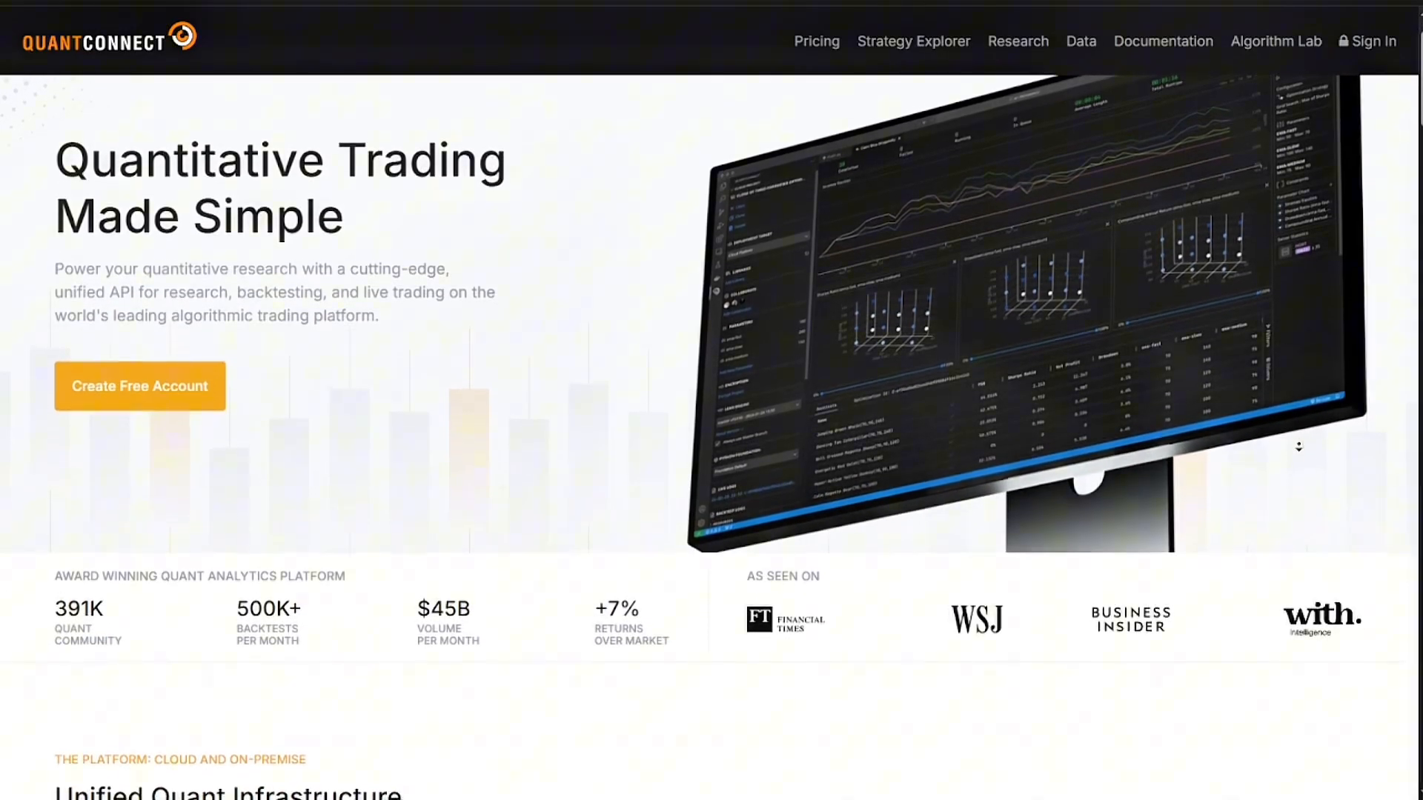
{"action": "scroll", "scroll_direction": "down", "scroll_amount": 3}
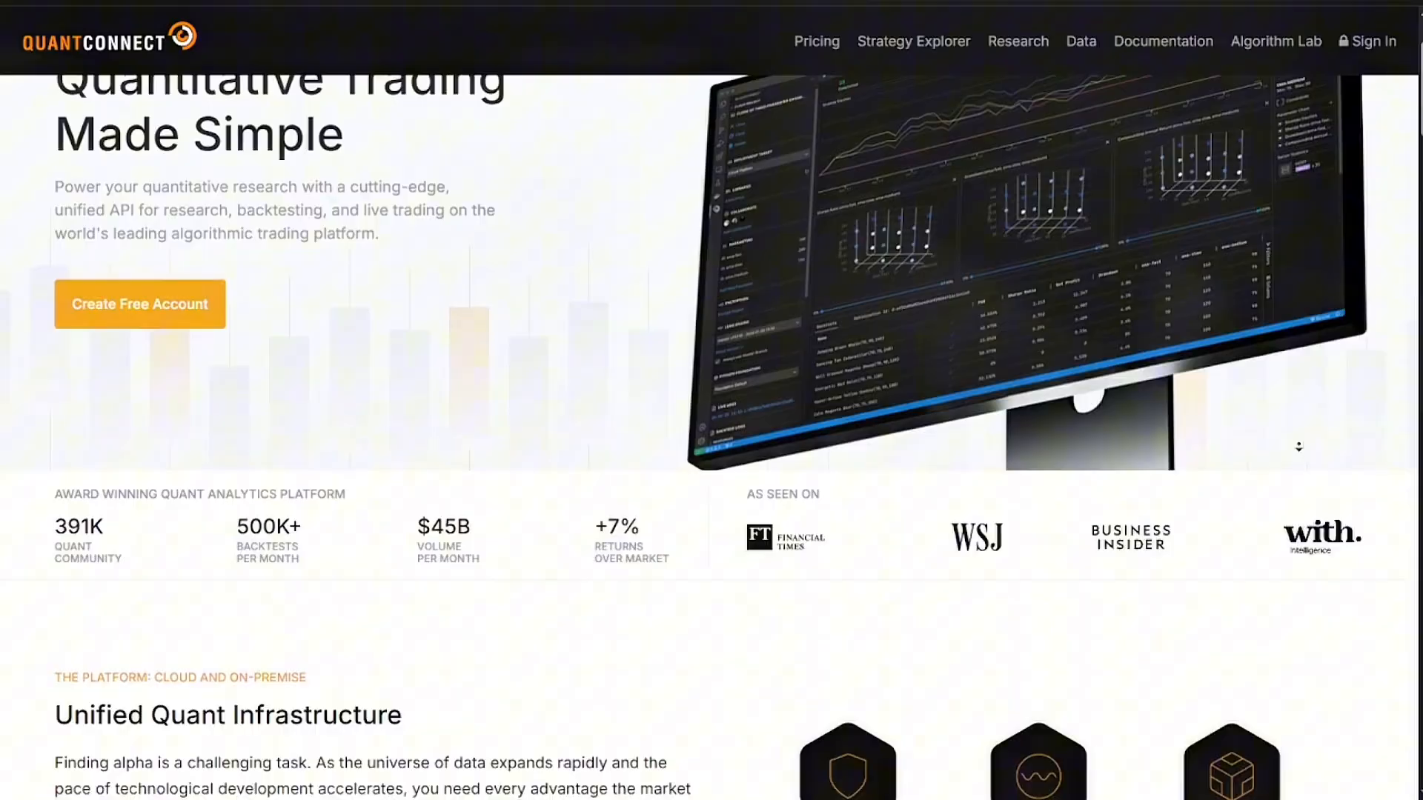
{"action": "scroll", "scroll_direction": "down", "scroll_amount": 3}
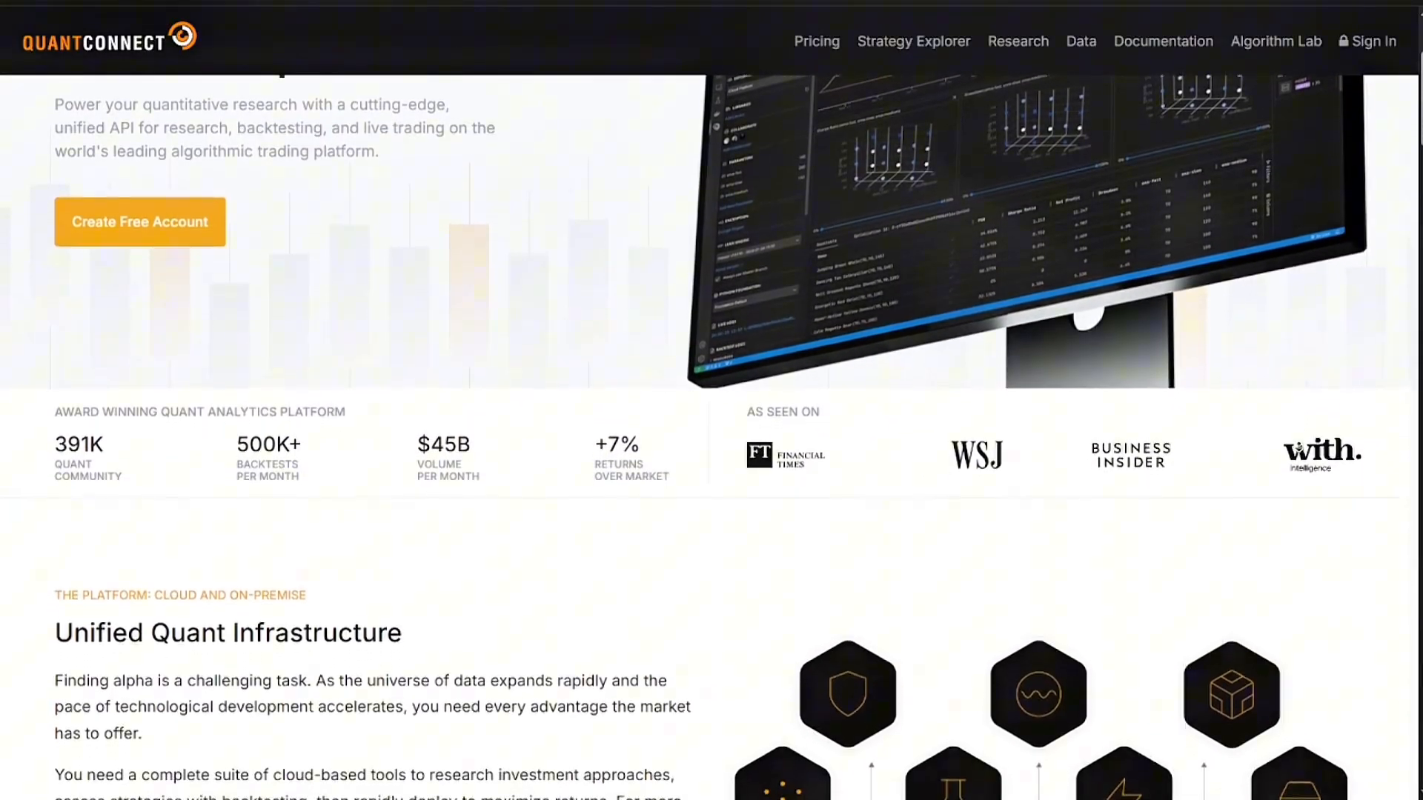
{"action": "scroll", "scroll_direction": "down", "scroll_amount": 3}
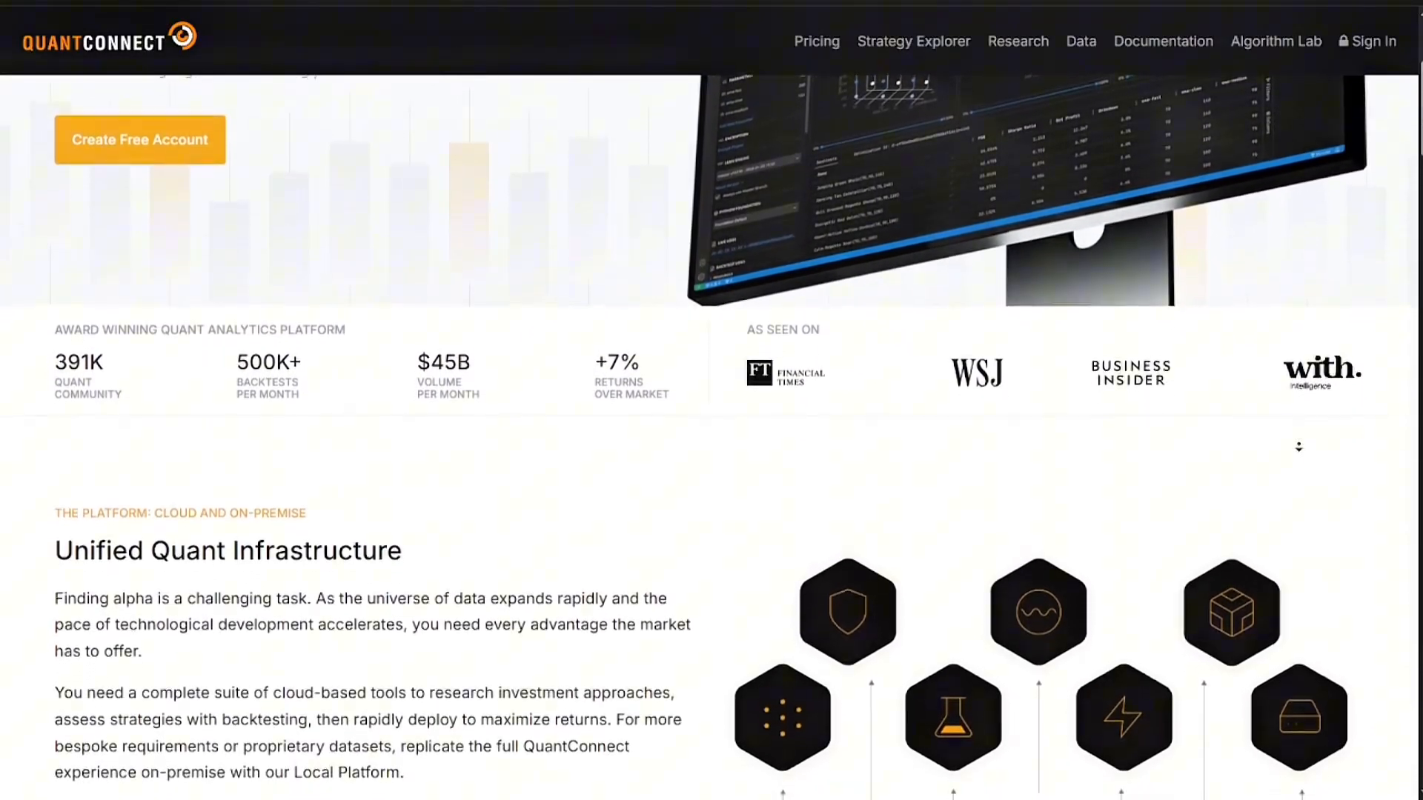
Scroll down to the Unified Quant Infrastructure section, broker logos and Cloud Research section.
{"action": "scroll", "scroll_direction": "down", "scroll_amount": 3}
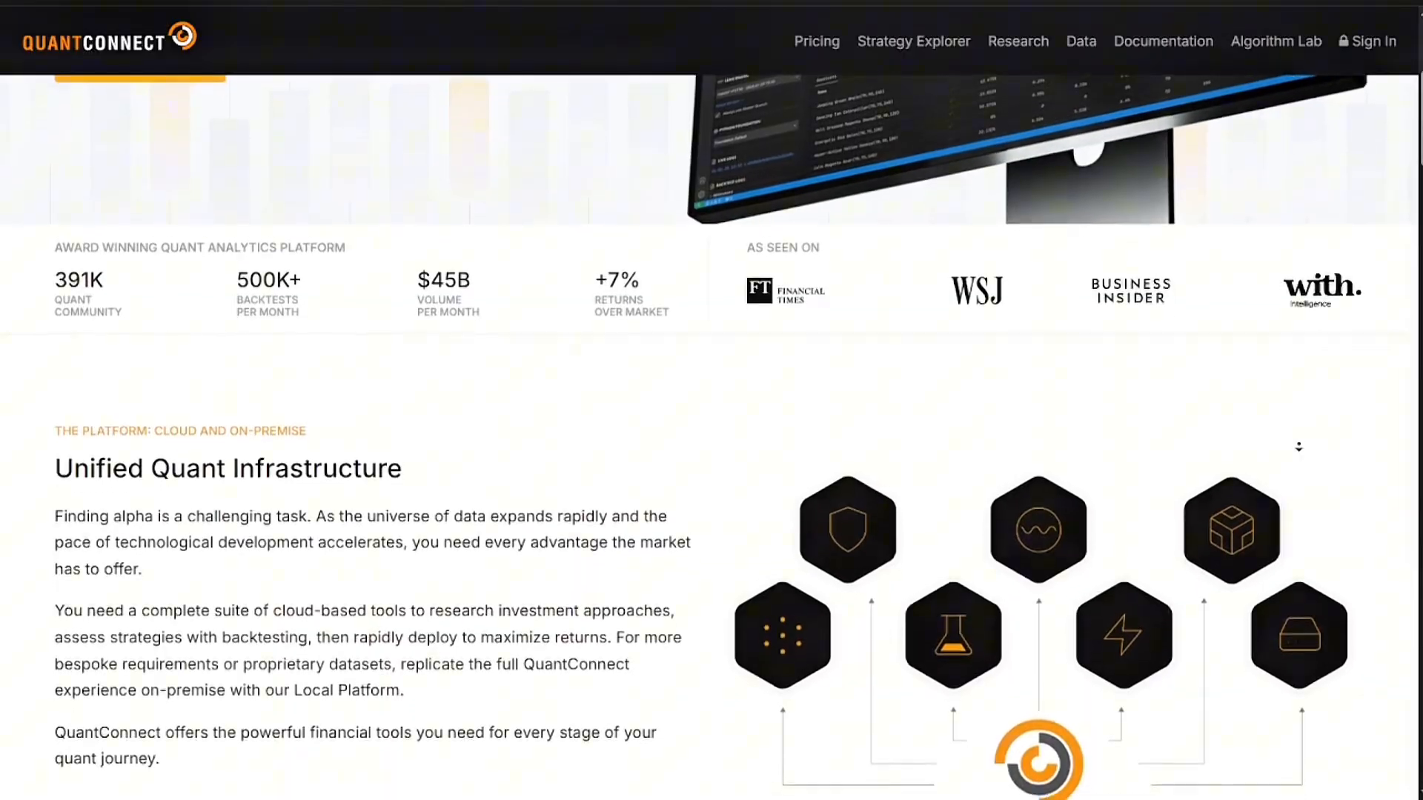
{"action": "scroll", "scroll_direction": "down", "scroll_amount": 3}
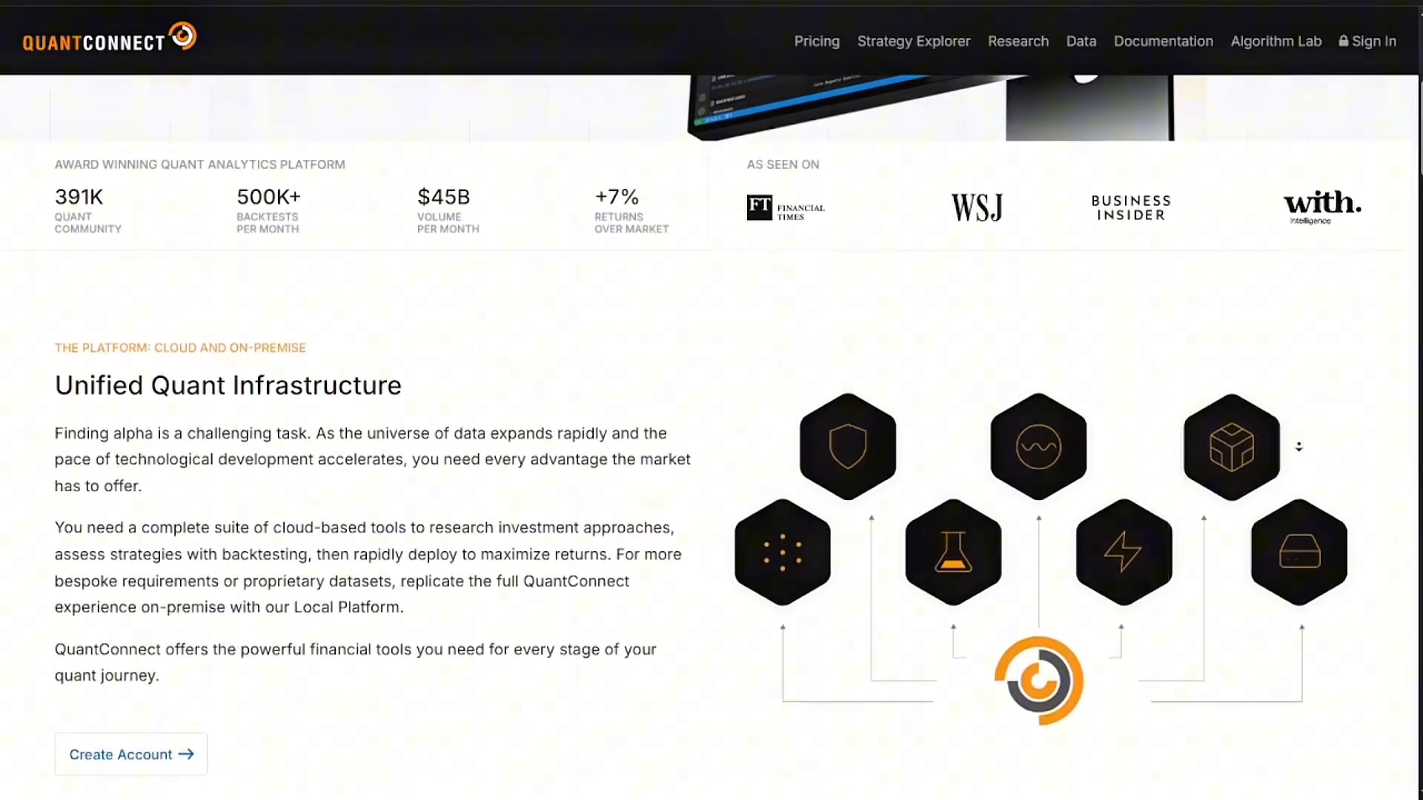
{"action": "scroll", "scroll_direction": "down", "scroll_amount": 3}
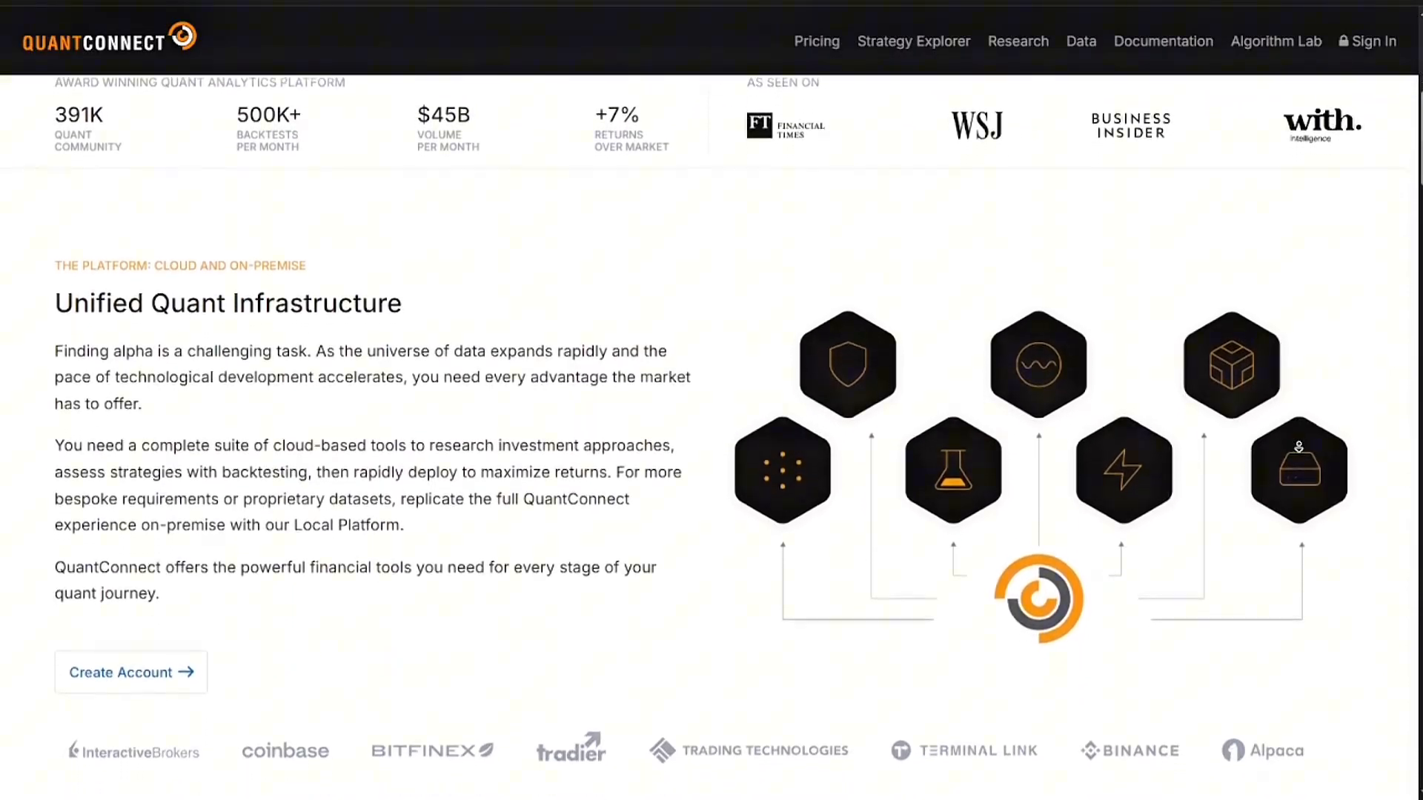
{"action": "scroll", "scroll_direction": "down", "scroll_amount": 3}
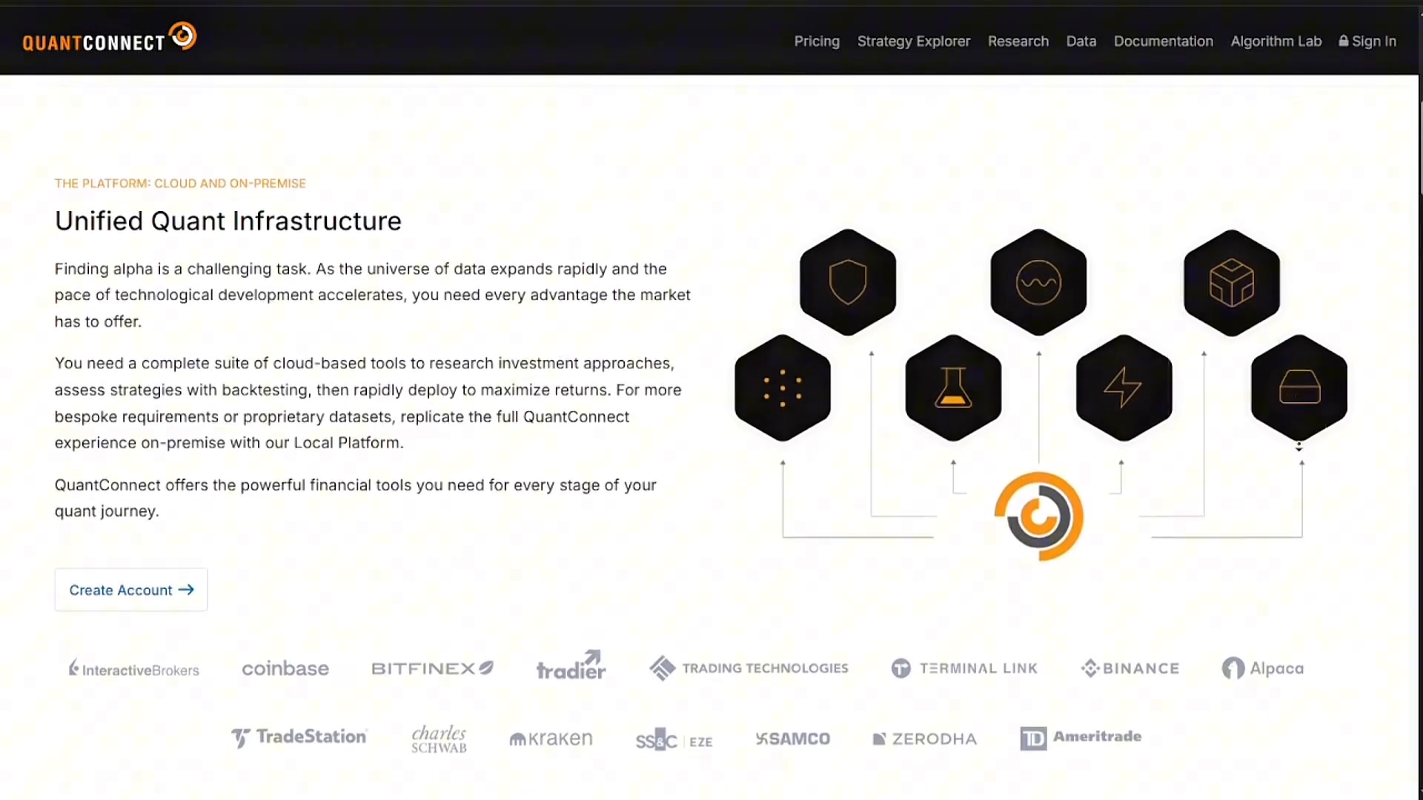
{"action": "scroll", "scroll_direction": "down", "scroll_amount": 3}
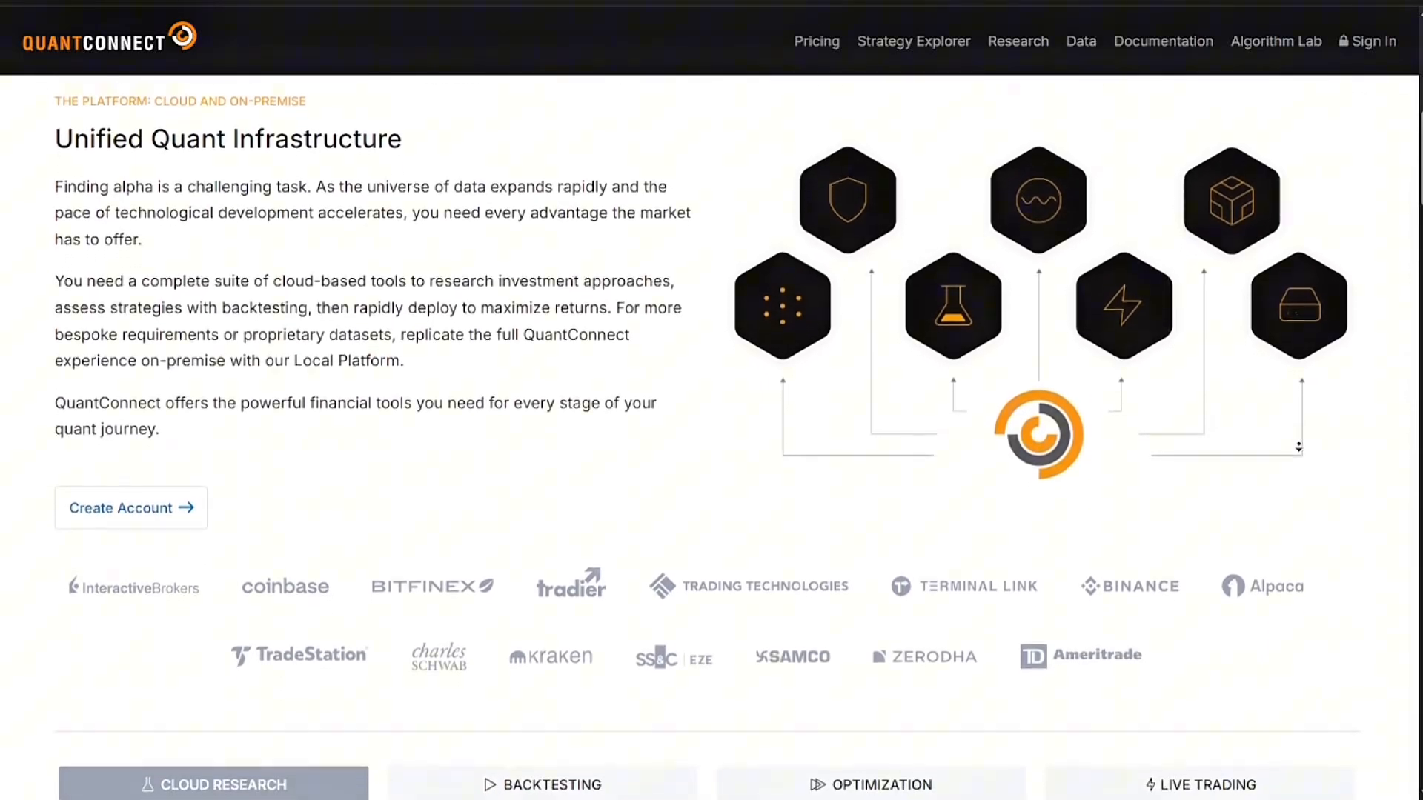
{"action": "scroll", "scroll_direction": "down", "scroll_amount": 3}
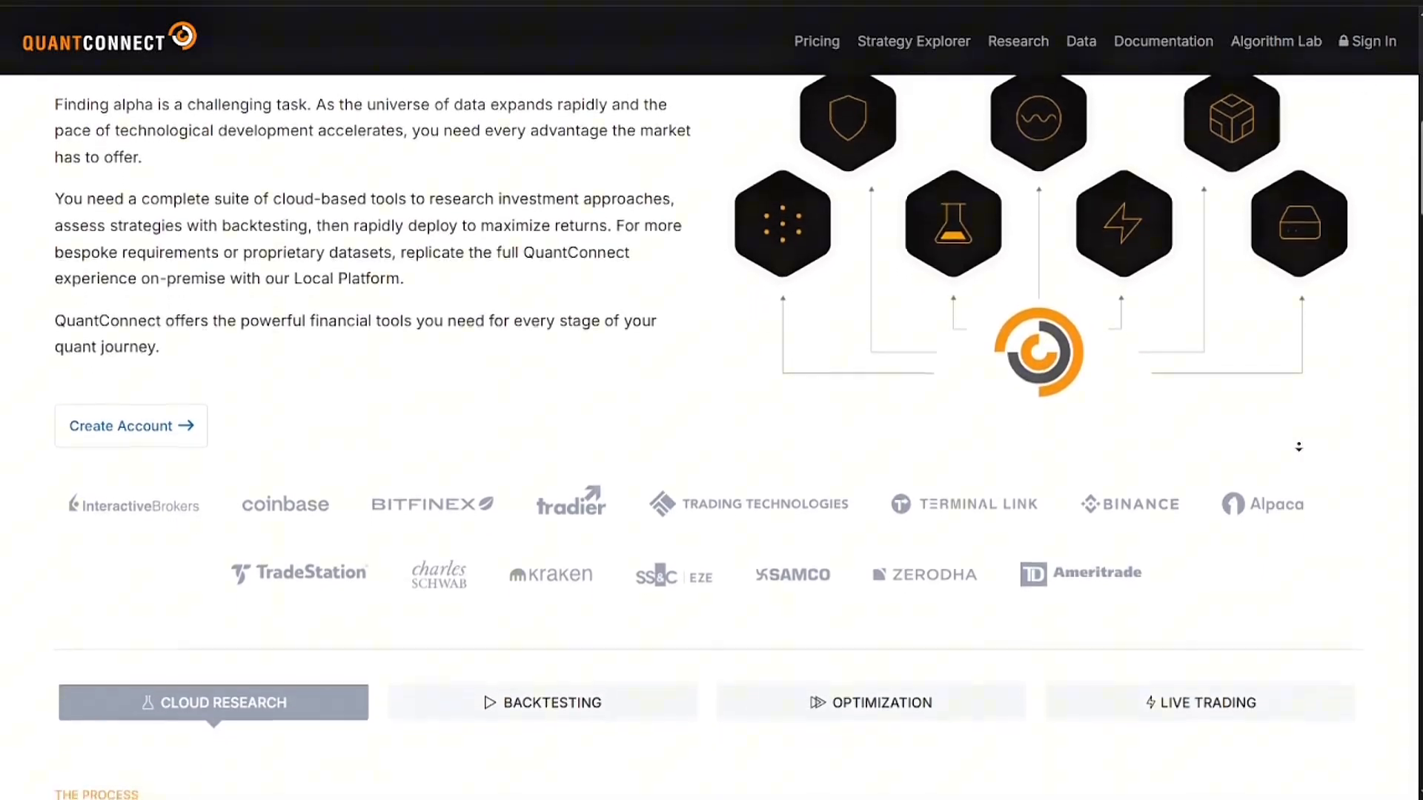
{"action": "scroll", "scroll_direction": "down", "scroll_amount": 3}
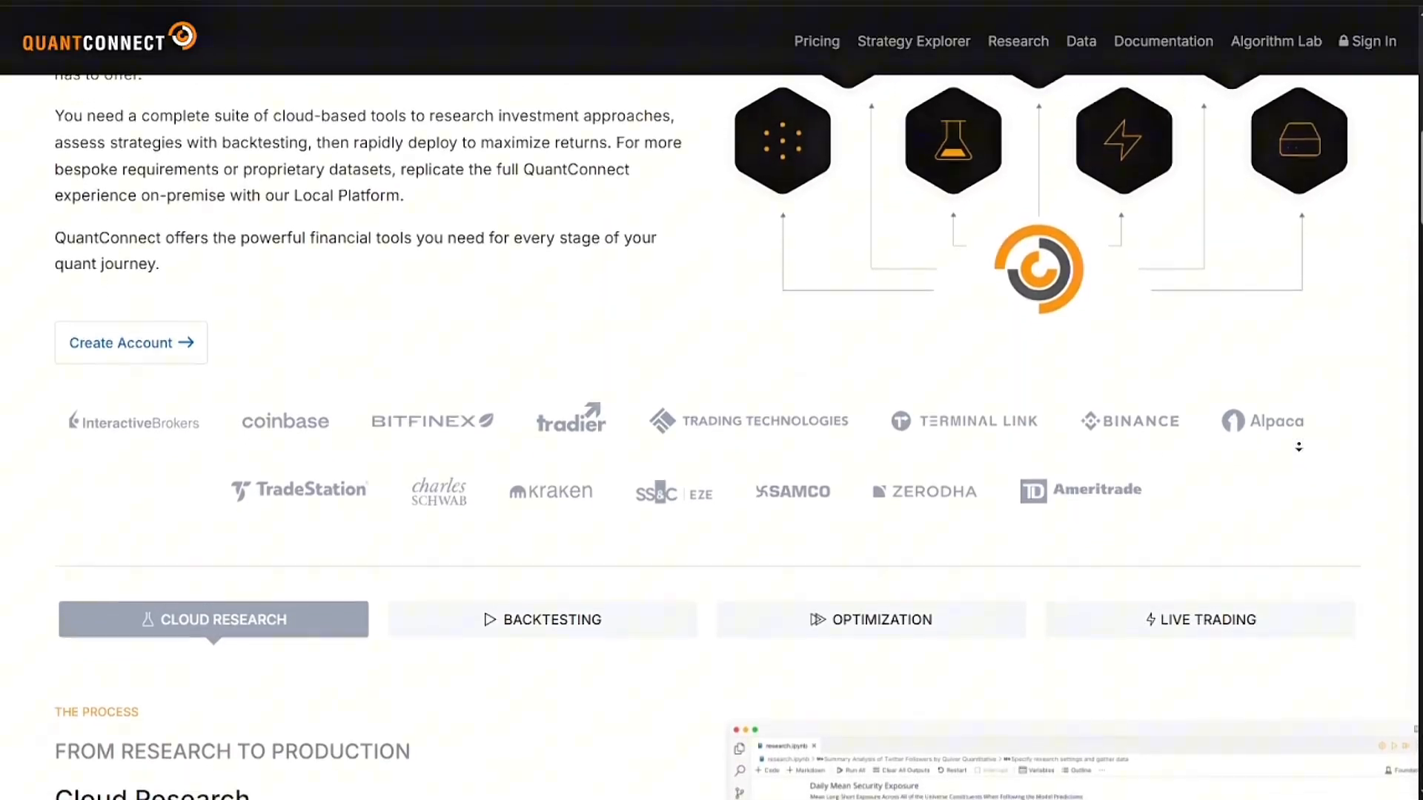
{"action": "scroll", "scroll_direction": "down", "scroll_amount": 3}
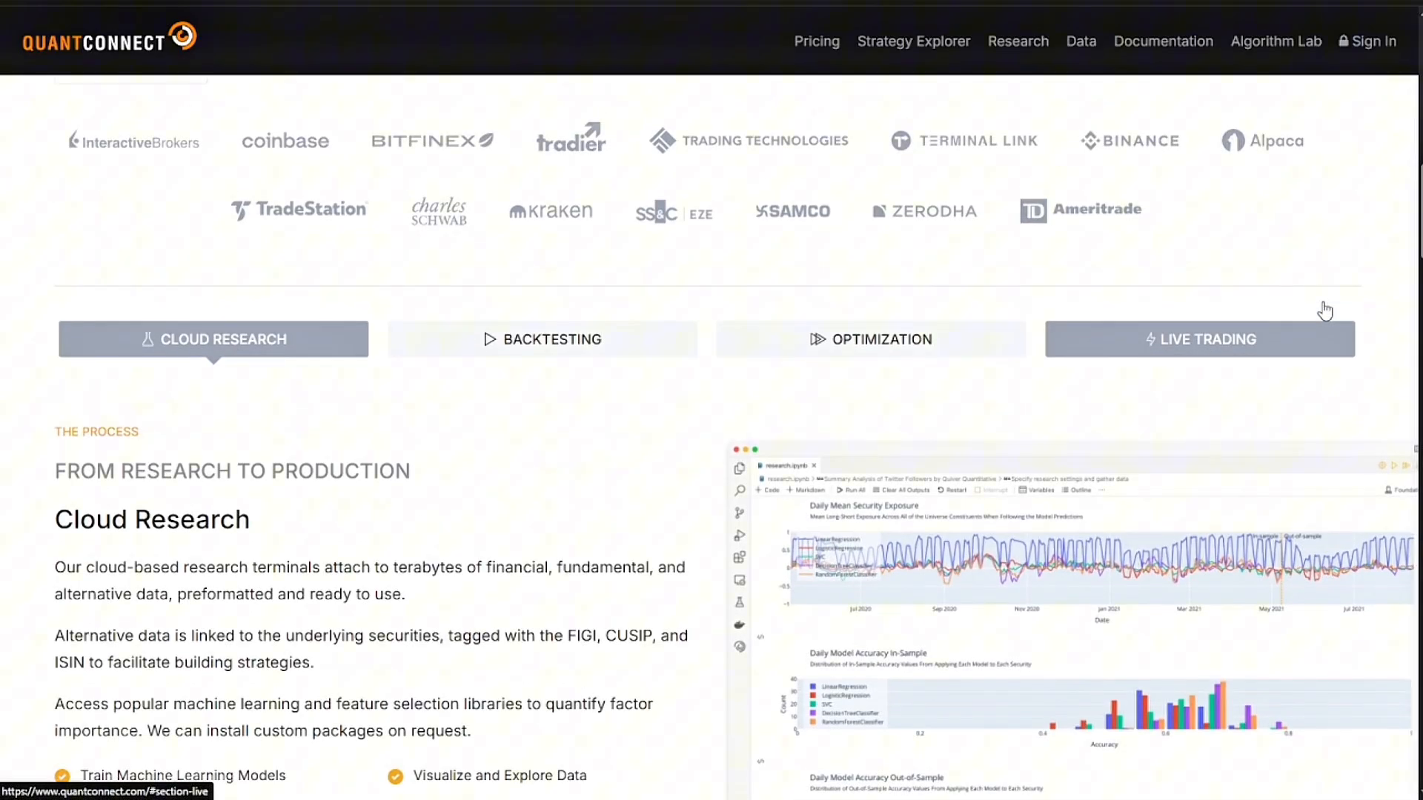
{"action": "scroll", "scroll_direction": "down", "scroll_amount": 3}
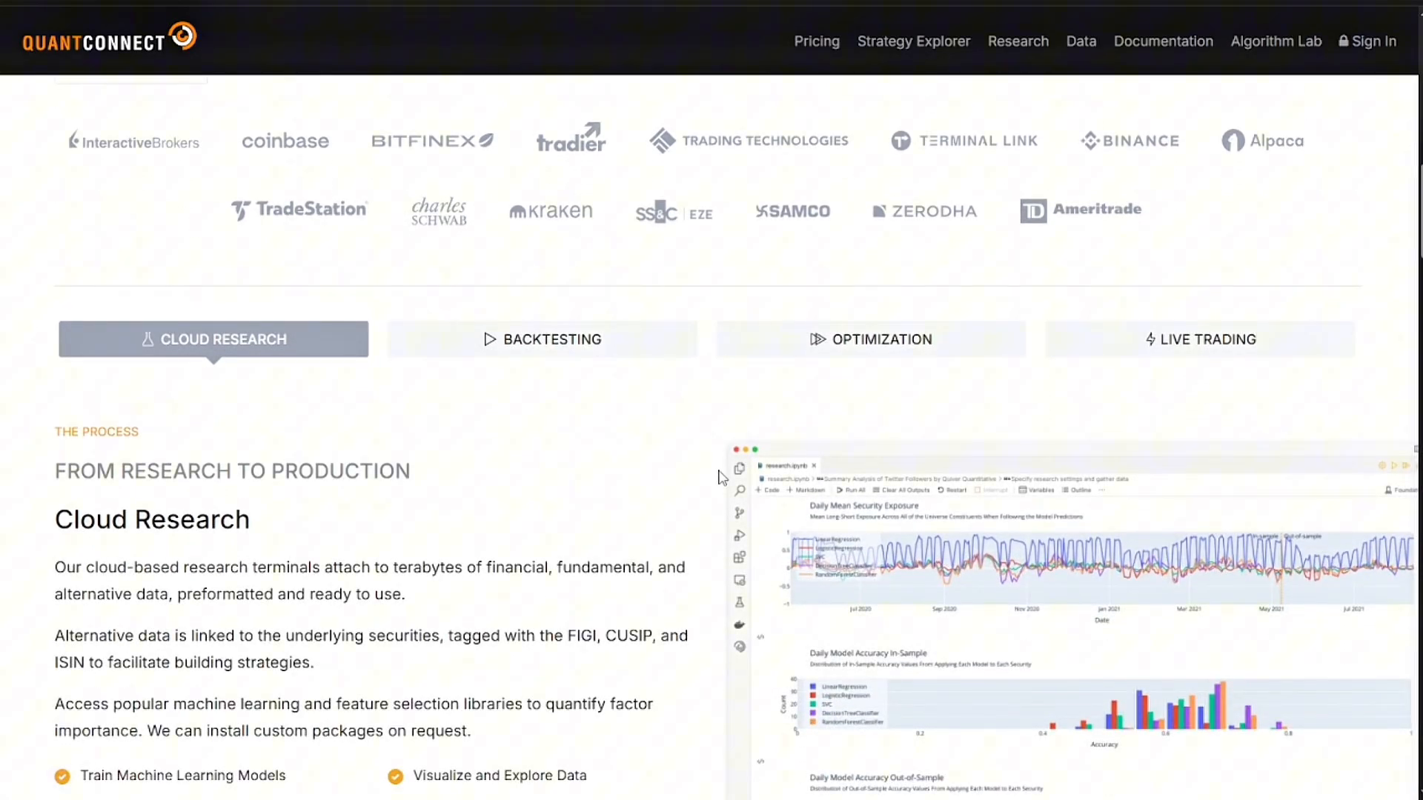
{"action": "scroll", "scroll_direction": "down", "scroll_amount": 3}
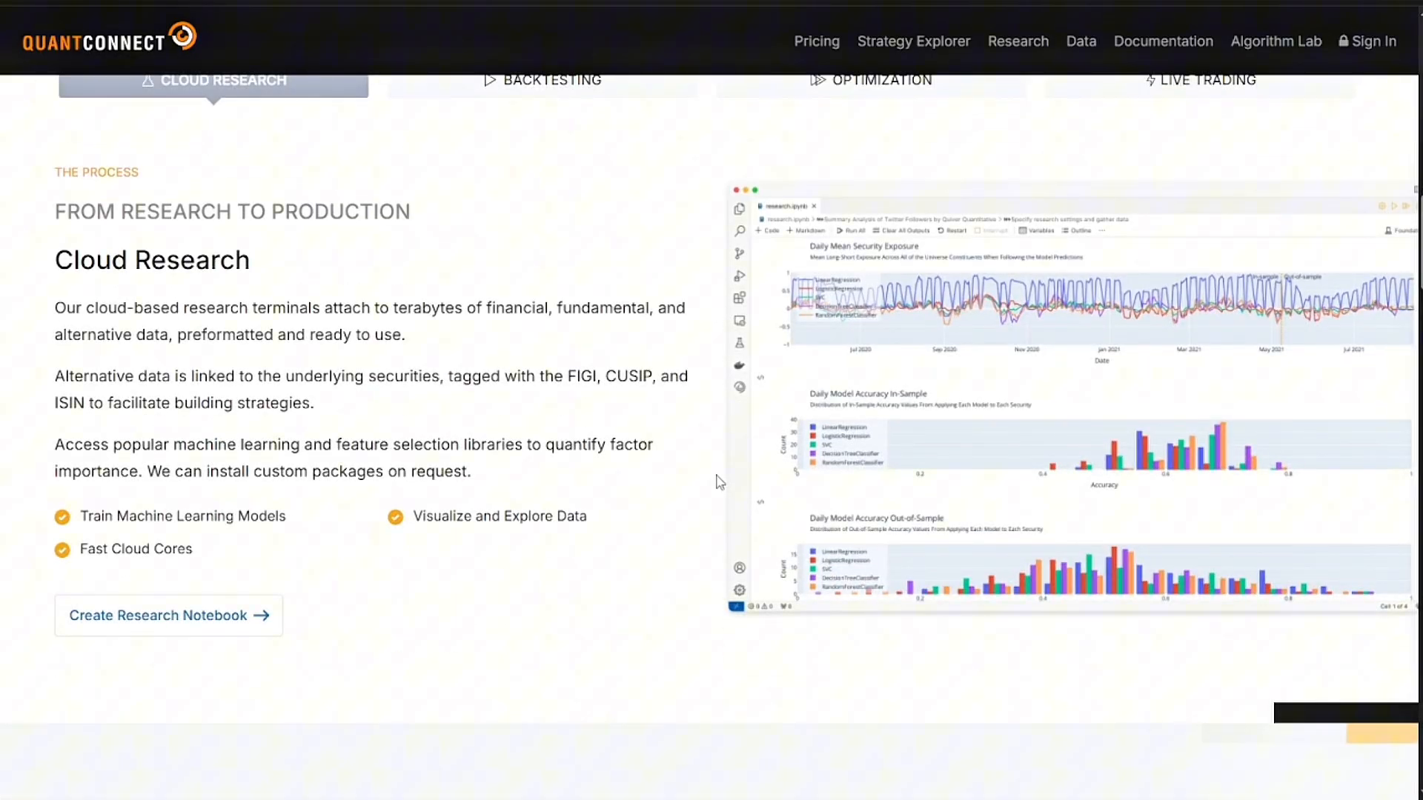
{"action": "scroll", "scroll_direction": "down", "scroll_amount": 3}
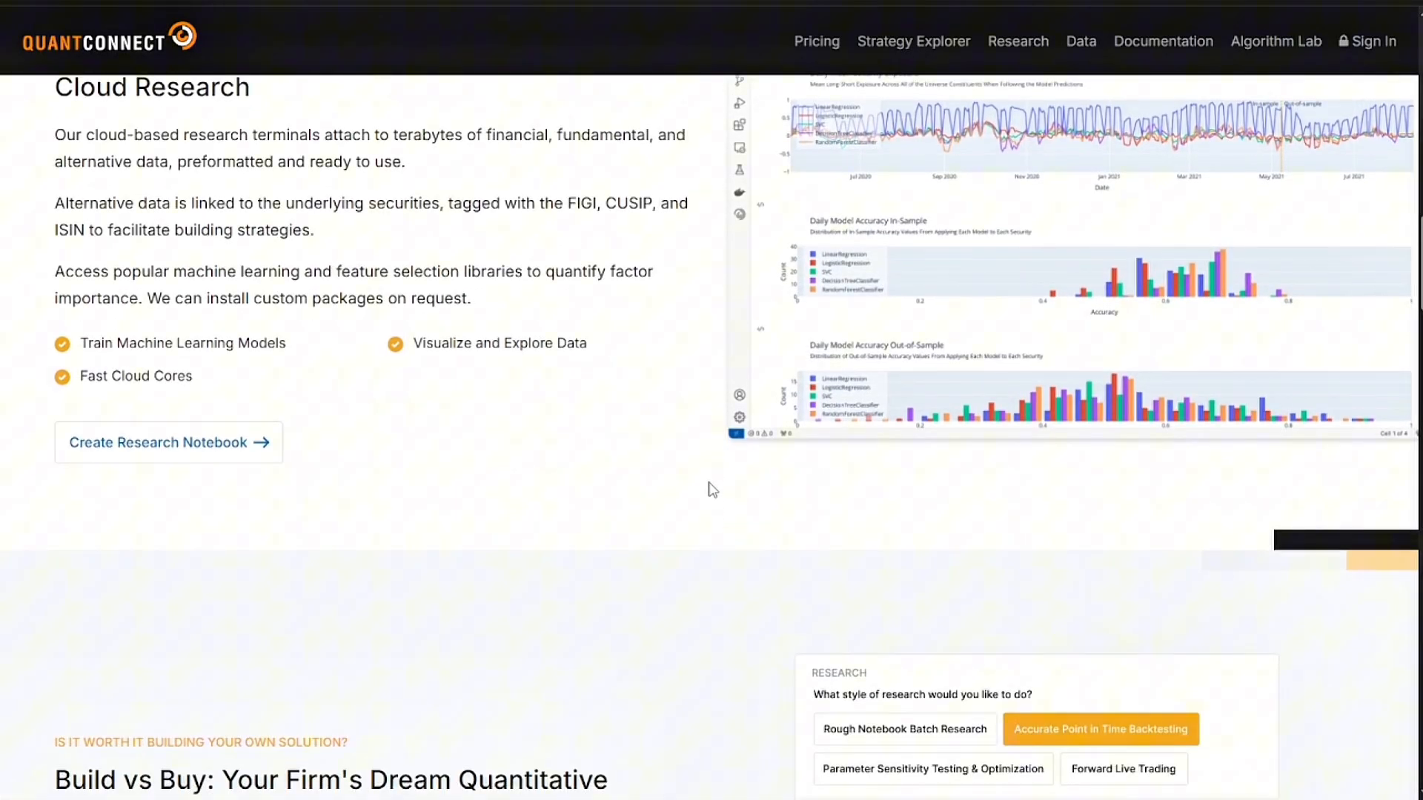
{"action": "scroll", "scroll_direction": "down", "scroll_amount": 3}
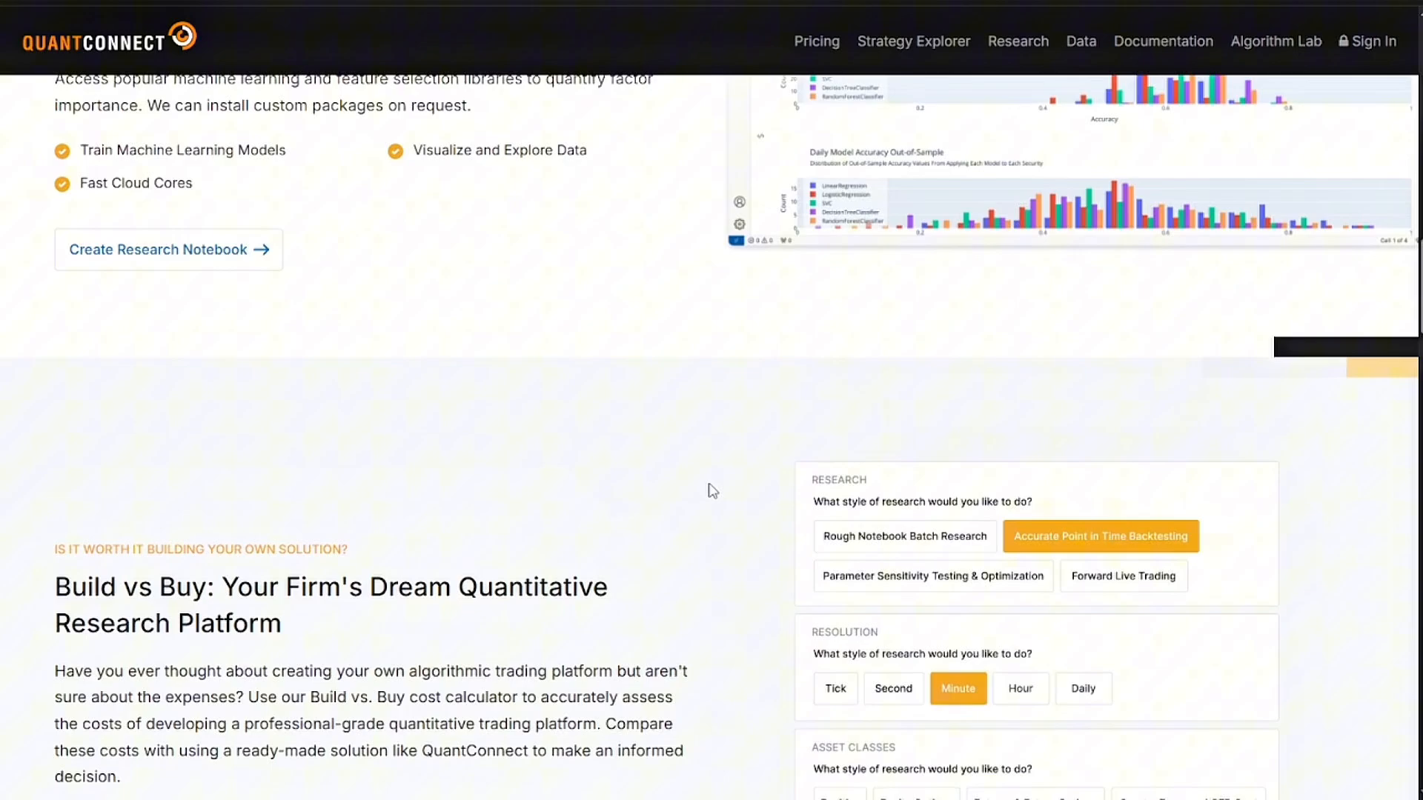
{"action": "scroll", "scroll_direction": "down", "scroll_amount": 3}
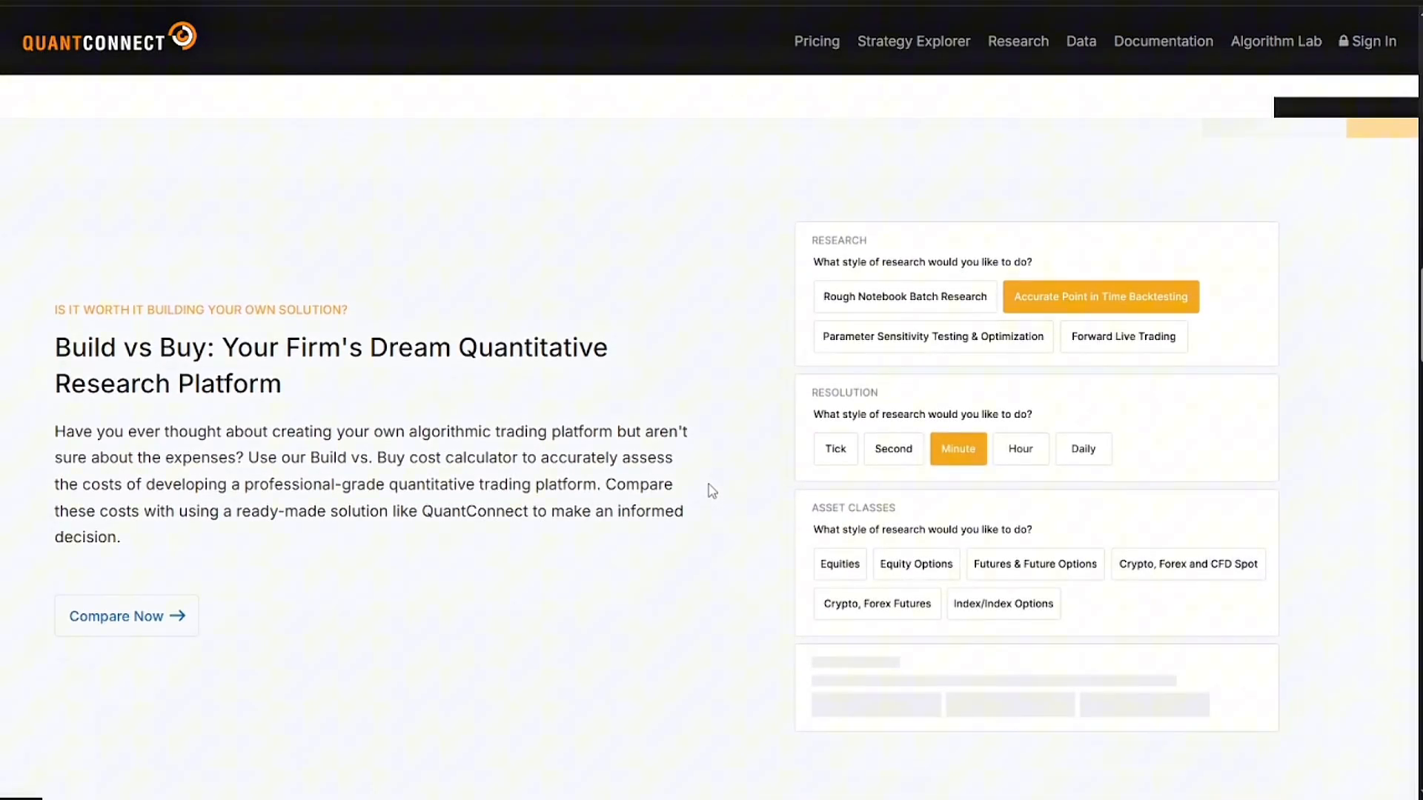
{"action": "scroll", "scroll_direction": "down", "scroll_amount": 3}
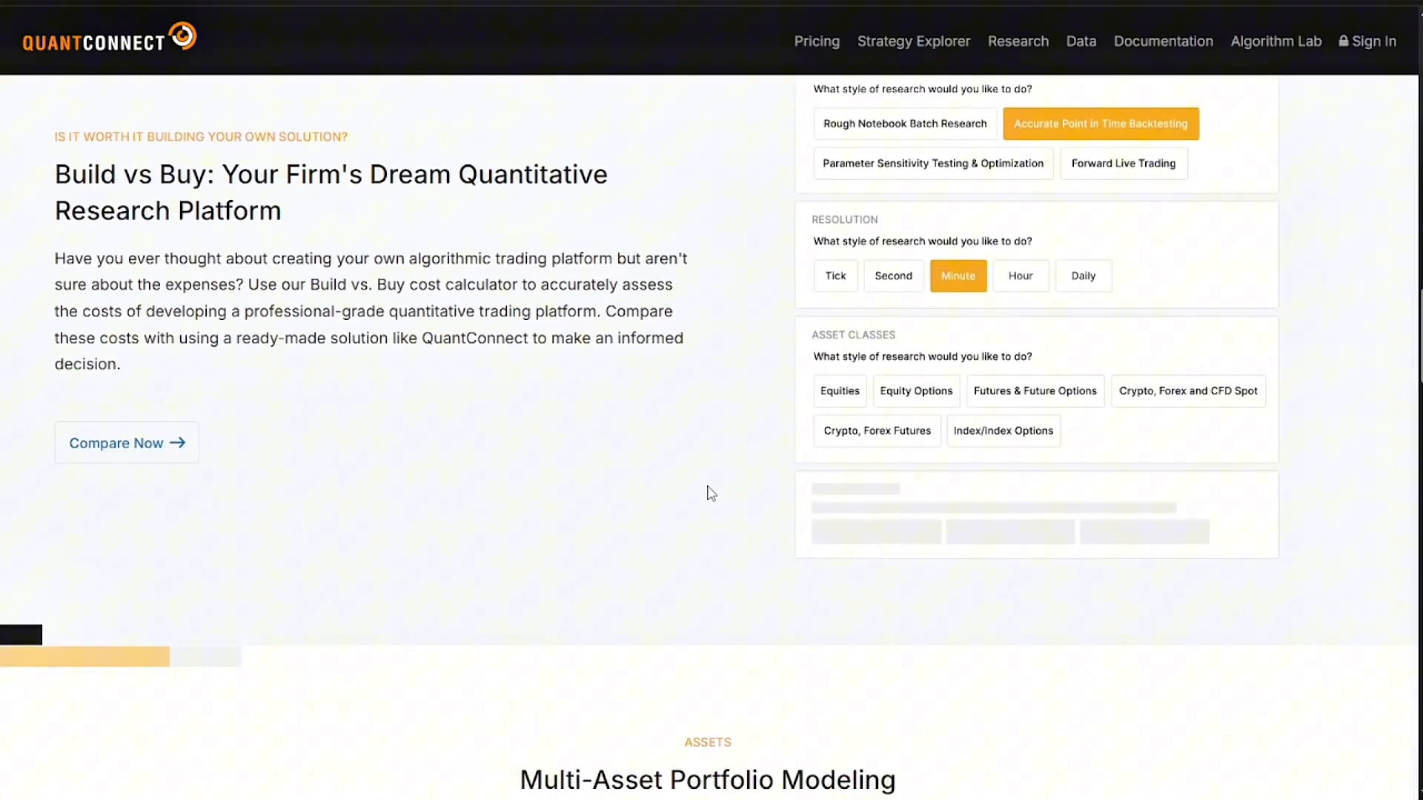
{"action": "scroll", "scroll_direction": "down", "scroll_amount": 3}
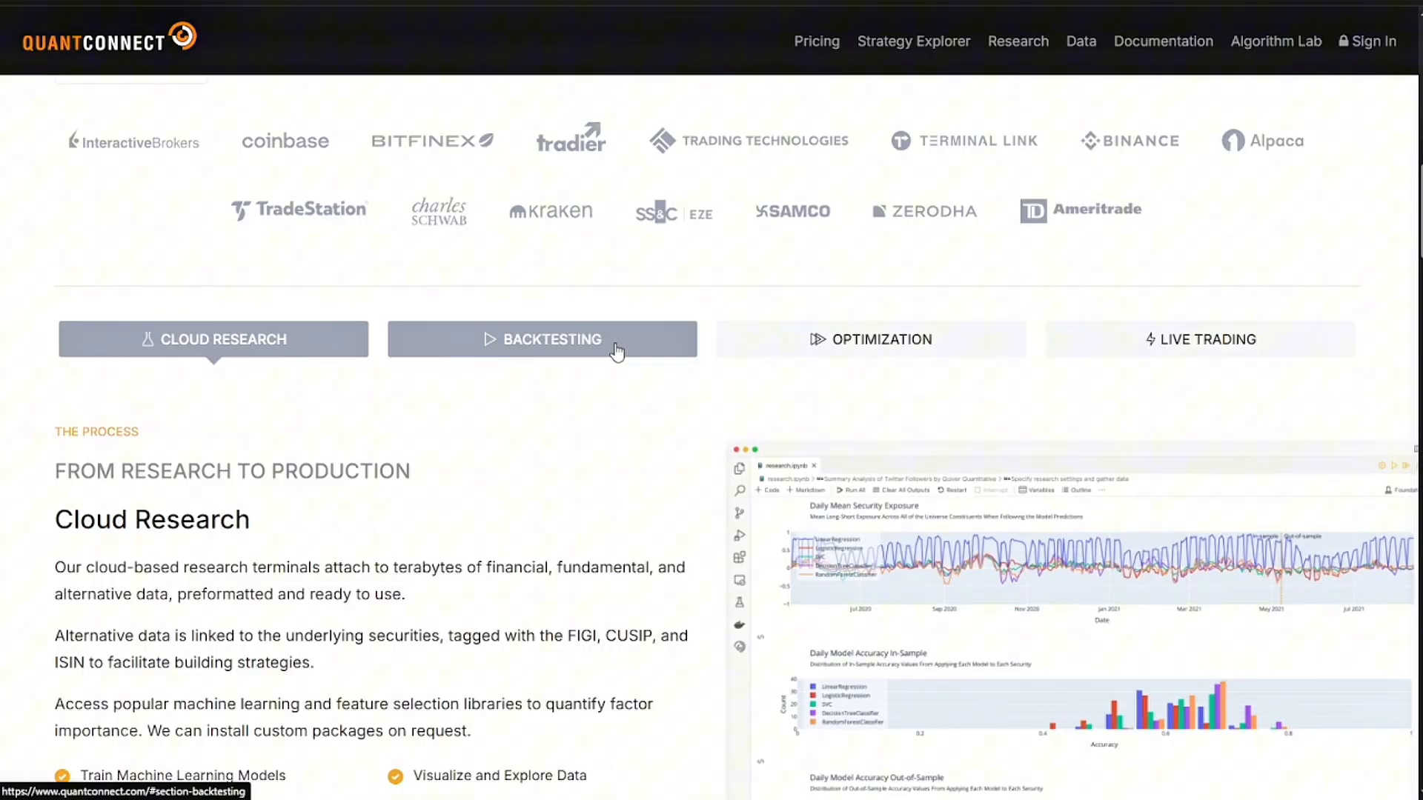
{"action": "mouse_move", "coordinate": [488, 329]}
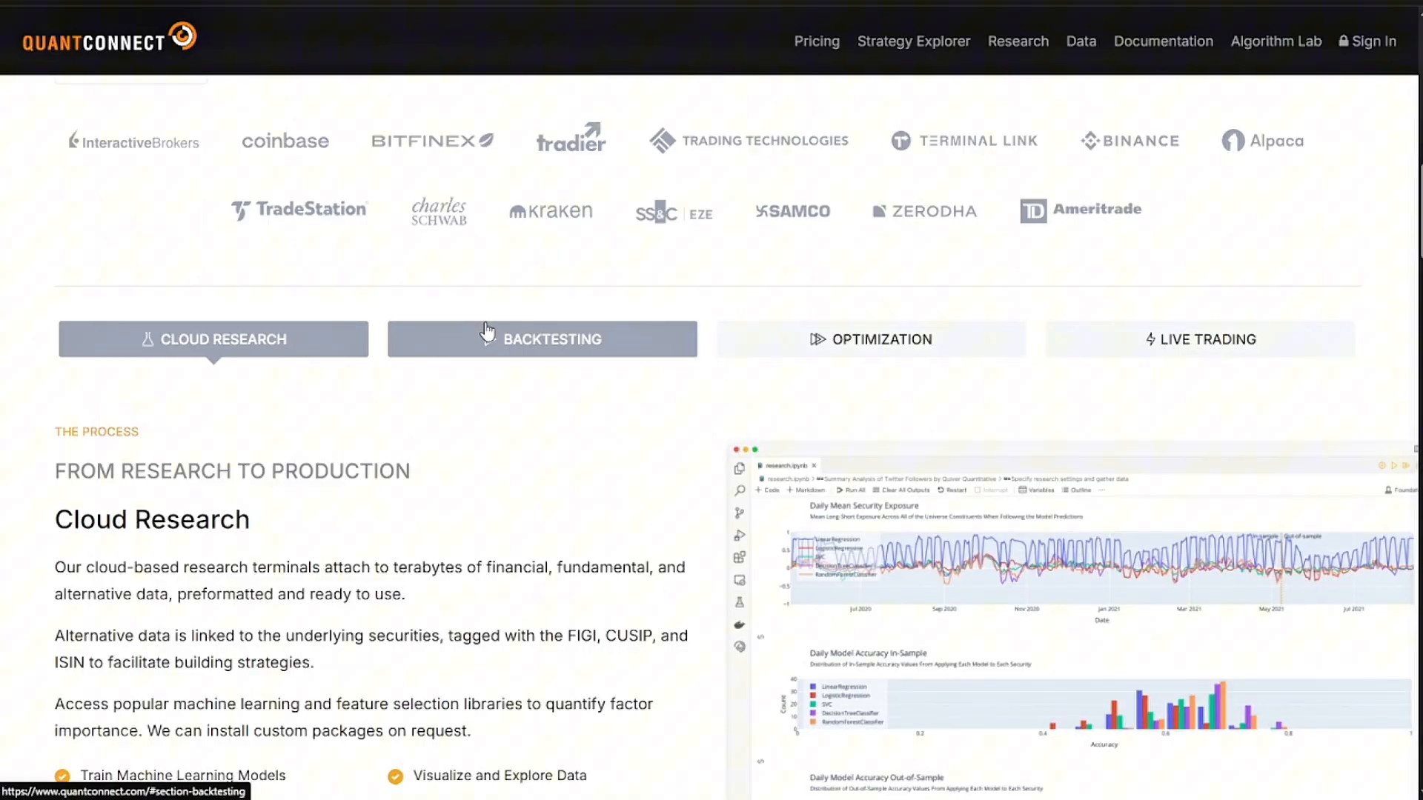
Switch the process section to BACKTESTING and view its equity and drawdown dashboard description.
{"action": "left_click", "coordinate": [542, 339]}
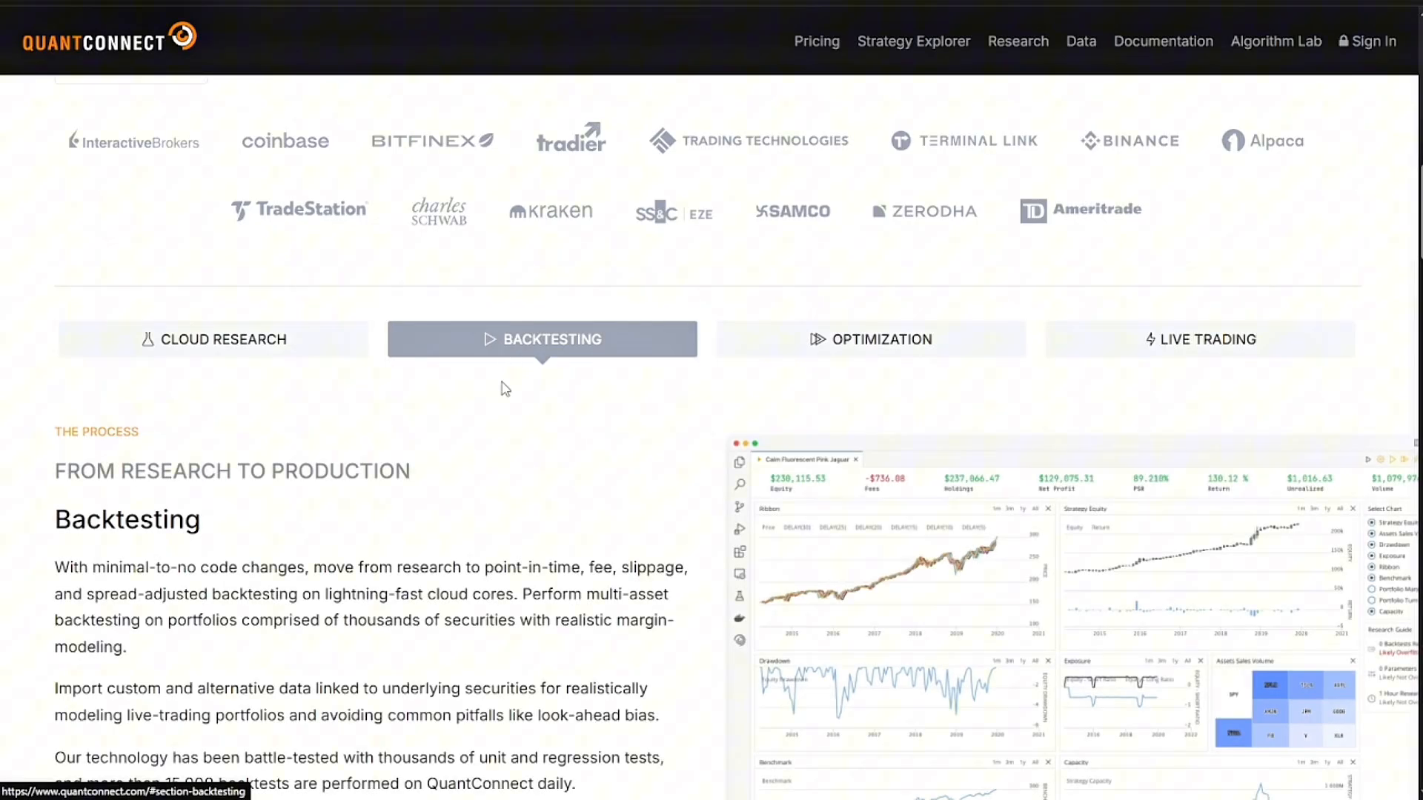
{"action": "scroll", "scroll_direction": "down", "scroll_amount": 3}
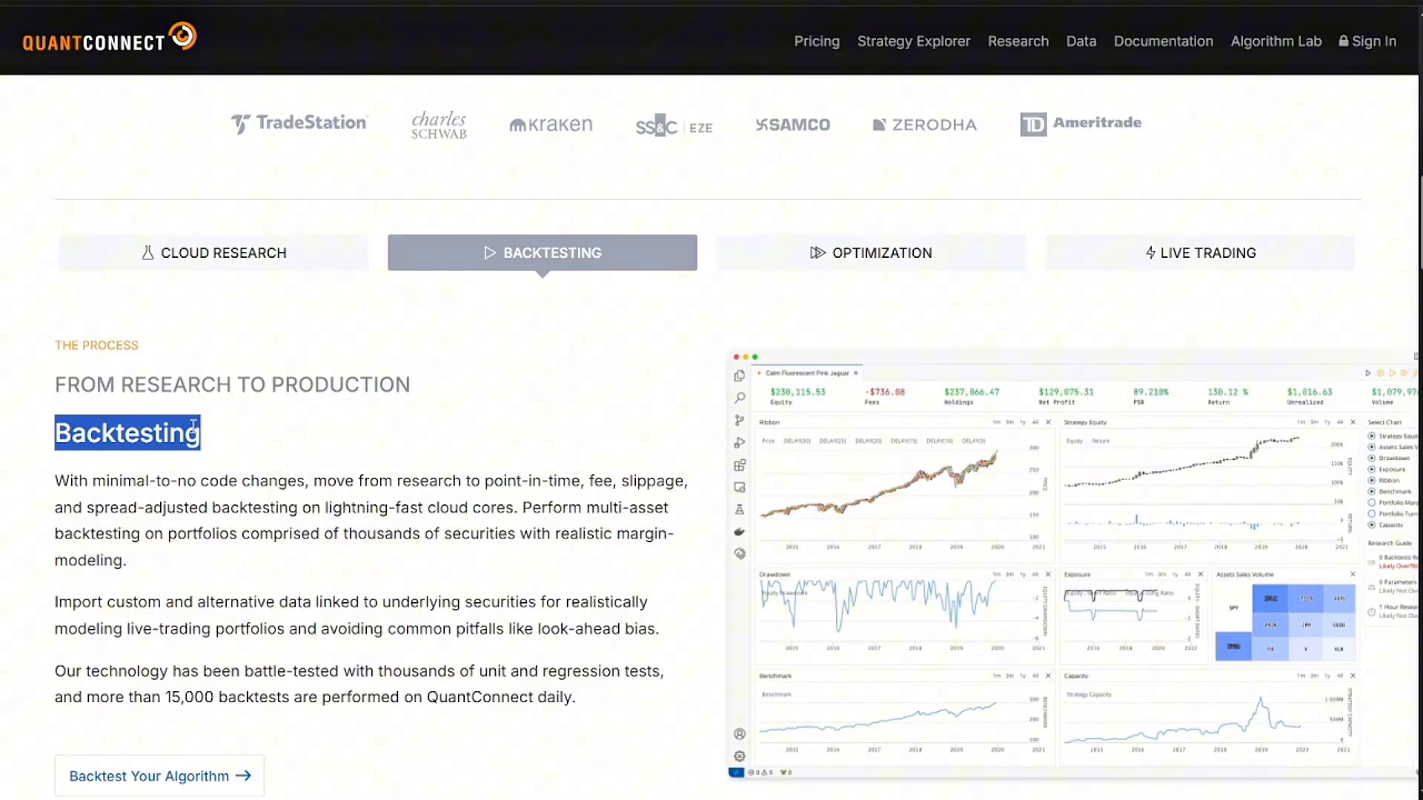
{"action": "mouse_move", "coordinate": [1131, 275]}
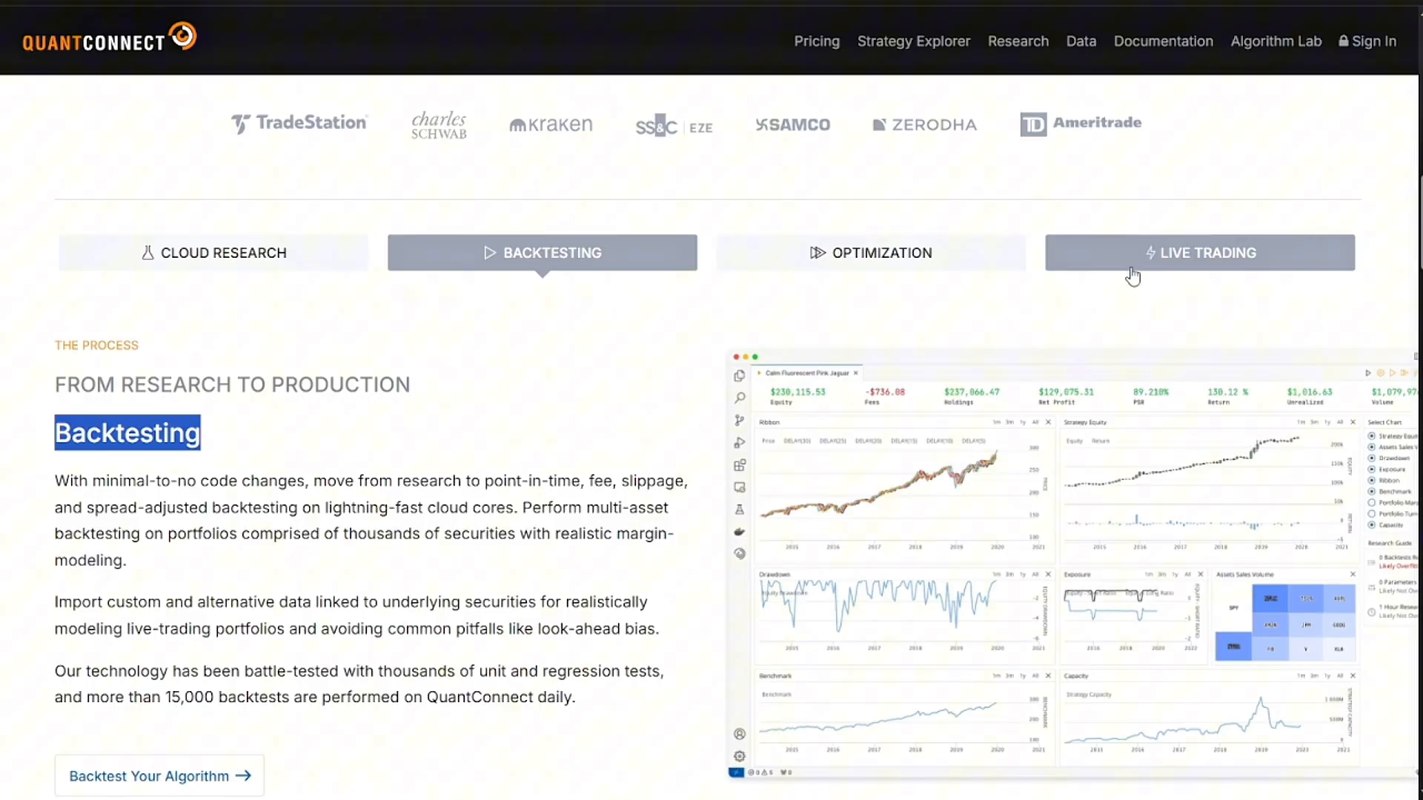
Show the Institutional-Grade Live Trading tab, then scroll down to the Build vs Buy calculator.
{"action": "left_click", "coordinate": [1197, 252]}
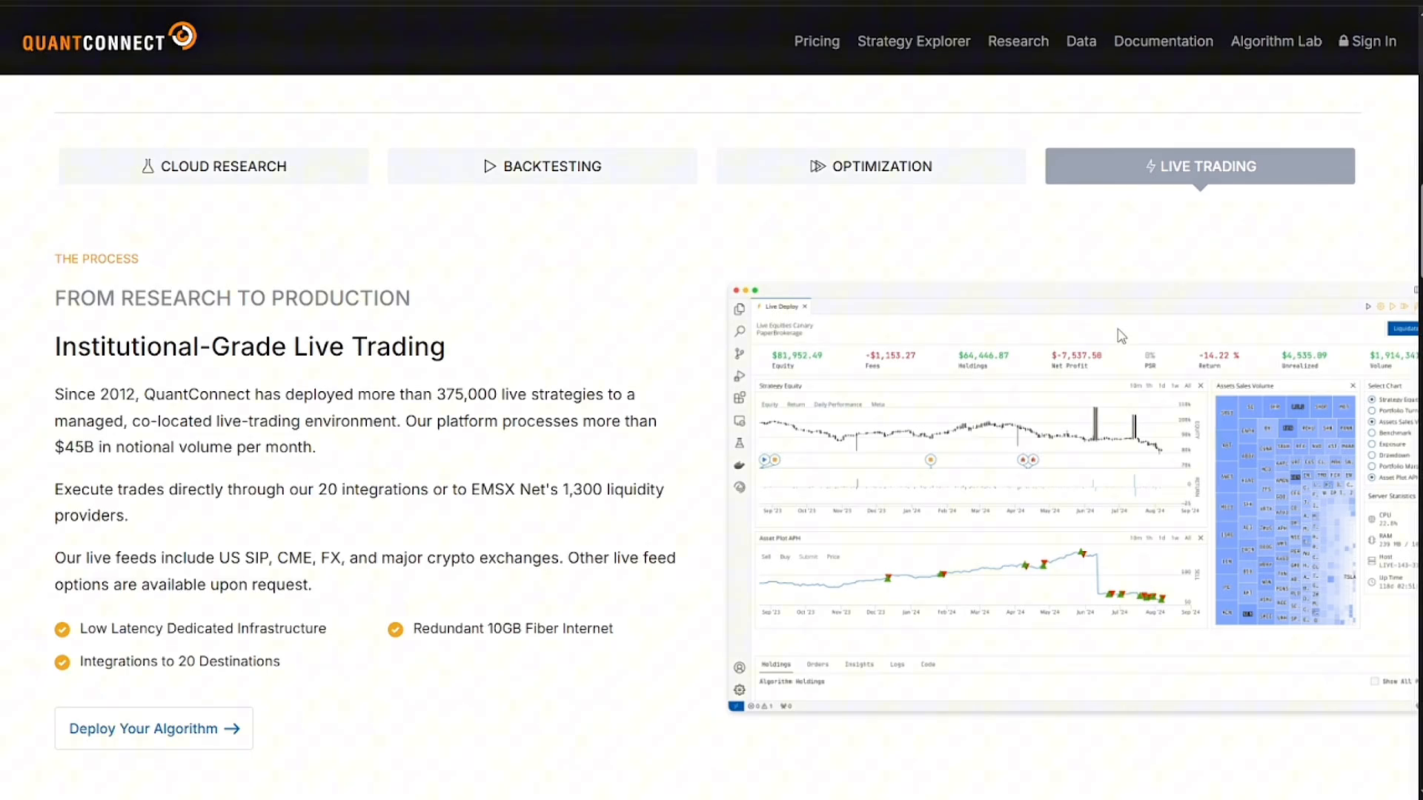
{"action": "scroll", "scroll_direction": "down", "scroll_amount": 3}
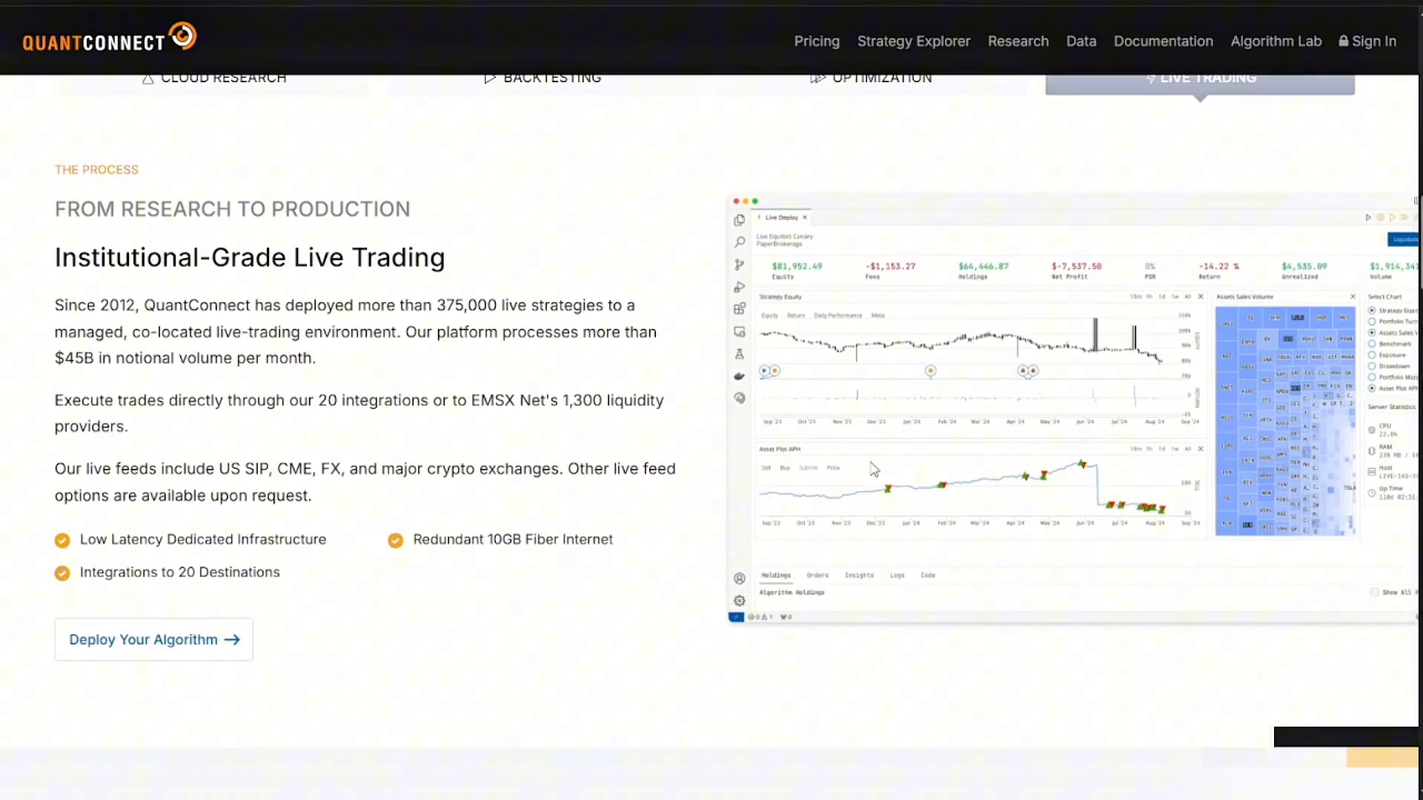
{"action": "scroll", "scroll_direction": "down", "scroll_amount": 3}
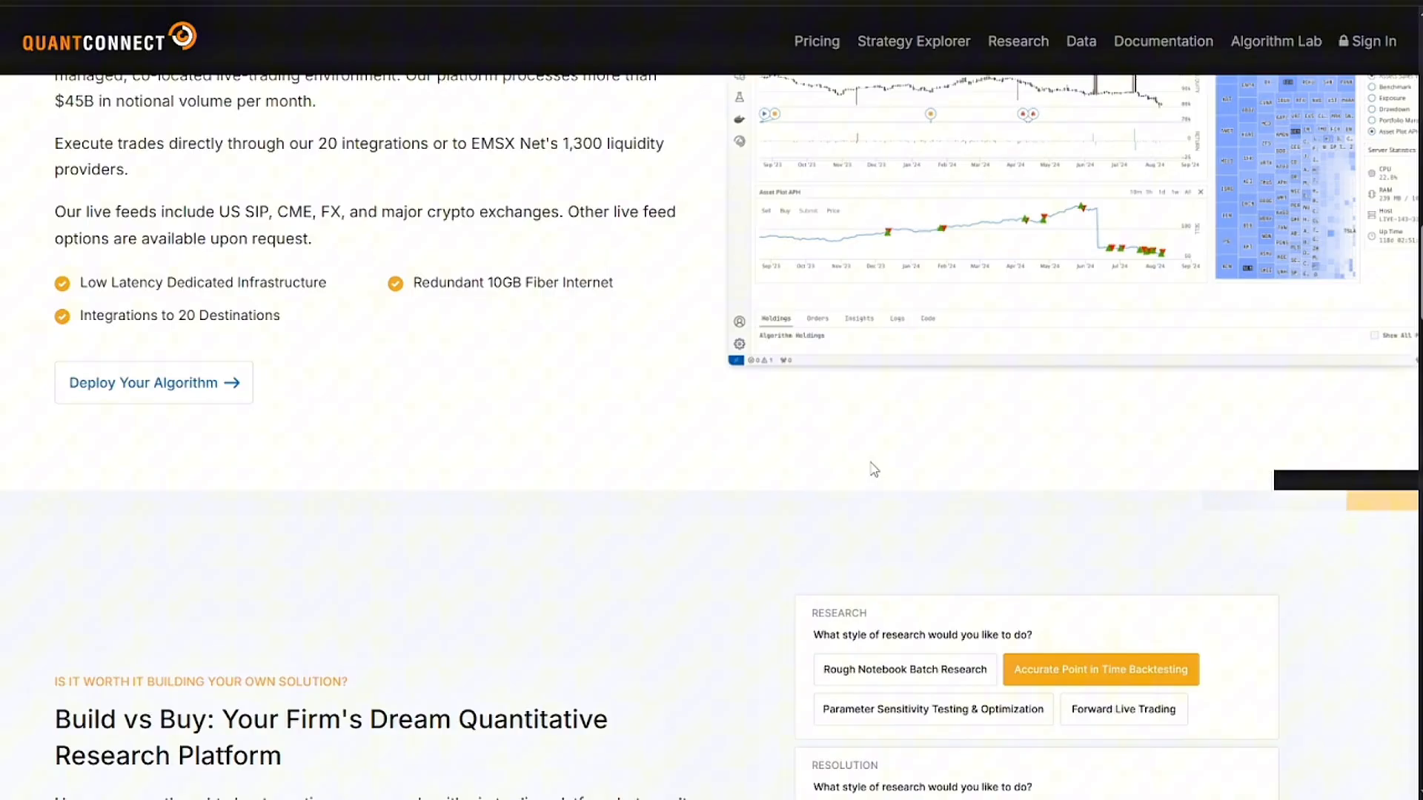
{"action": "scroll", "scroll_direction": "down", "scroll_amount": 3}
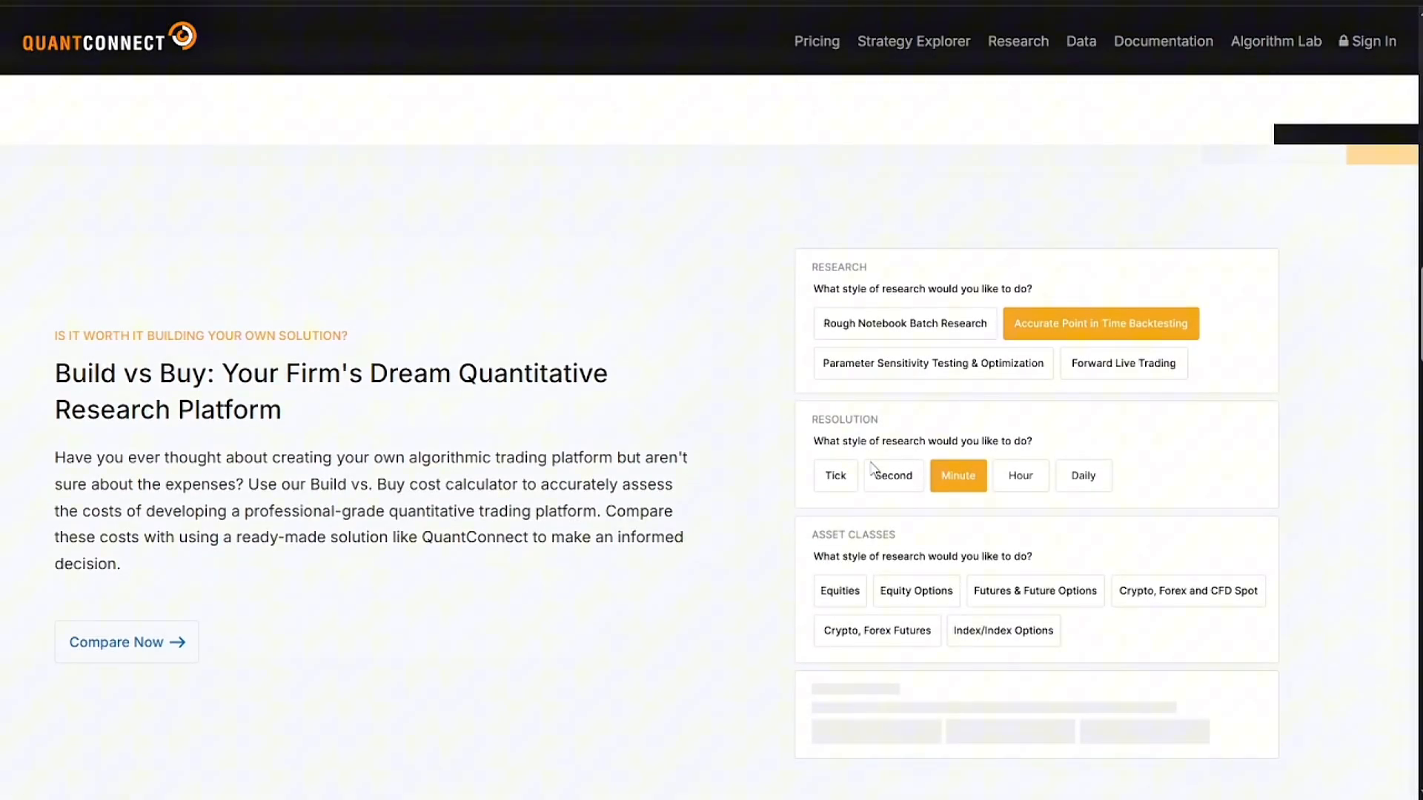
Scroll through the Multi-Asset Portfolio Modeling section toward Alternative Data.
{"action": "scroll", "scroll_direction": "down", "scroll_amount": 3}
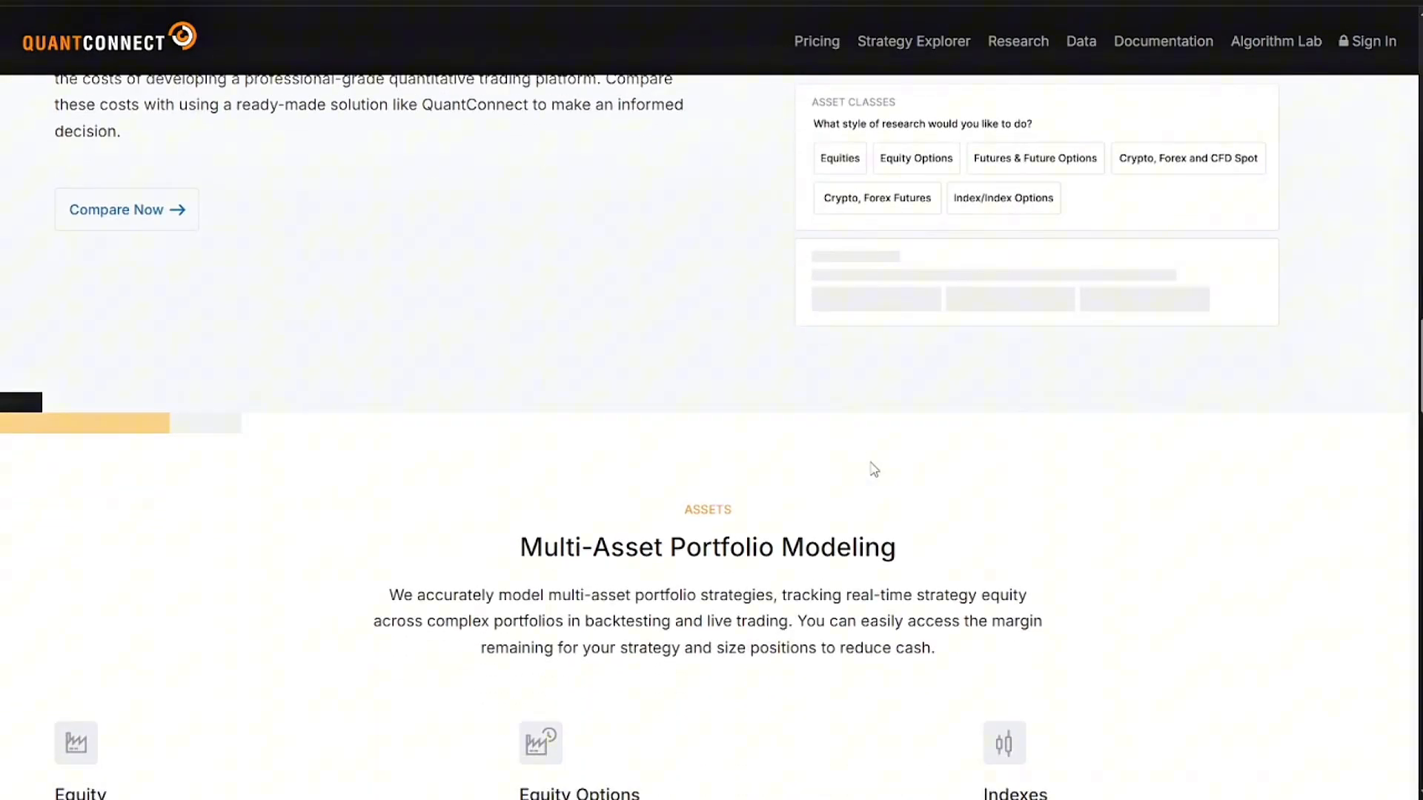
{"action": "scroll", "scroll_direction": "down", "scroll_amount": 3}
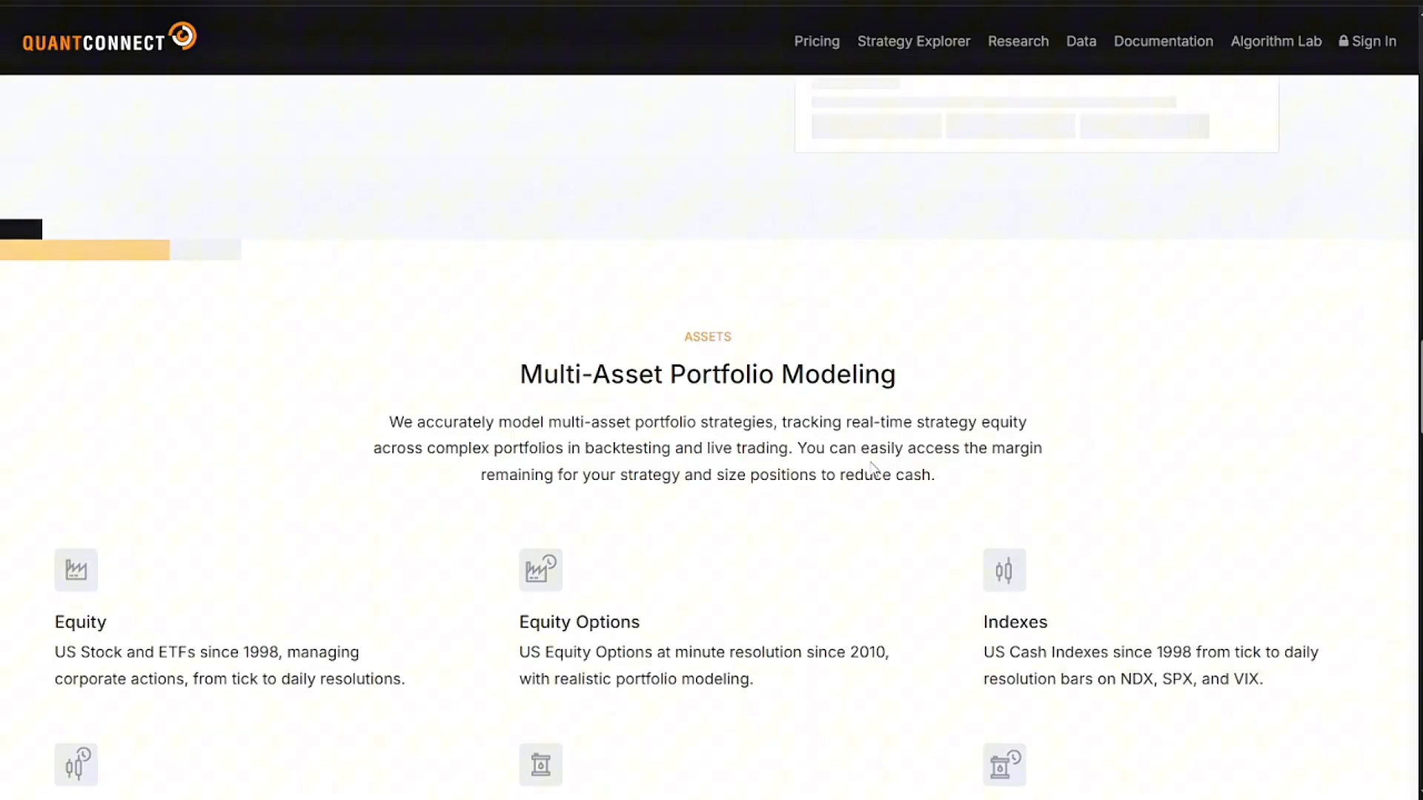
{"action": "mouse_move", "coordinate": [1101, 315]}
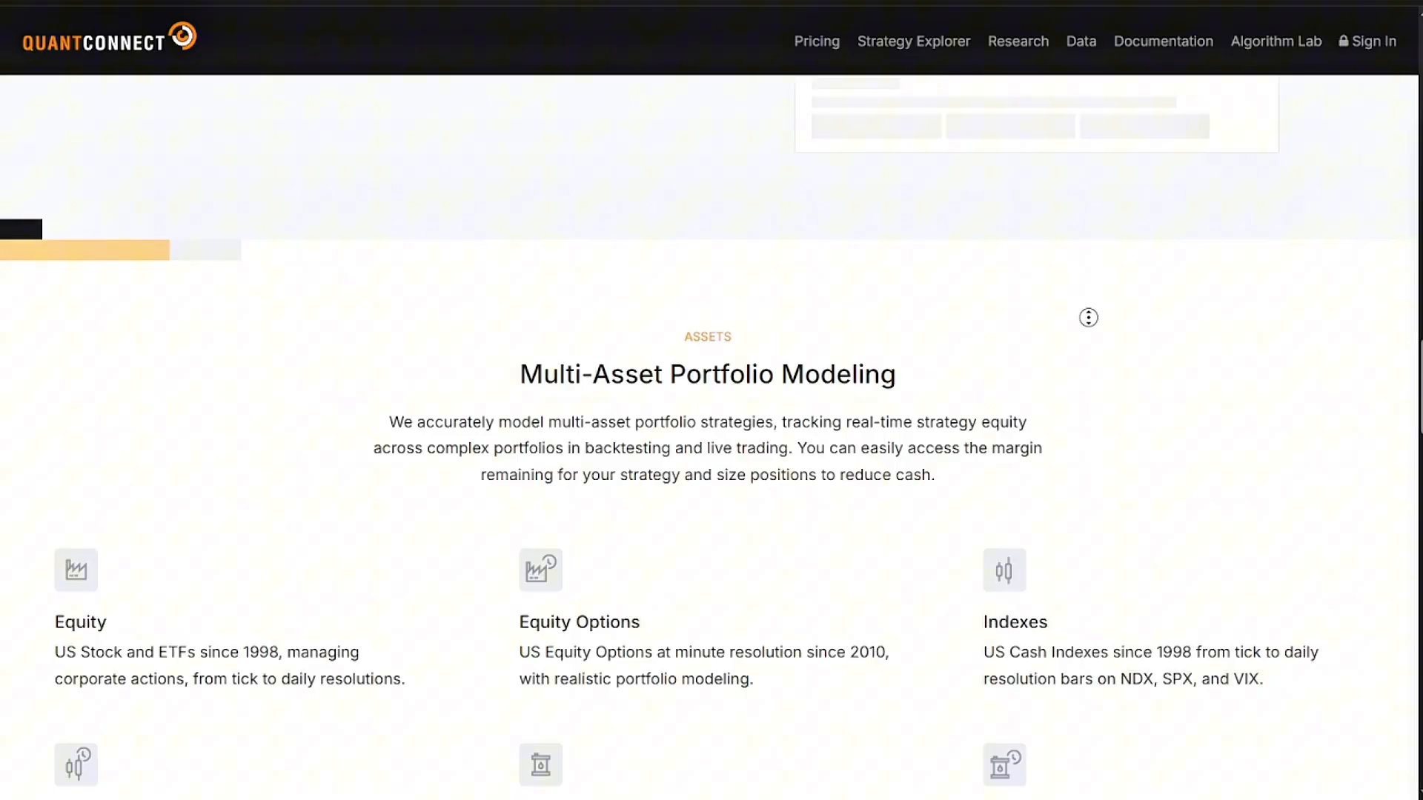
{"action": "scroll", "scroll_direction": "down", "scroll_amount": 3}
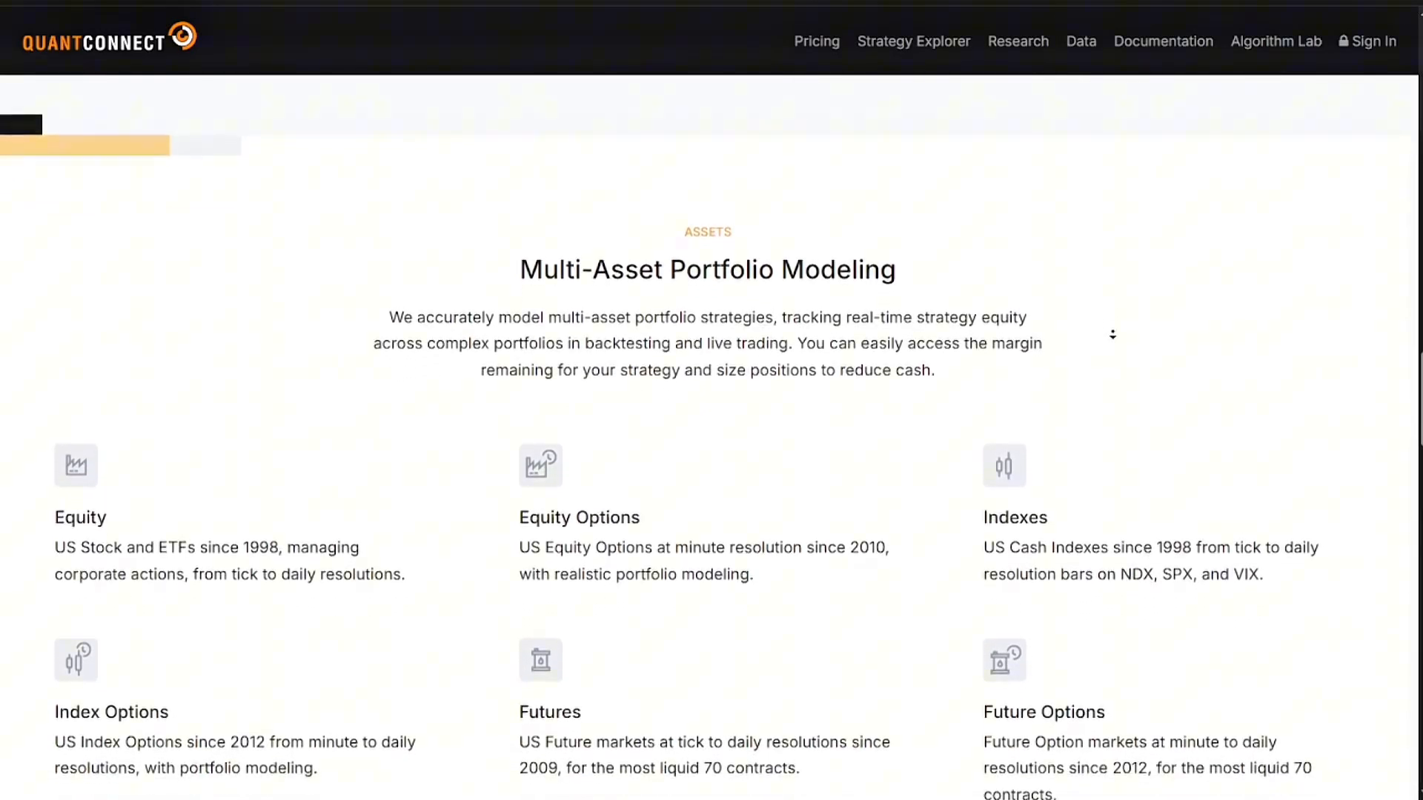
{"action": "scroll", "scroll_direction": "down", "scroll_amount": 3}
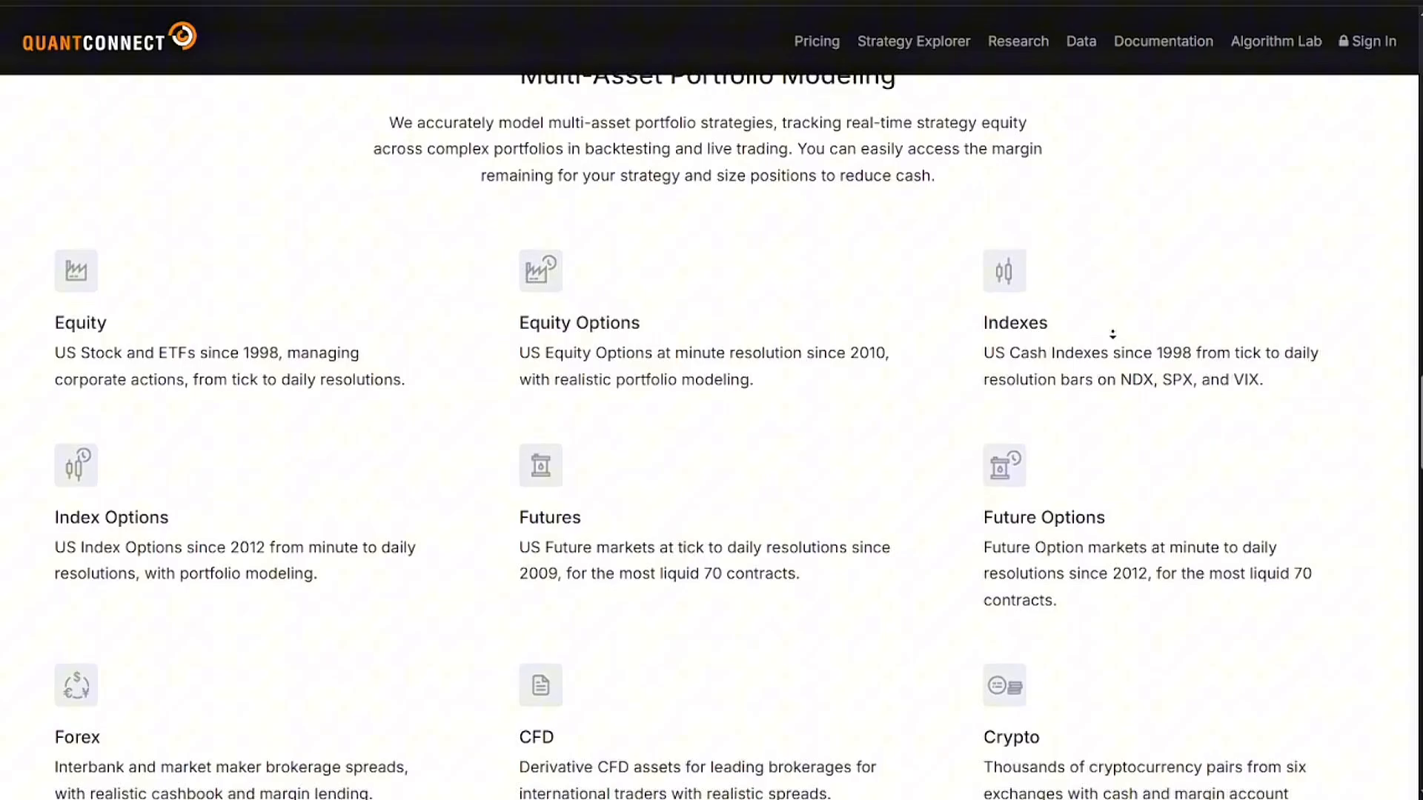
{"action": "scroll", "scroll_direction": "down", "scroll_amount": 3}
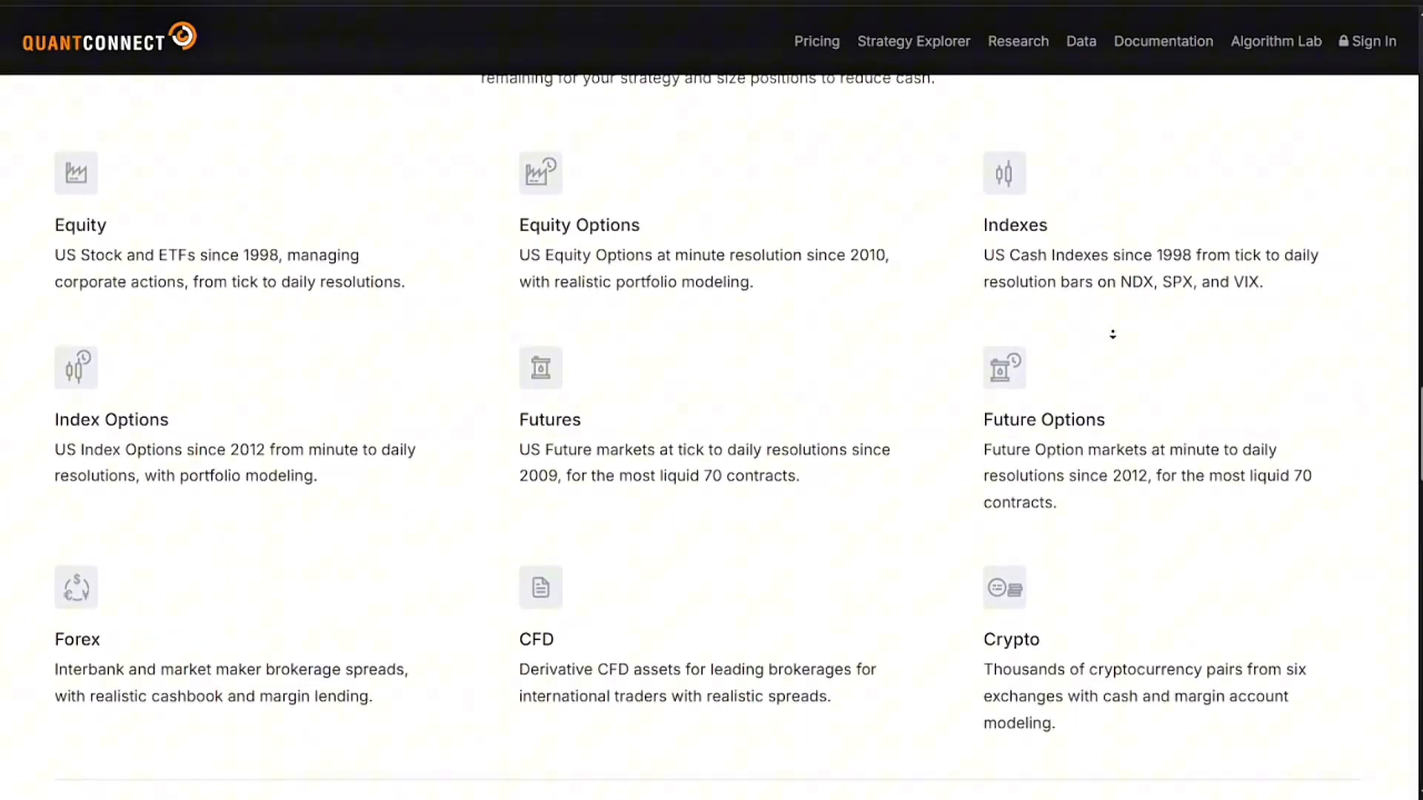
{"action": "scroll", "scroll_direction": "down", "scroll_amount": 3}
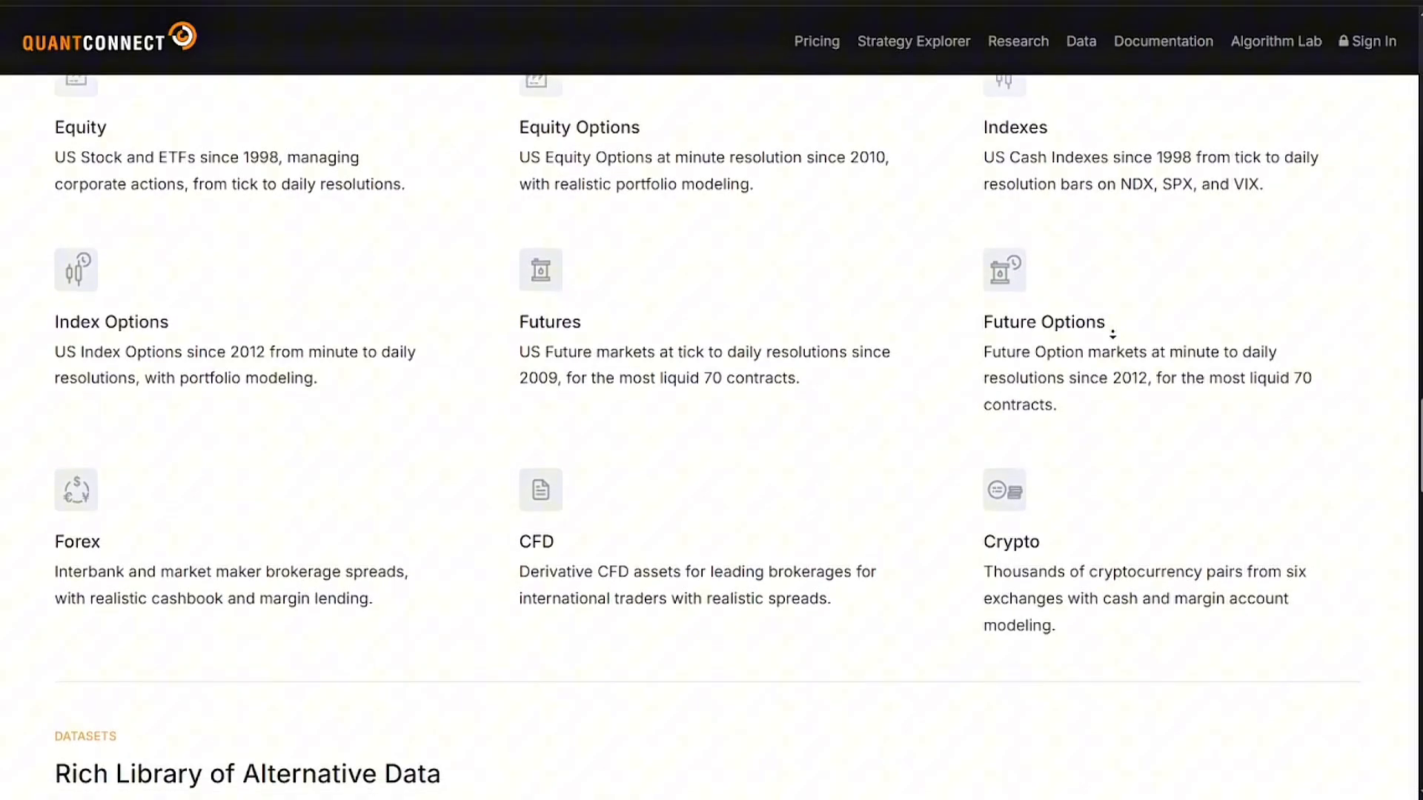
{"action": "scroll", "scroll_direction": "down", "scroll_amount": 3}
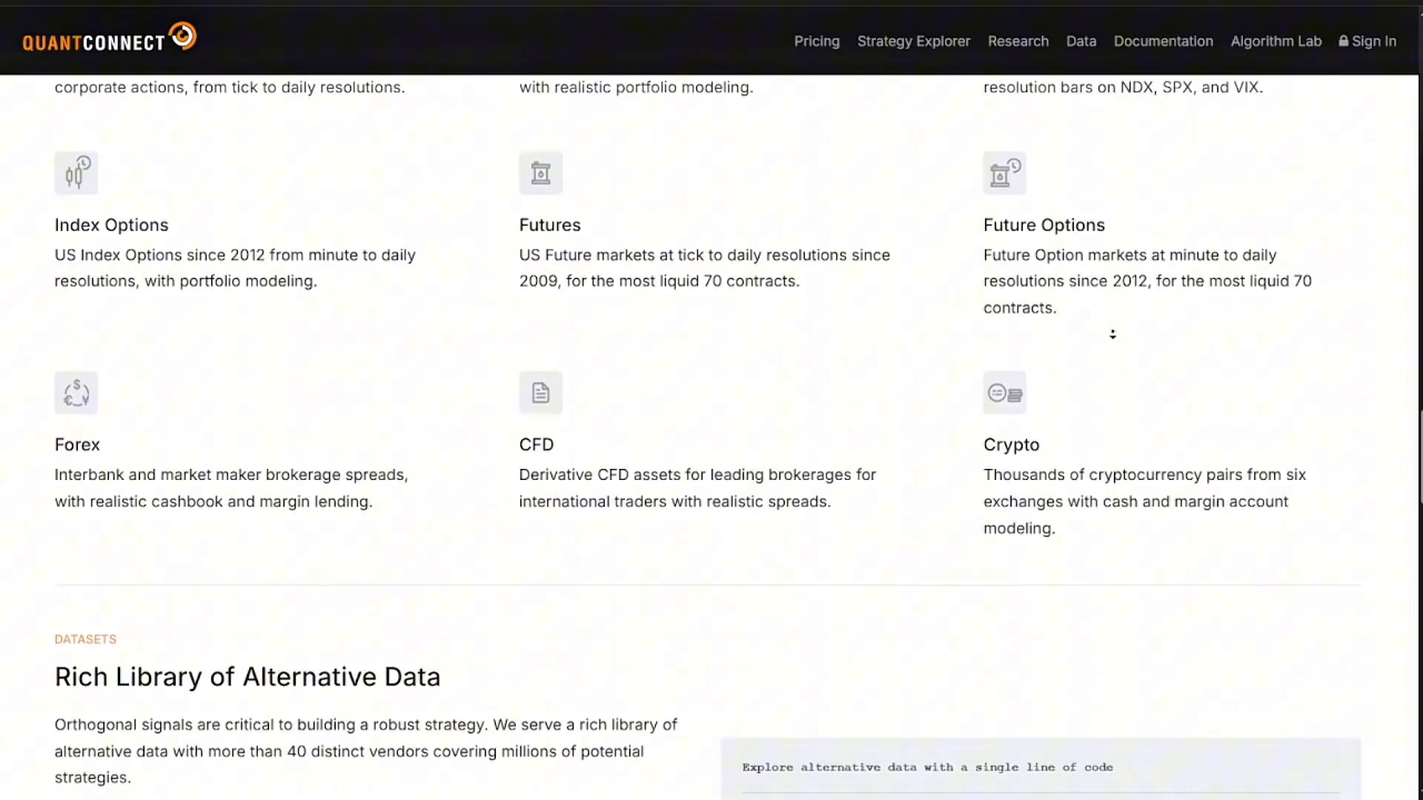
{"action": "scroll", "scroll_direction": "down", "scroll_amount": 3}
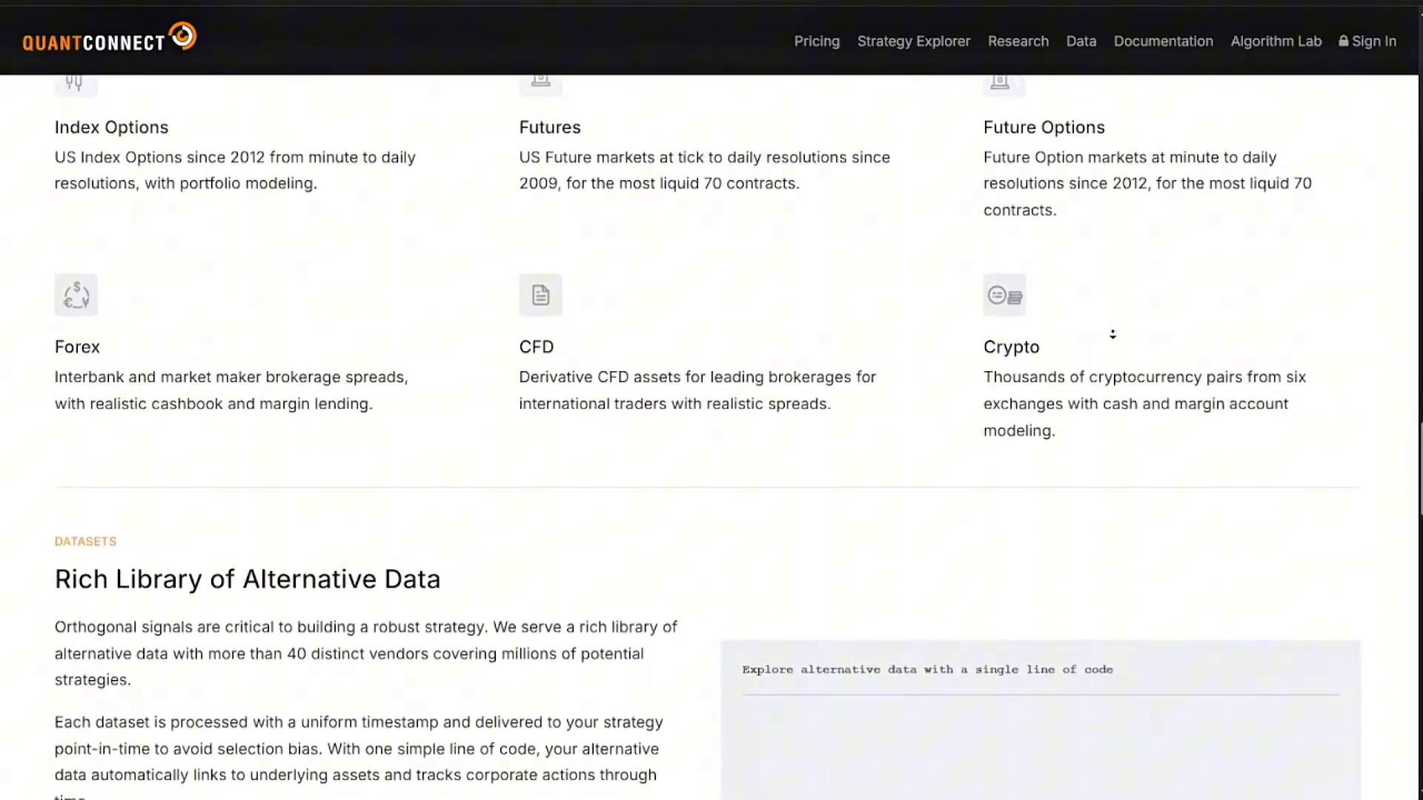
Review the Alternative Data section, then go to the Pricing page.
{"action": "scroll", "scroll_direction": "down", "scroll_amount": 3}
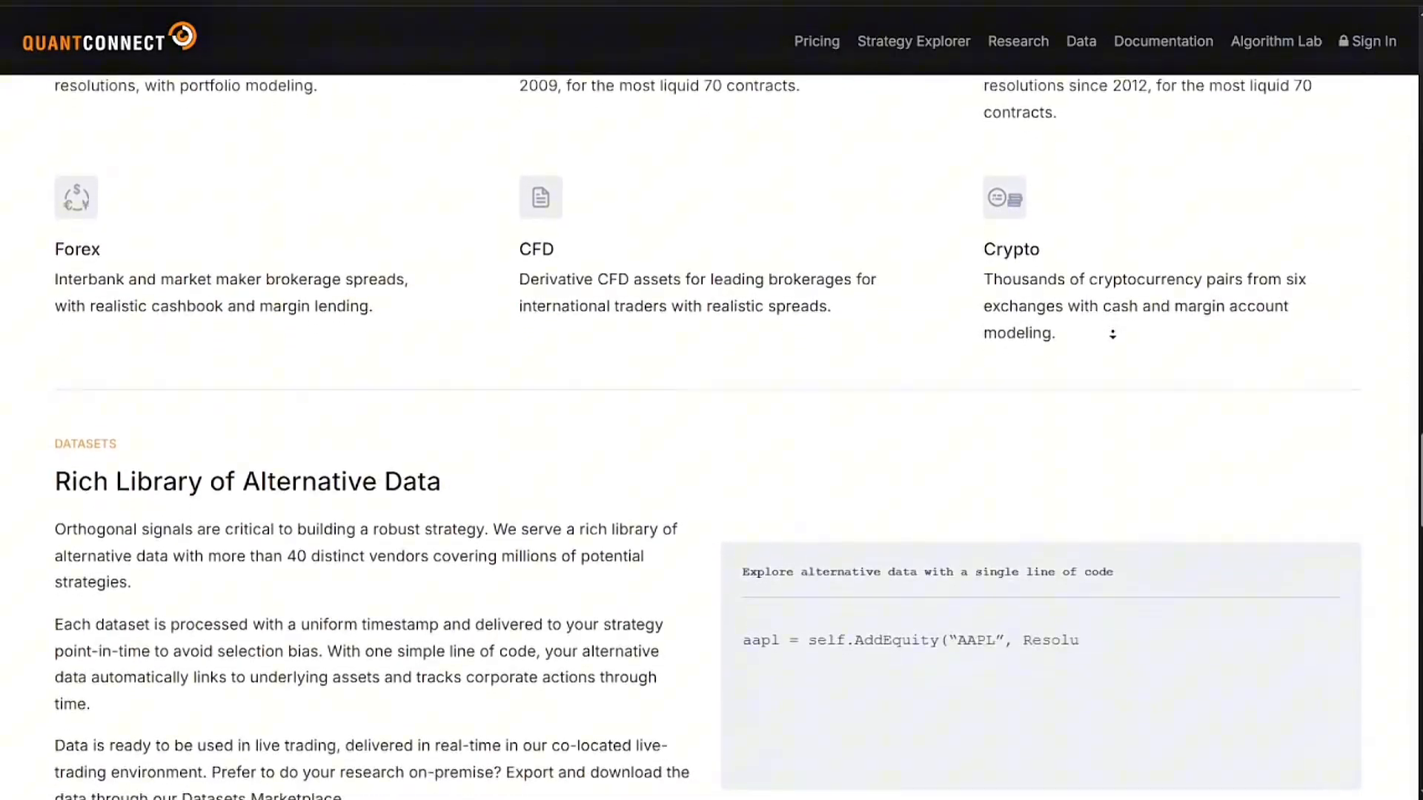
{"action": "scroll", "scroll_direction": "down", "scroll_amount": 3}
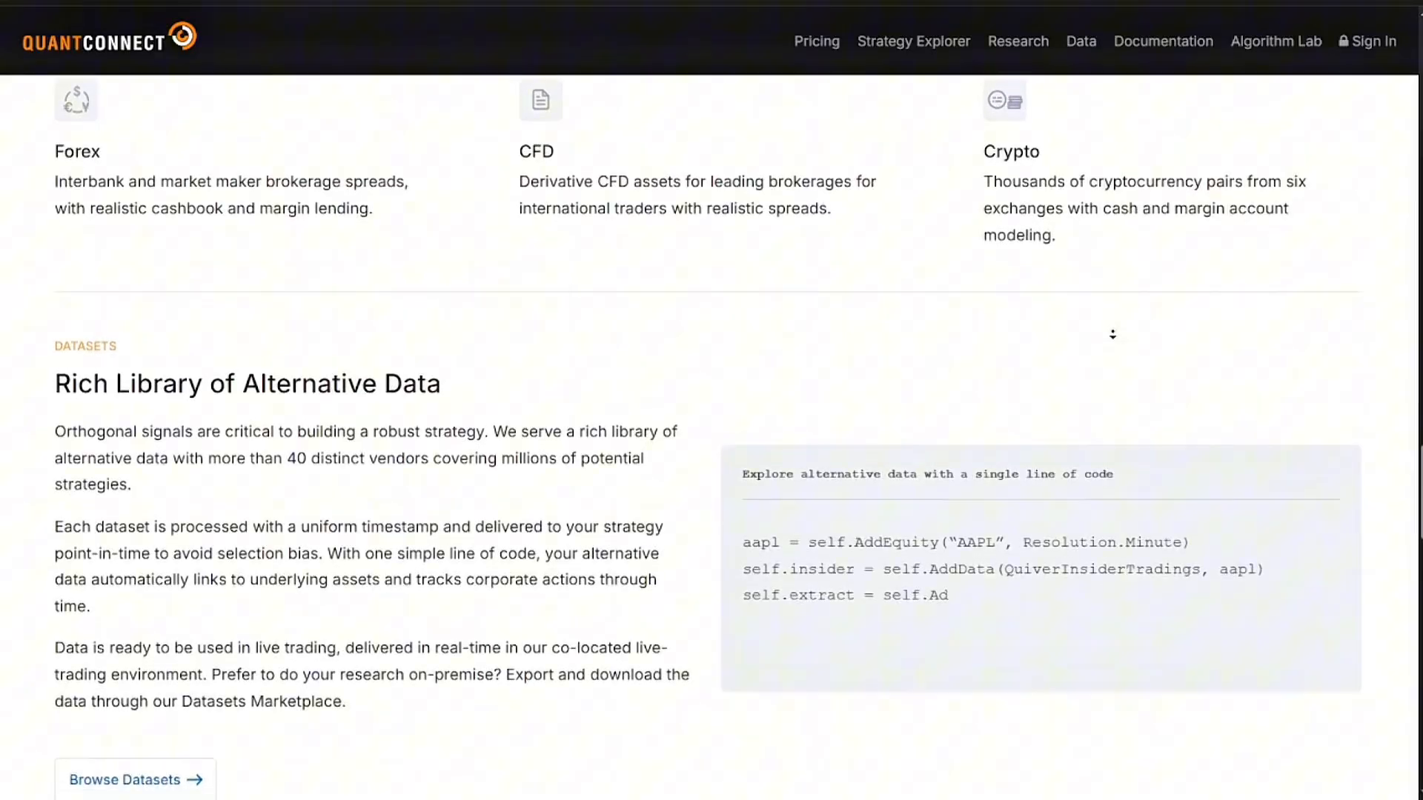
{"action": "scroll", "scroll_direction": "down", "scroll_amount": 3}
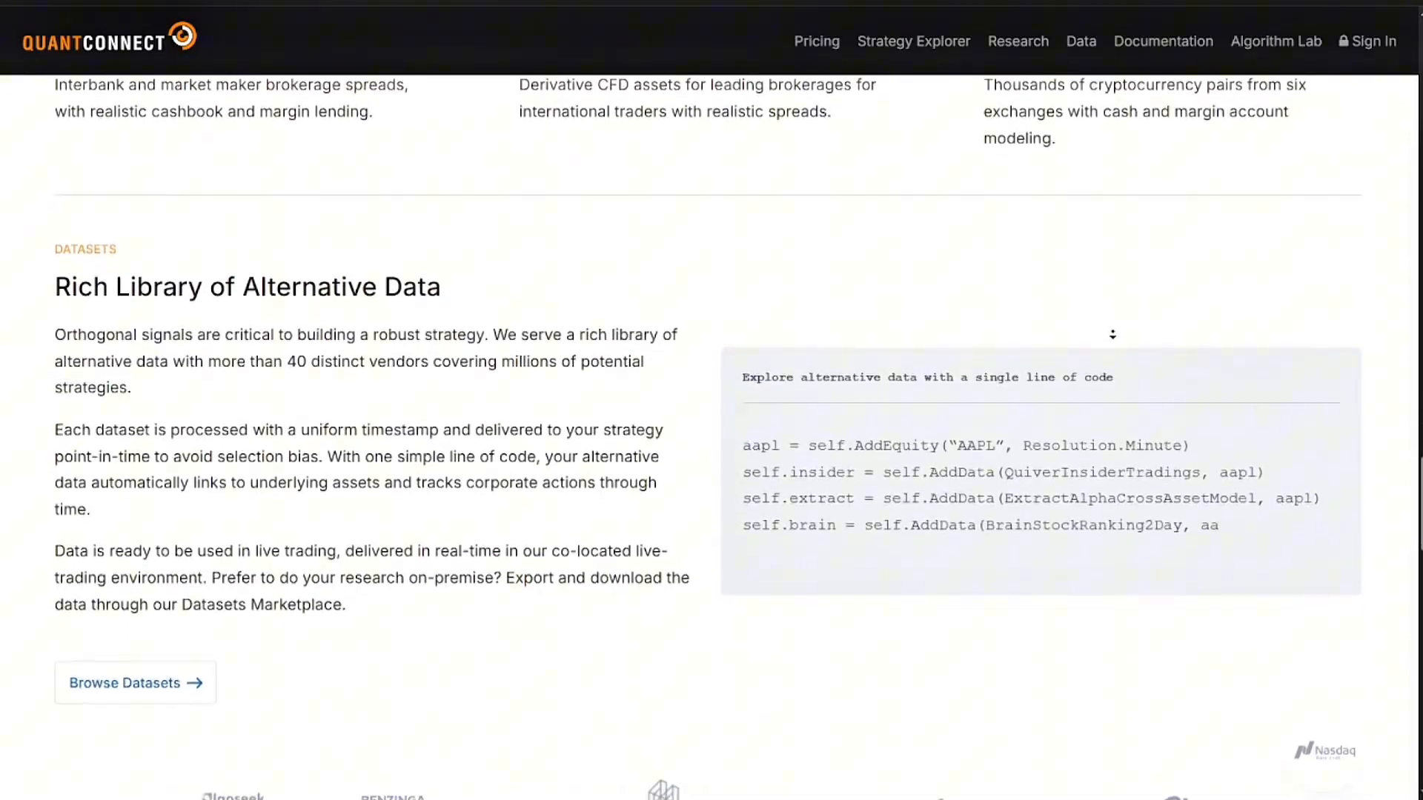
{"action": "scroll", "scroll_direction": "down", "scroll_amount": 3}
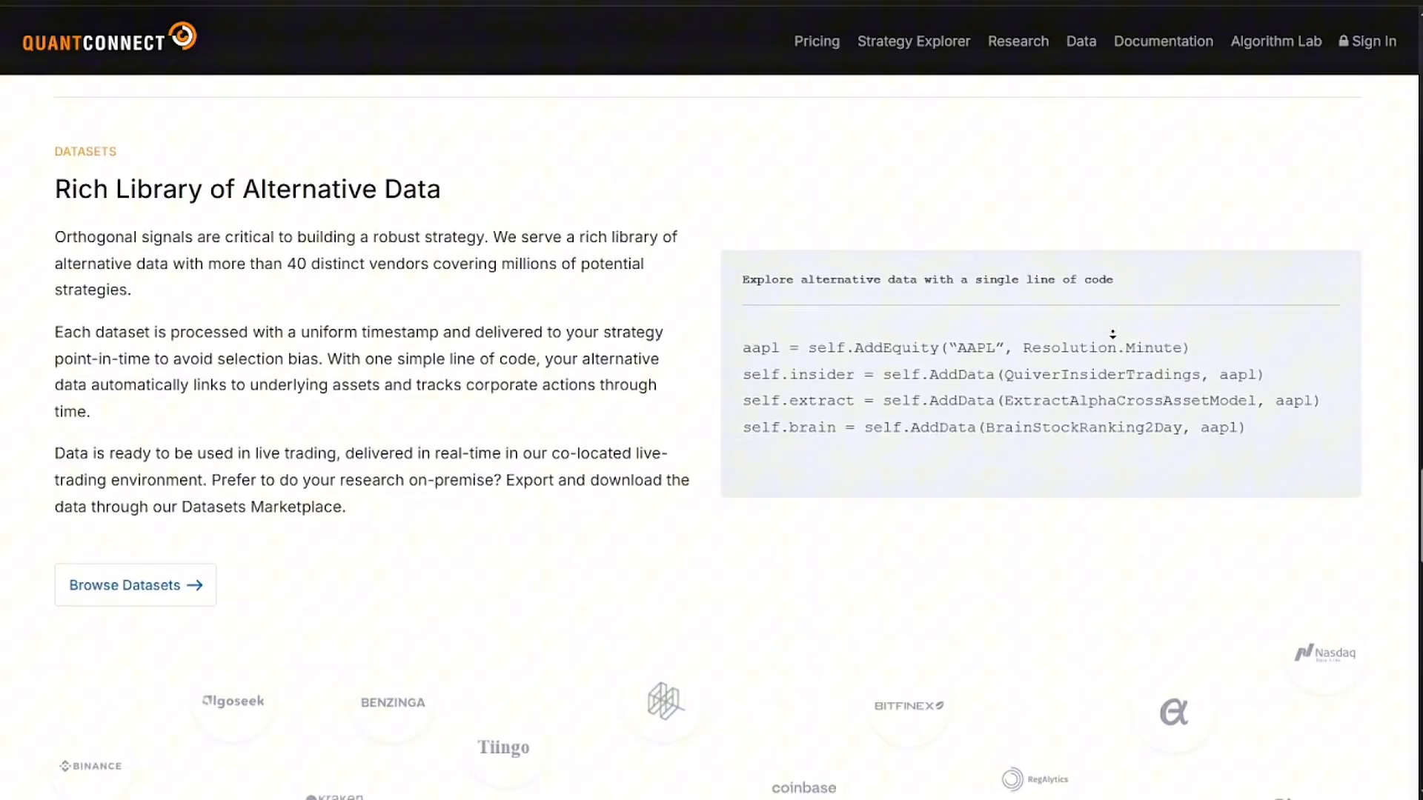
{"action": "scroll", "scroll_direction": "down", "scroll_amount": 3}
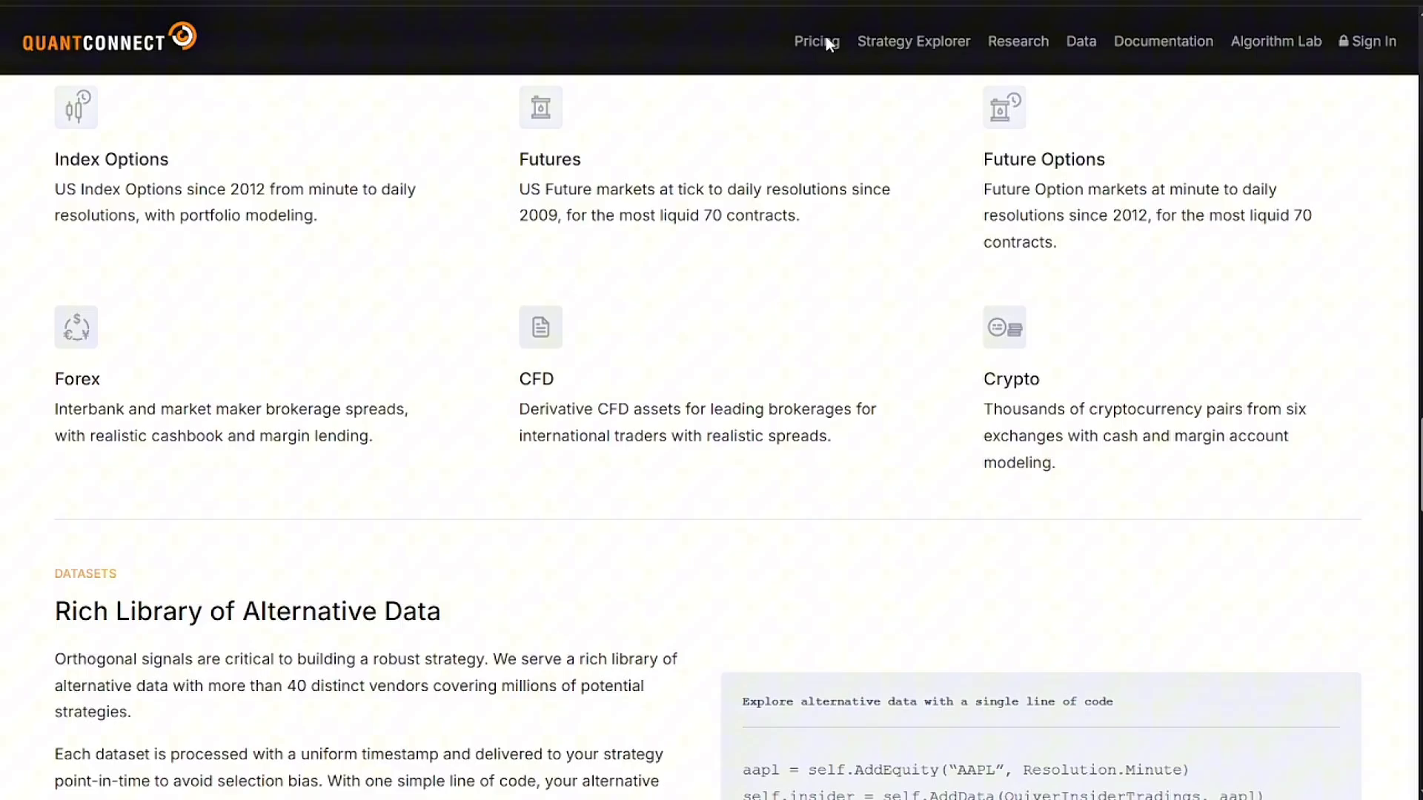
{"action": "left_click", "coordinate": [814, 41]}
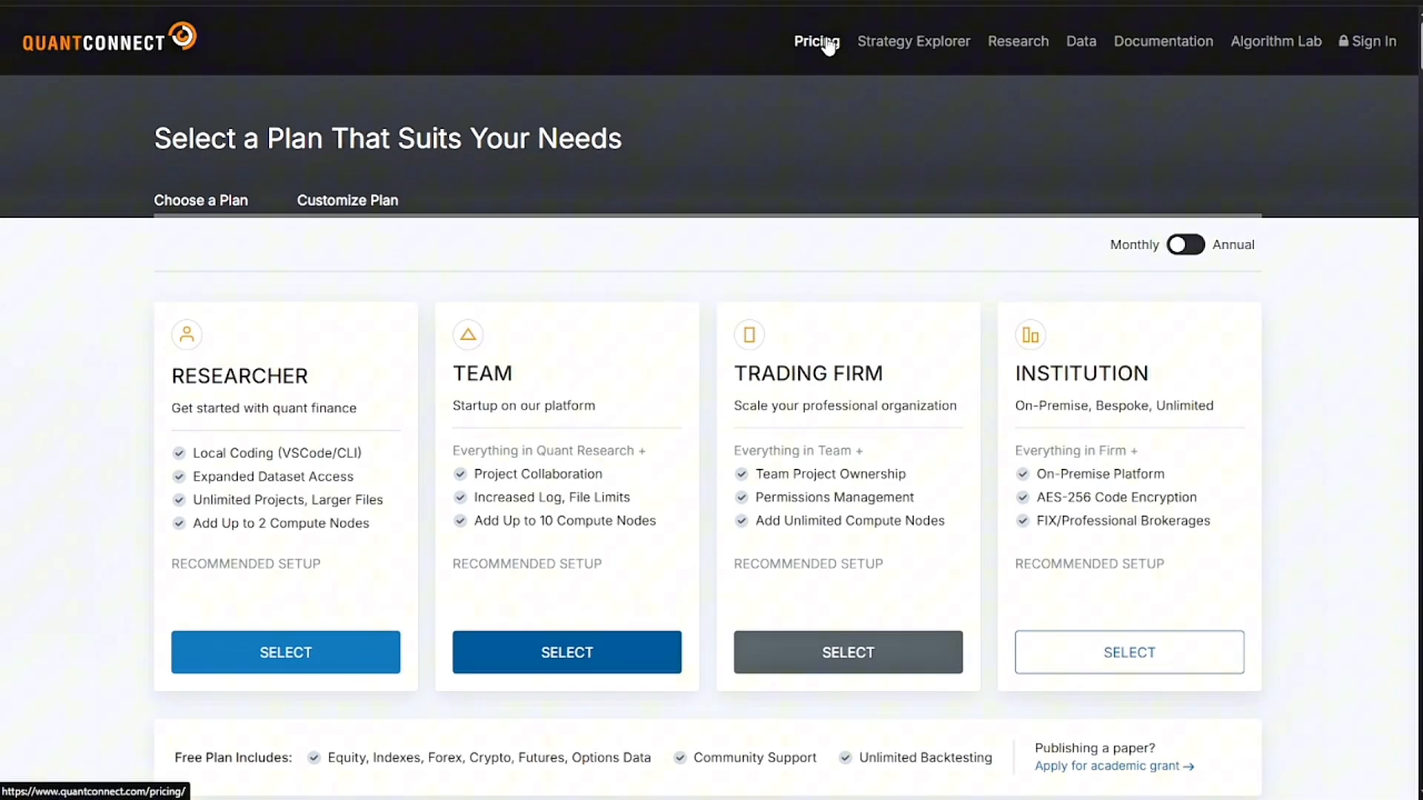
Load plan prices and view the custom plan with one Researcher seat at $60 monthly.
{"action": "left_click", "coordinate": [201, 199]}
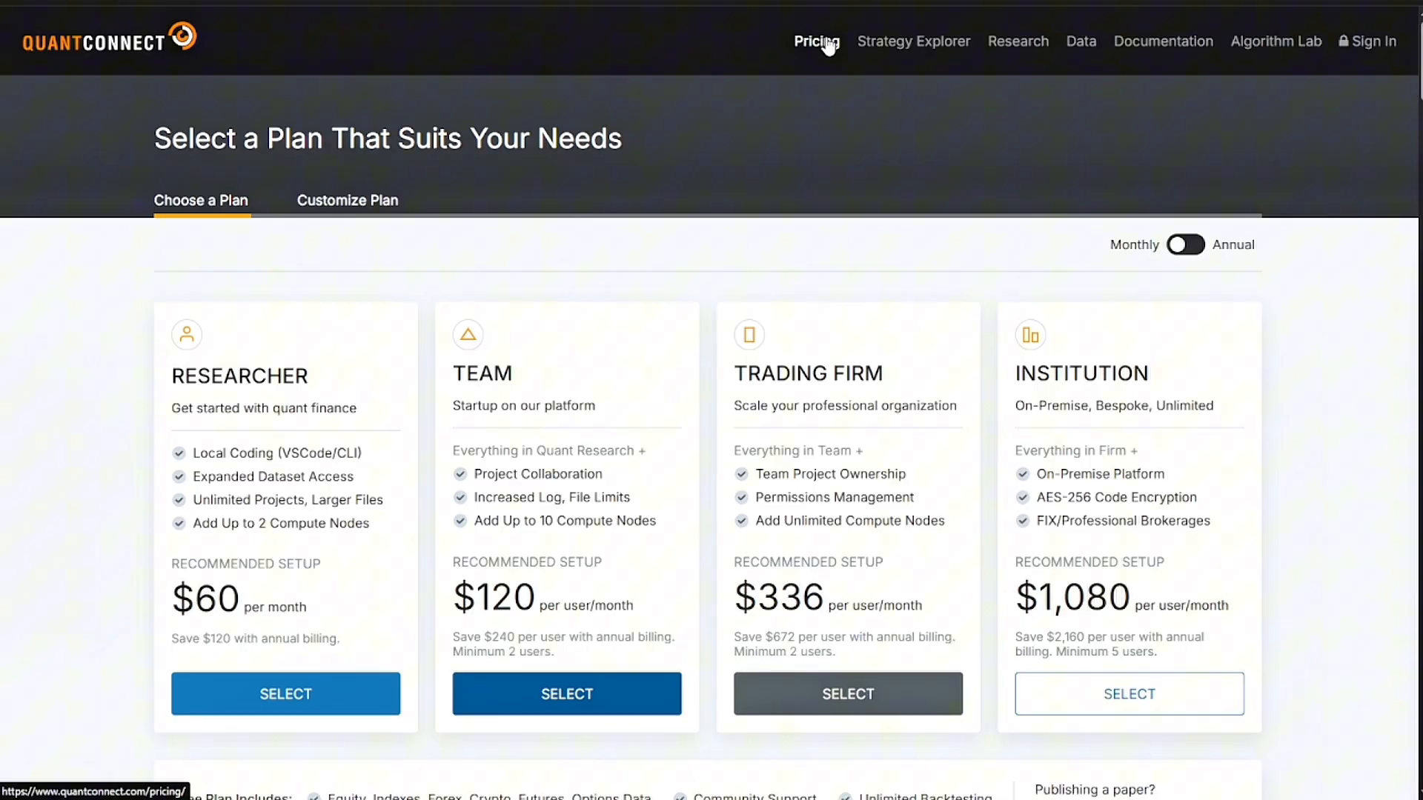
{"action": "left_click", "coordinate": [347, 200]}
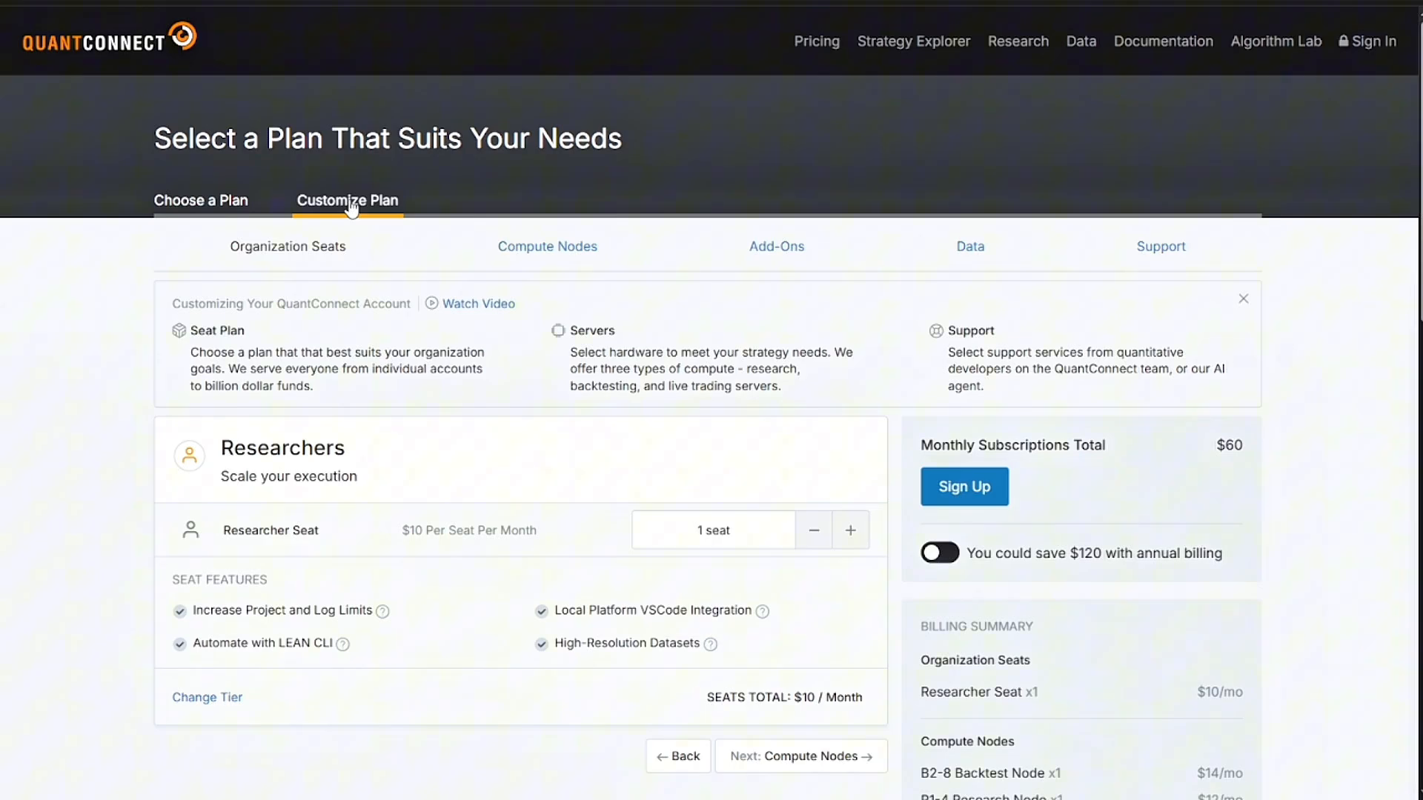
{"action": "scroll", "scroll_direction": "down", "scroll_amount": 3}
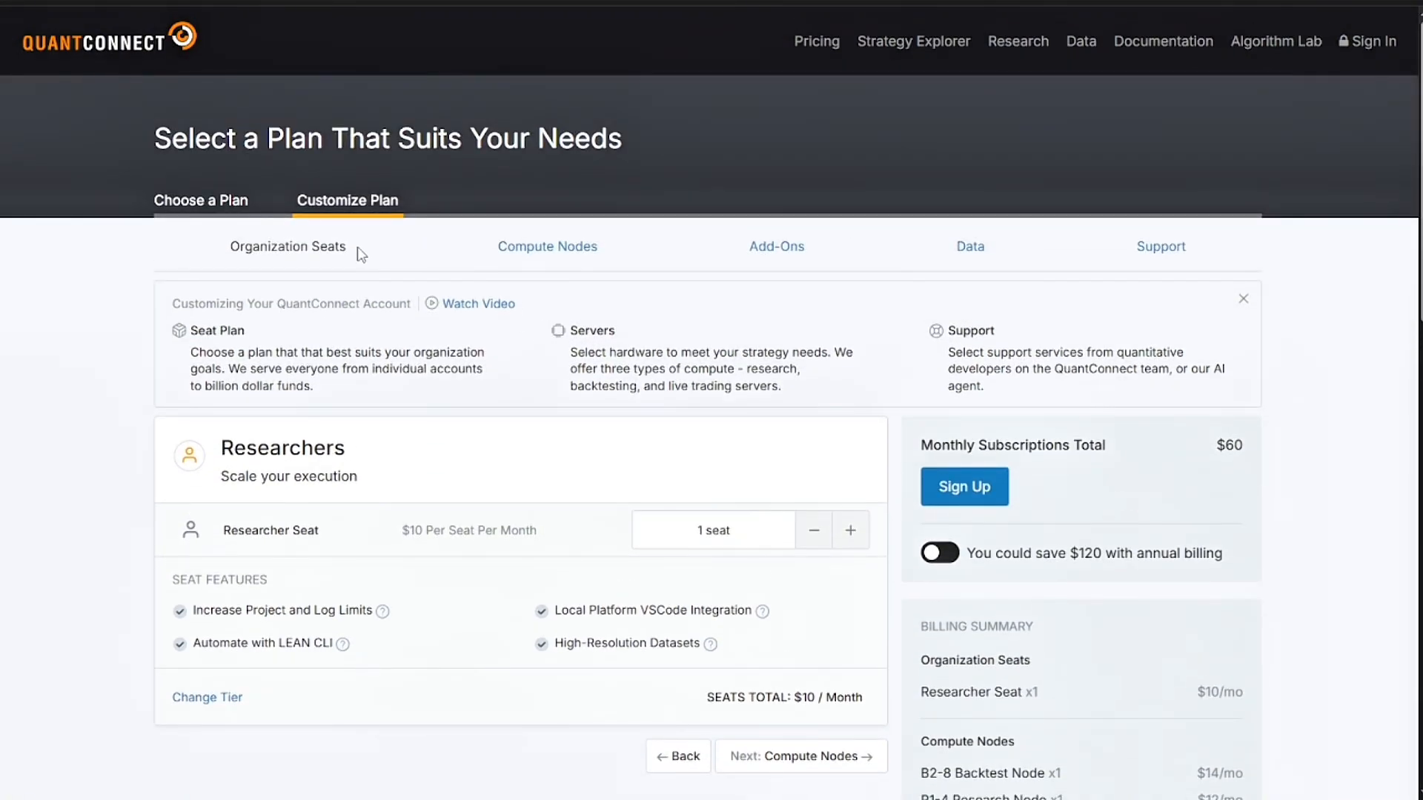
{"action": "left_click", "coordinate": [201, 200]}
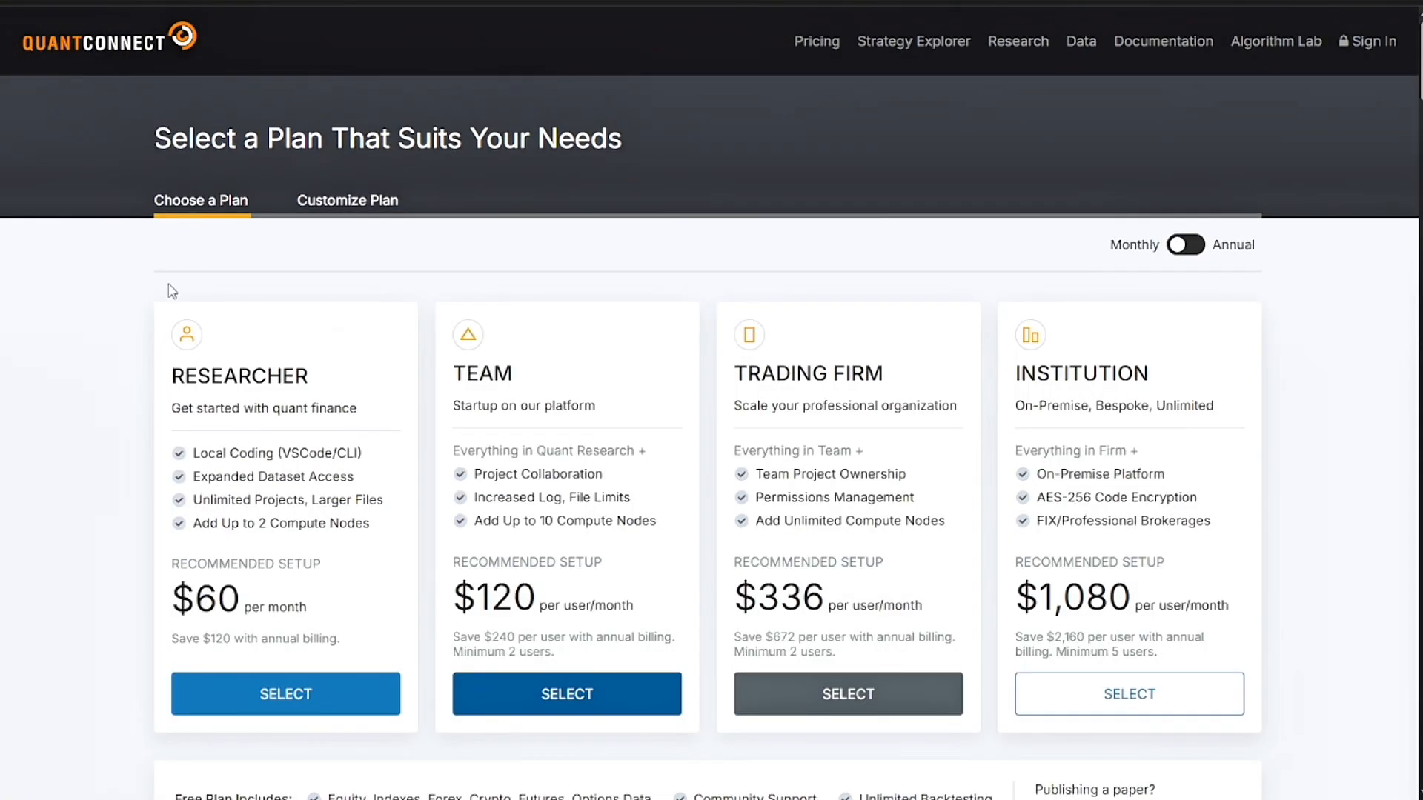
{"action": "scroll", "scroll_direction": "down", "scroll_amount": 3}
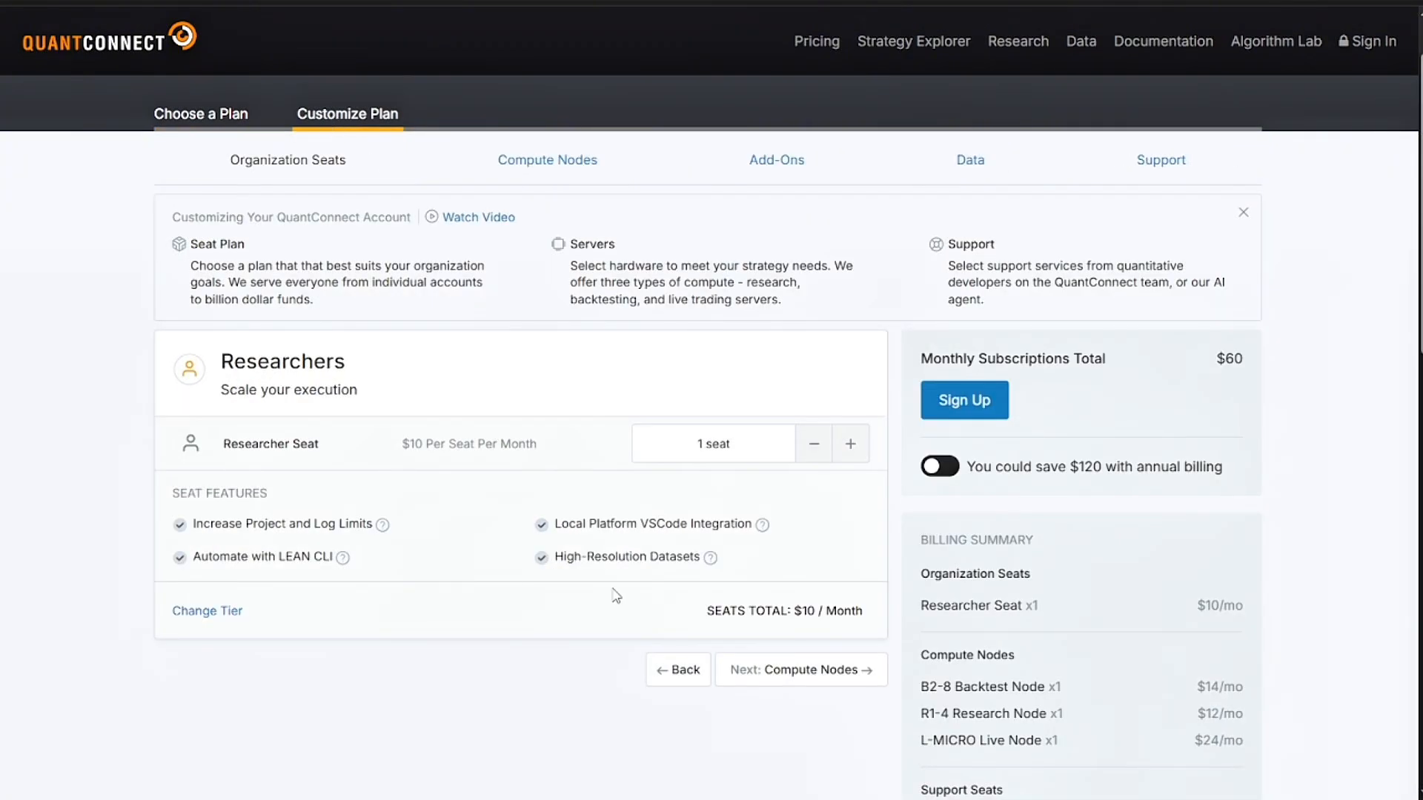
{"action": "mouse_move", "coordinate": [864, 282]}
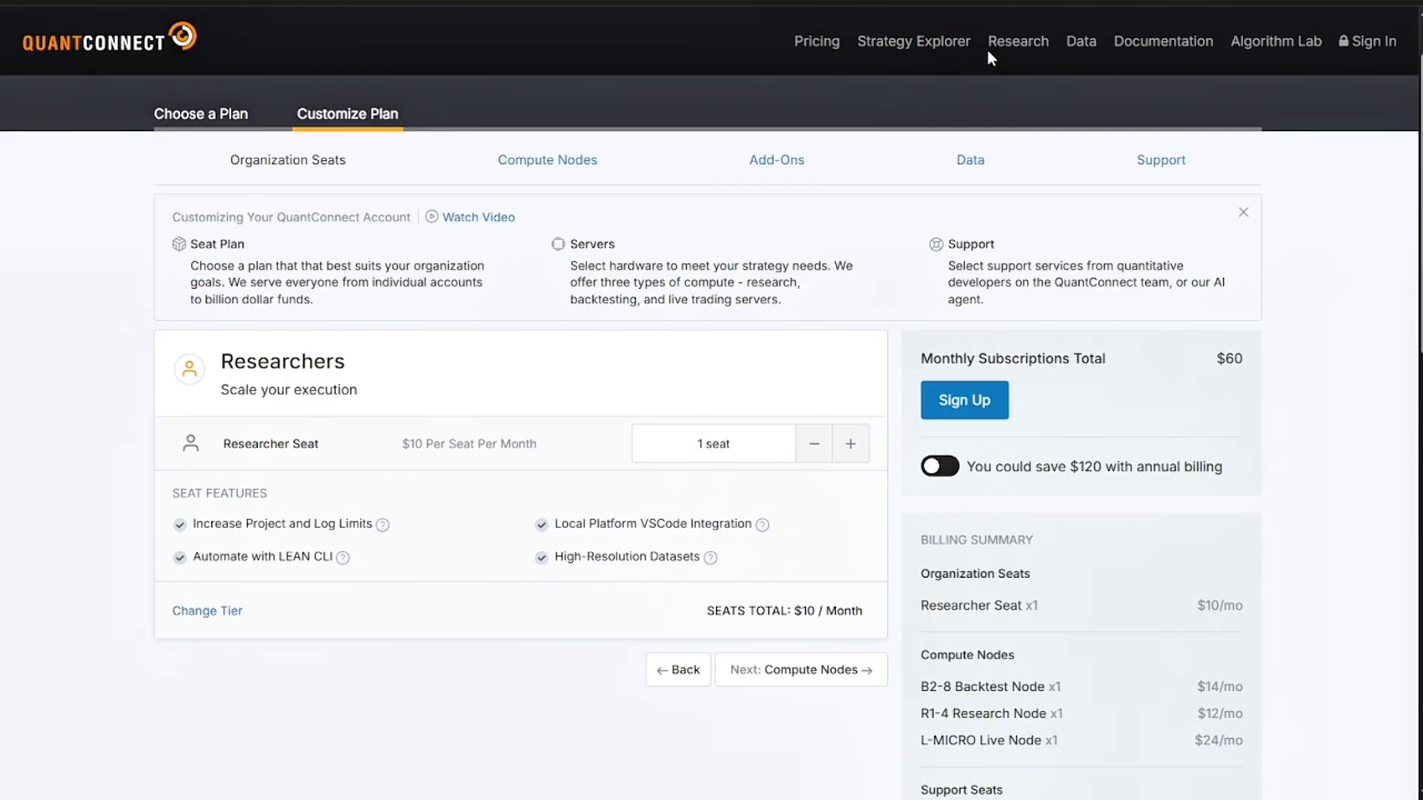
Open Strategy Explorer, briefly view the Datasets catalog, then return to the strategies list.
{"action": "left_click", "coordinate": [1274, 40]}
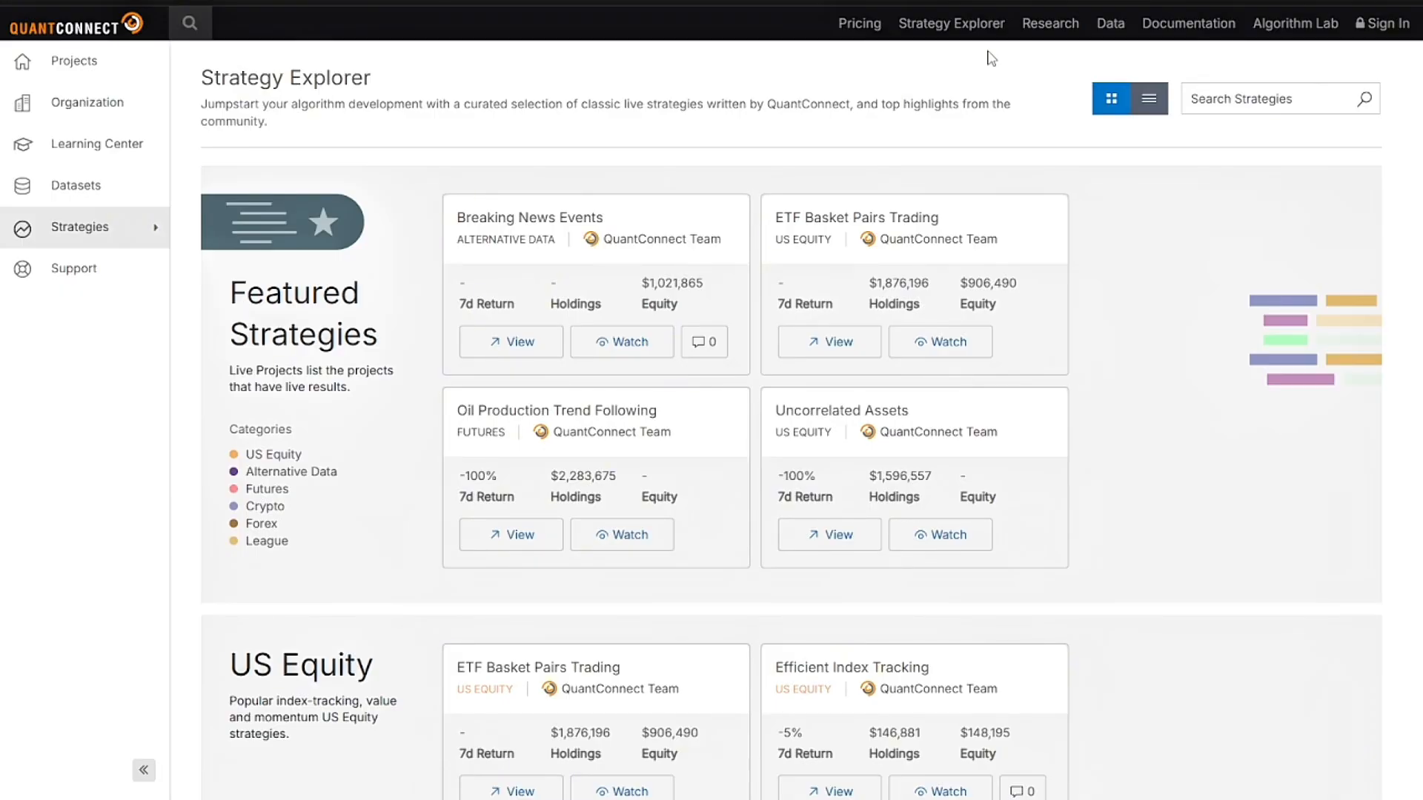
{"action": "mouse_move", "coordinate": [74, 61]}
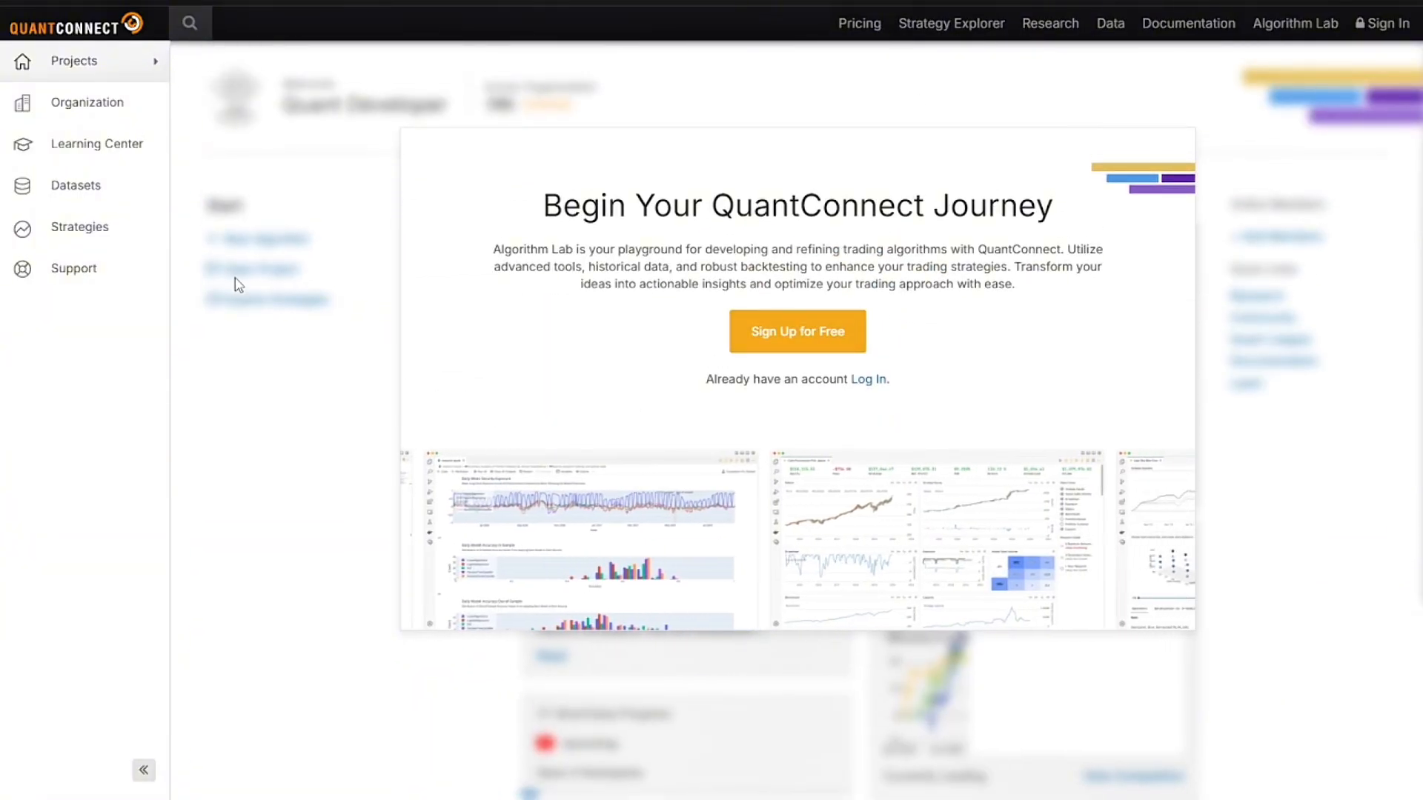
{"action": "left_click", "coordinate": [76, 186]}
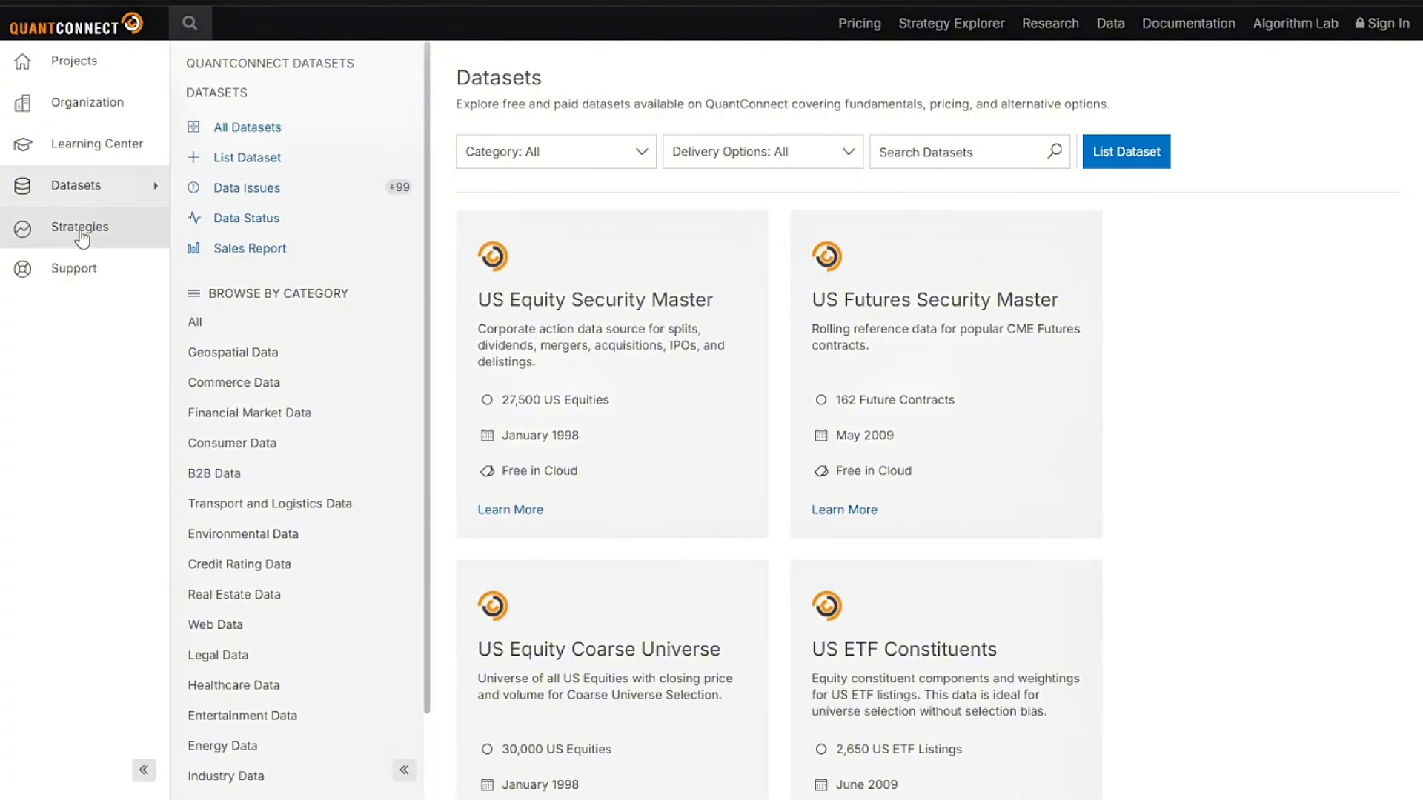
{"action": "left_click", "coordinate": [80, 227]}
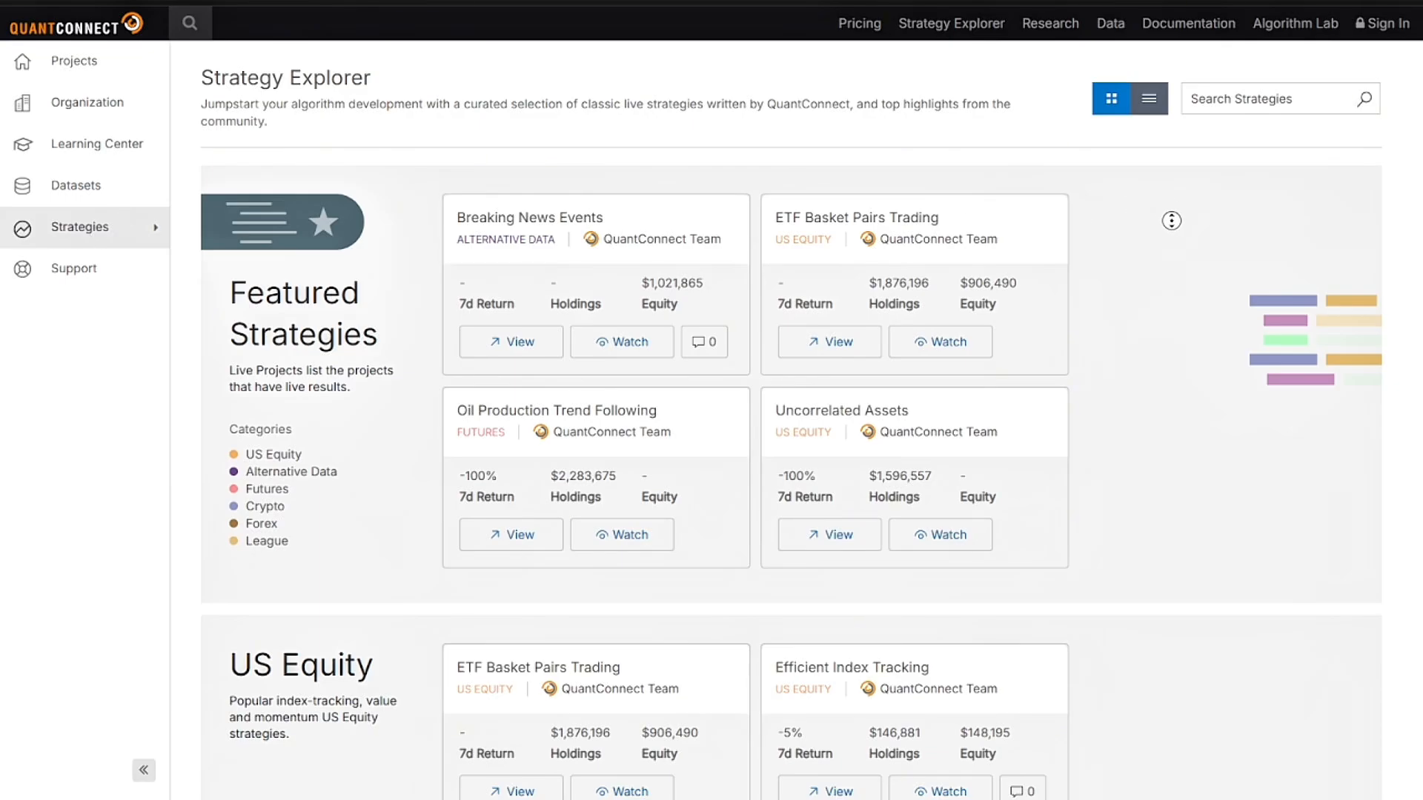
Scroll past Featured and US Equity strategies to Alternative Data and the start of Futures.
{"action": "scroll", "scroll_direction": "down", "scroll_amount": 3}
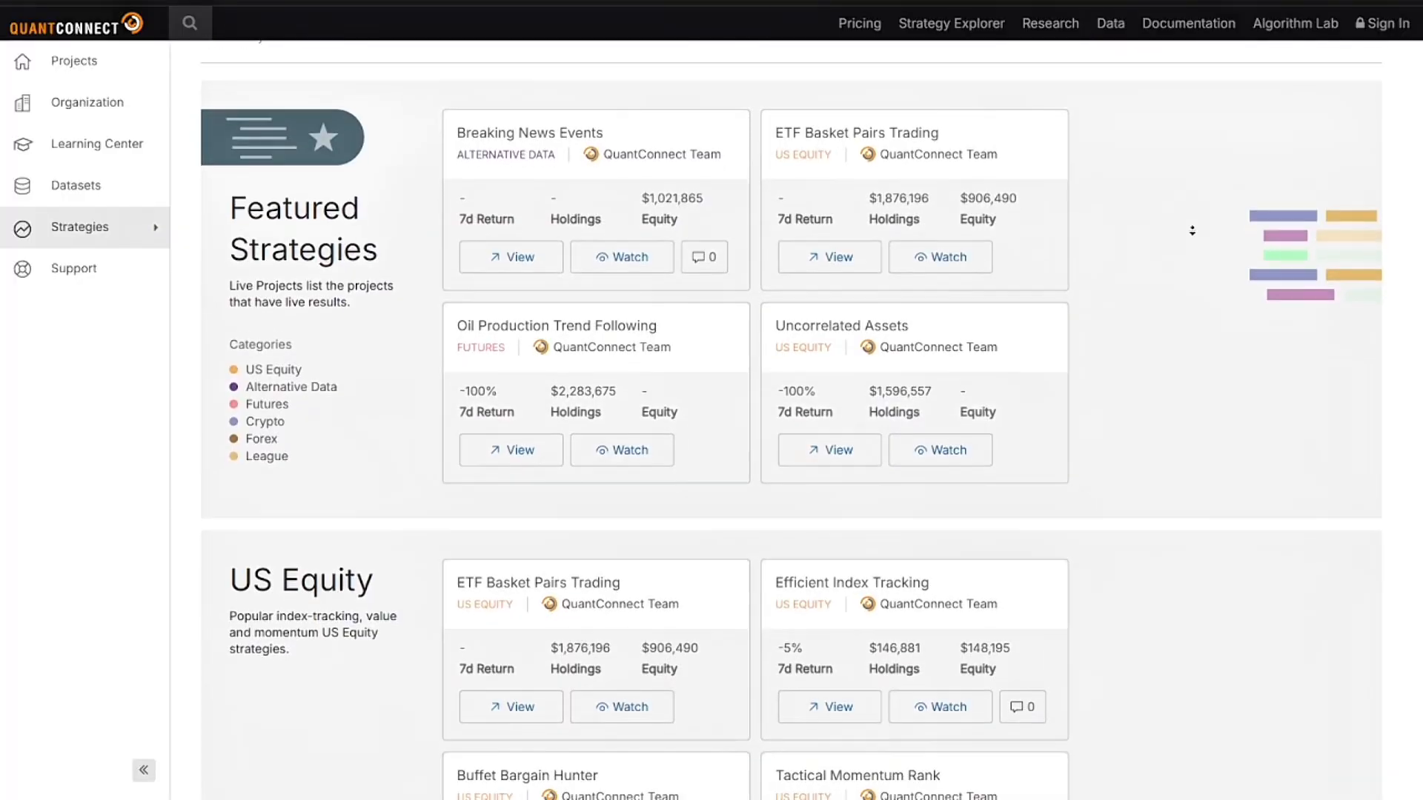
{"action": "scroll", "scroll_direction": "down", "scroll_amount": 3}
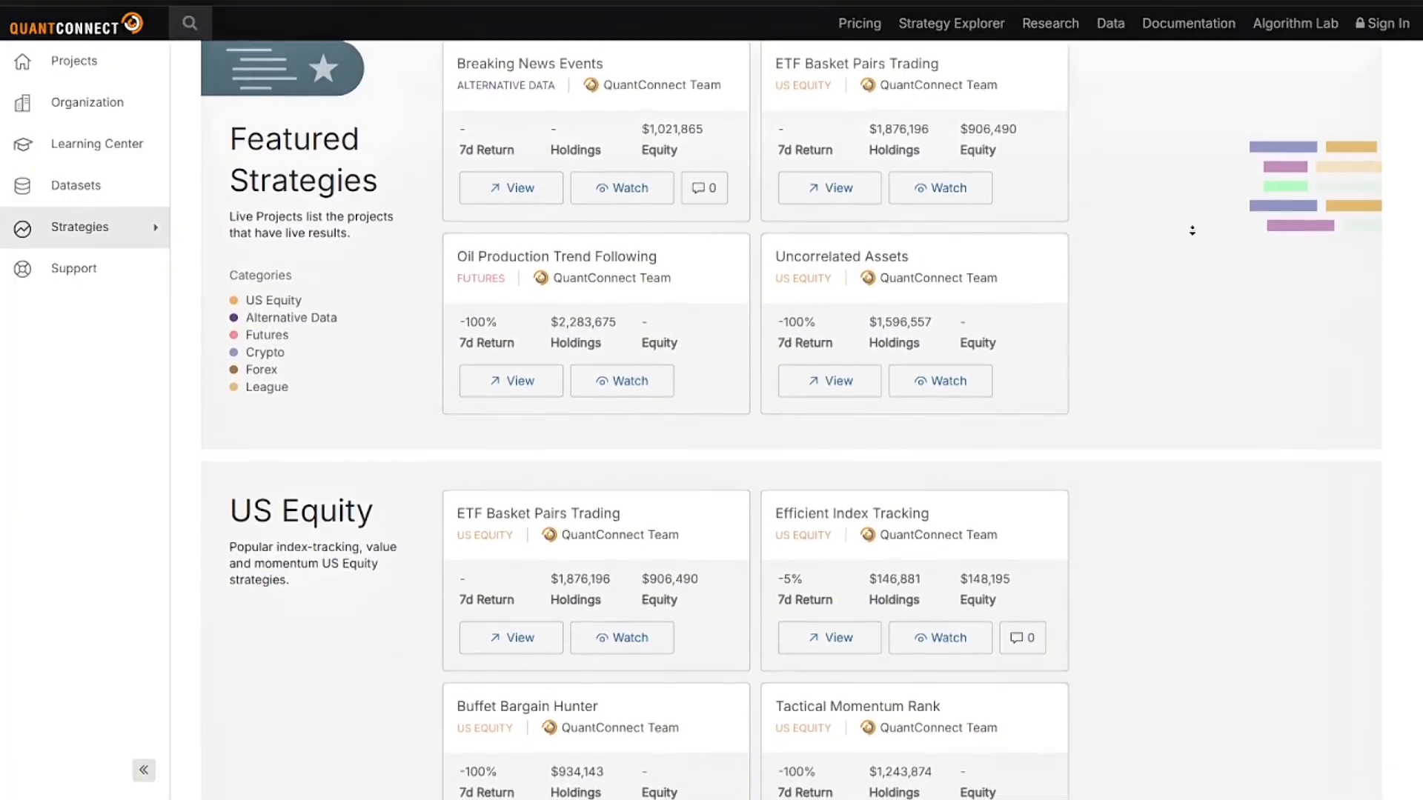
{"action": "scroll", "scroll_direction": "down", "scroll_amount": 3}
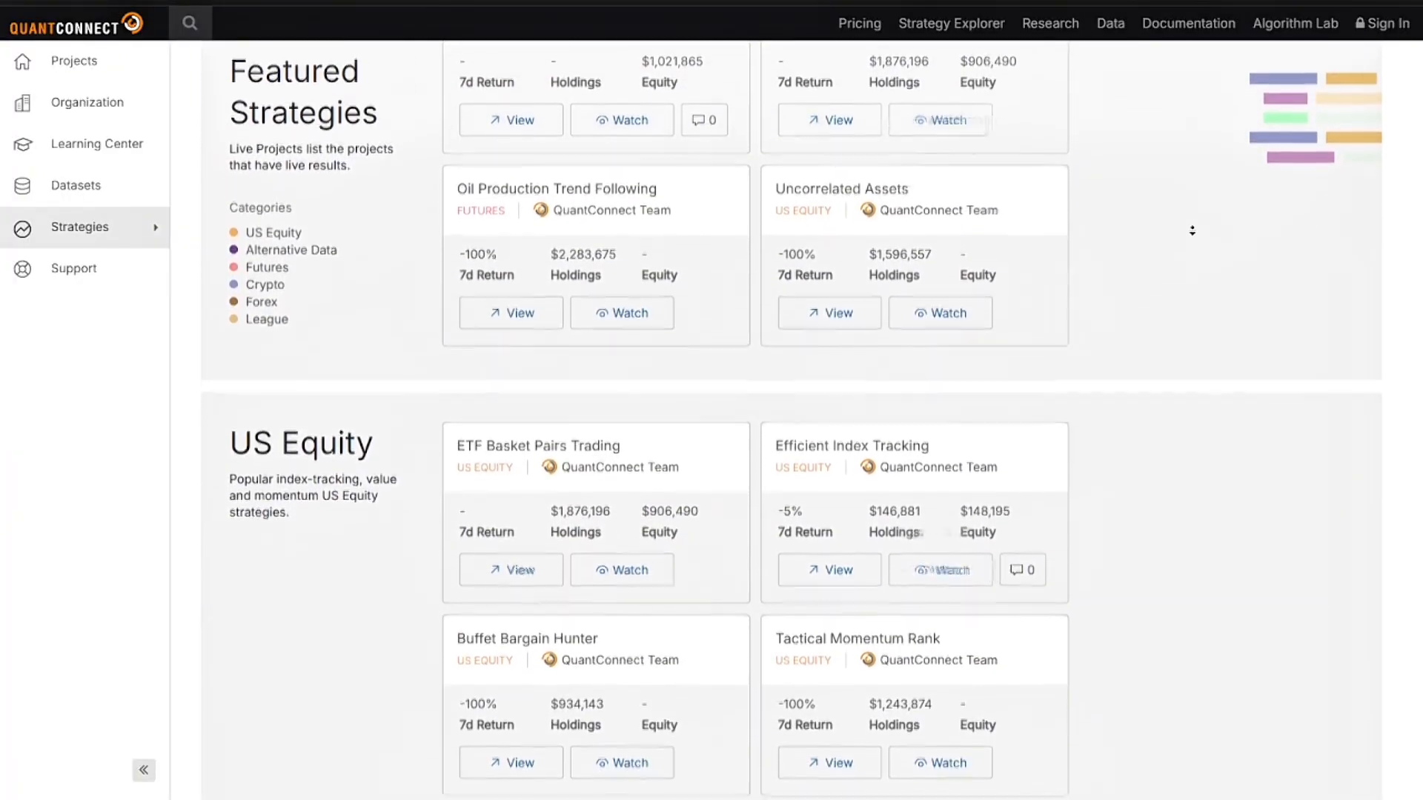
{"action": "scroll", "scroll_direction": "down", "scroll_amount": 3}
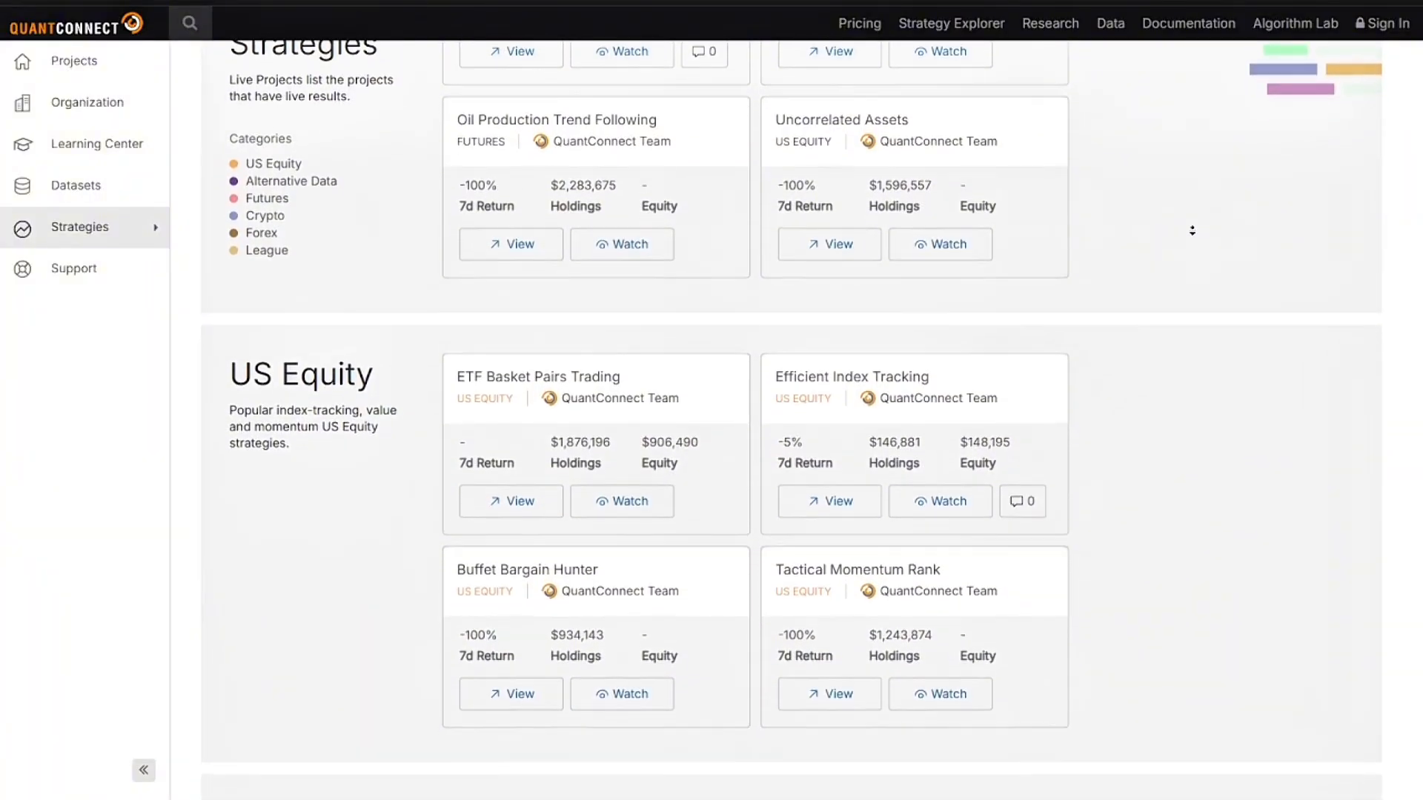
{"action": "scroll", "scroll_direction": "down", "scroll_amount": 3}
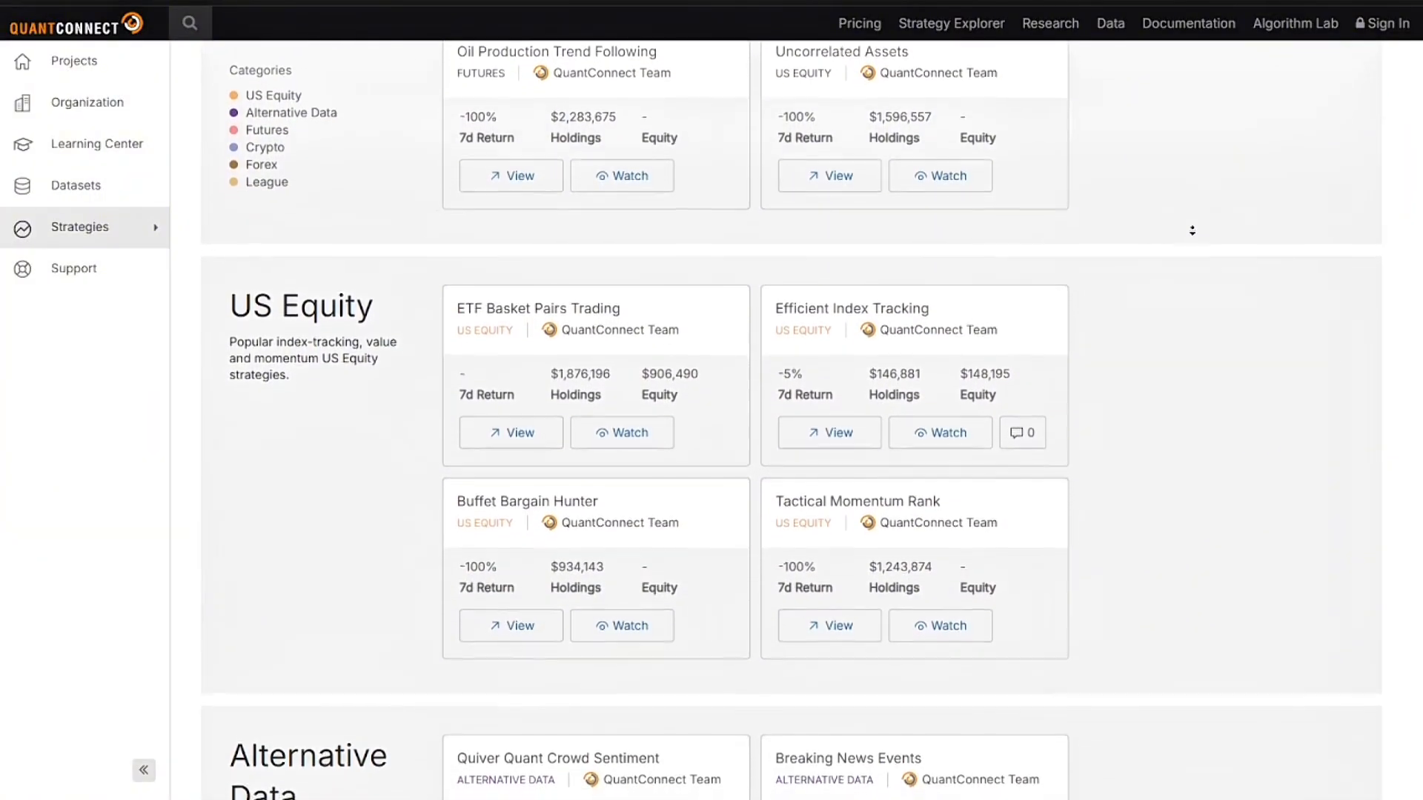
{"action": "scroll", "scroll_direction": "down", "scroll_amount": 3}
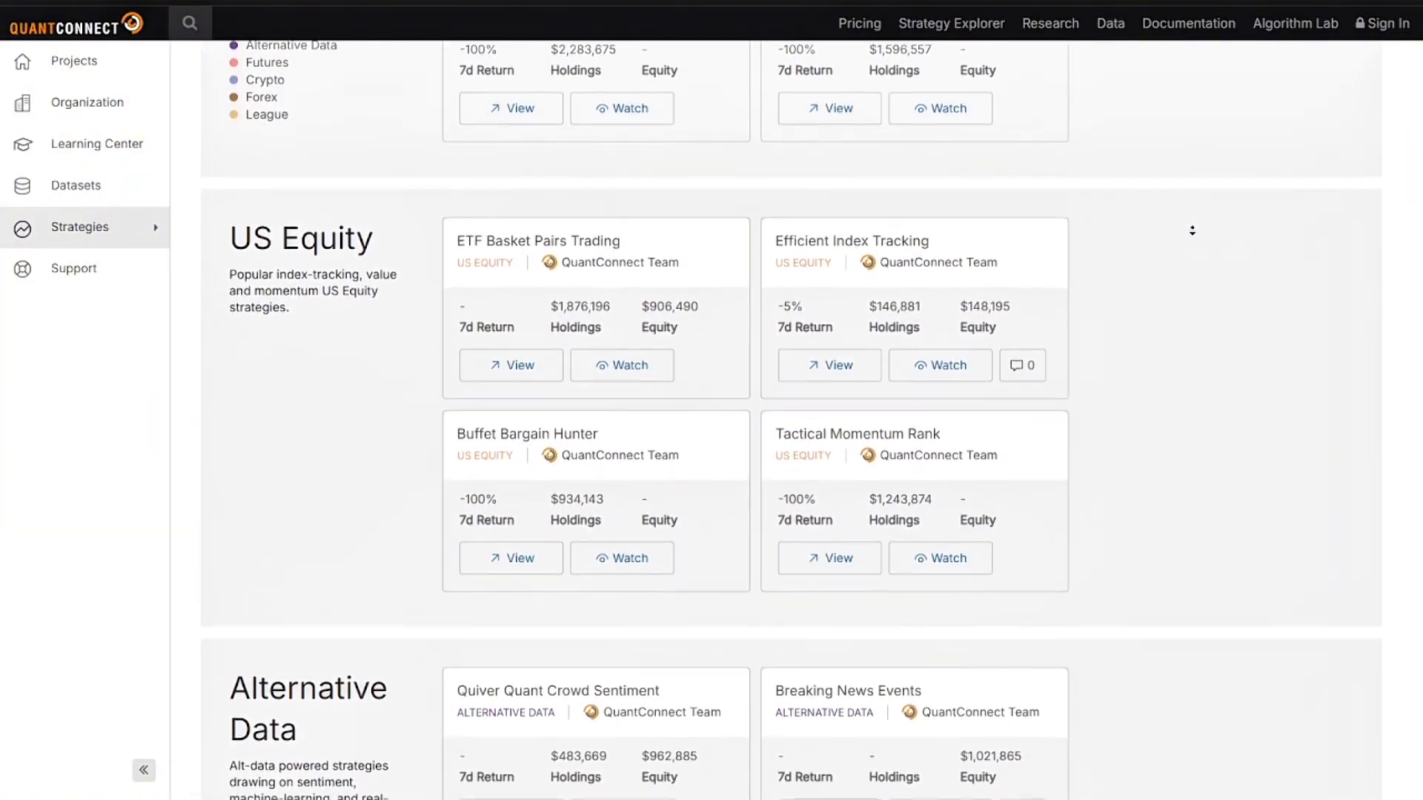
{"action": "scroll", "scroll_direction": "down", "scroll_amount": 3}
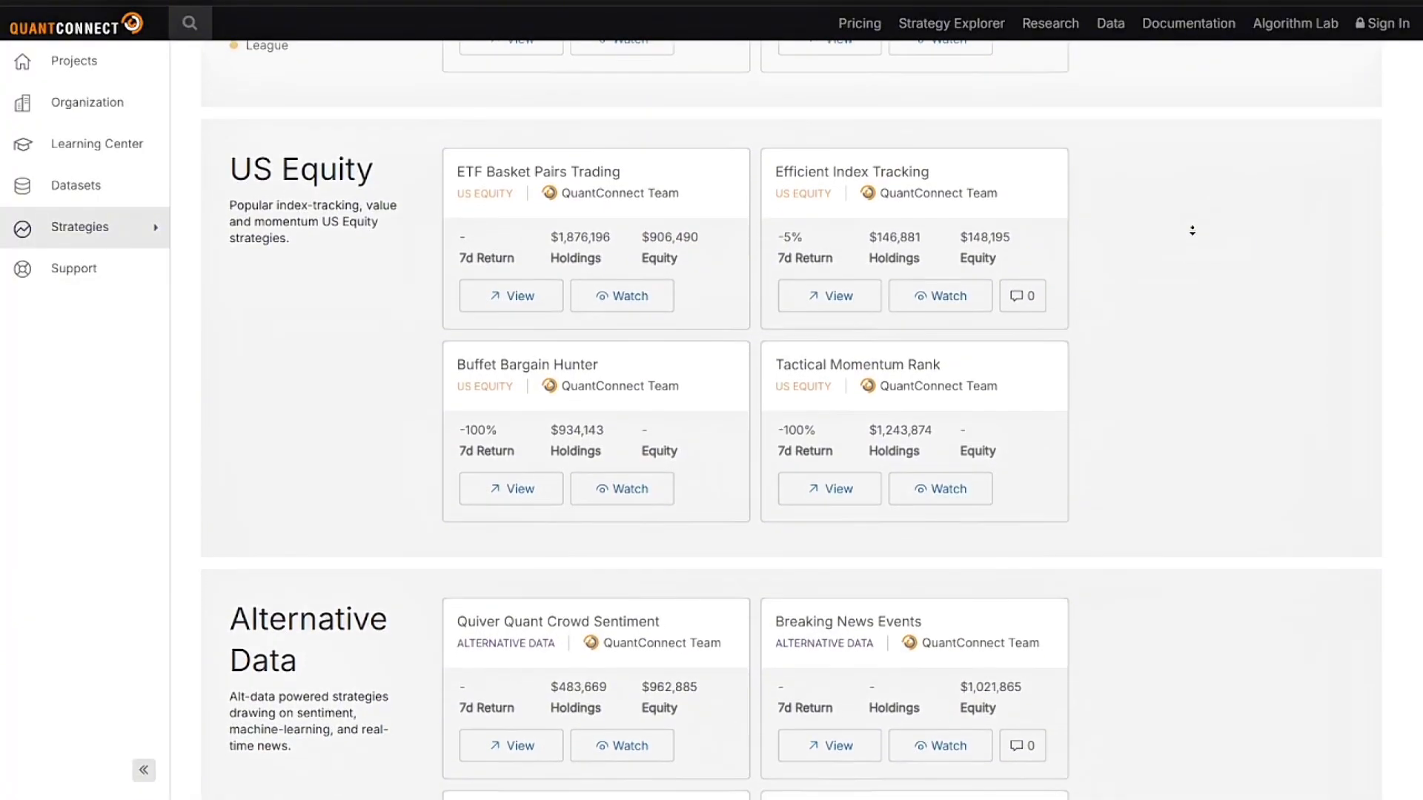
{"action": "scroll", "scroll_direction": "down", "scroll_amount": 3}
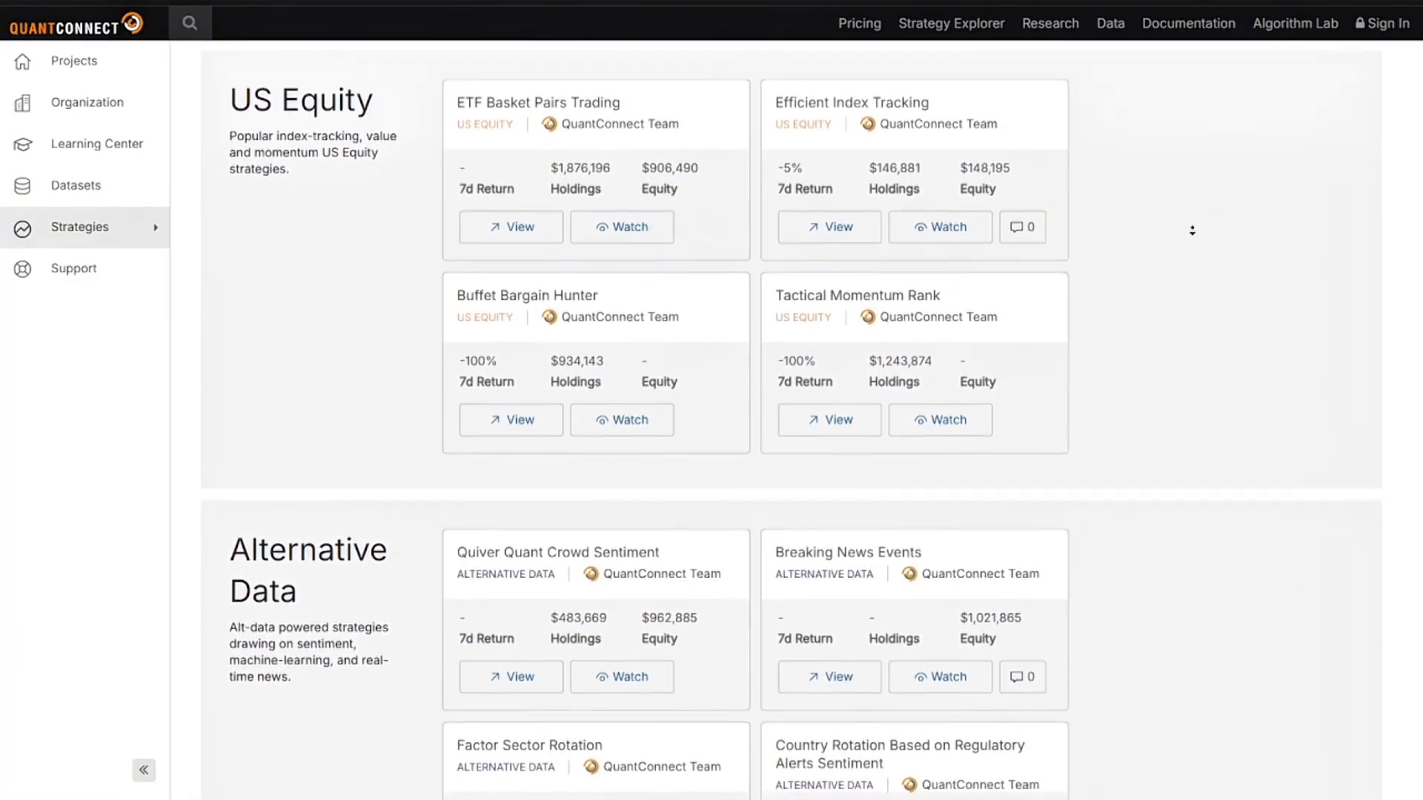
{"action": "scroll", "scroll_direction": "down", "scroll_amount": 3}
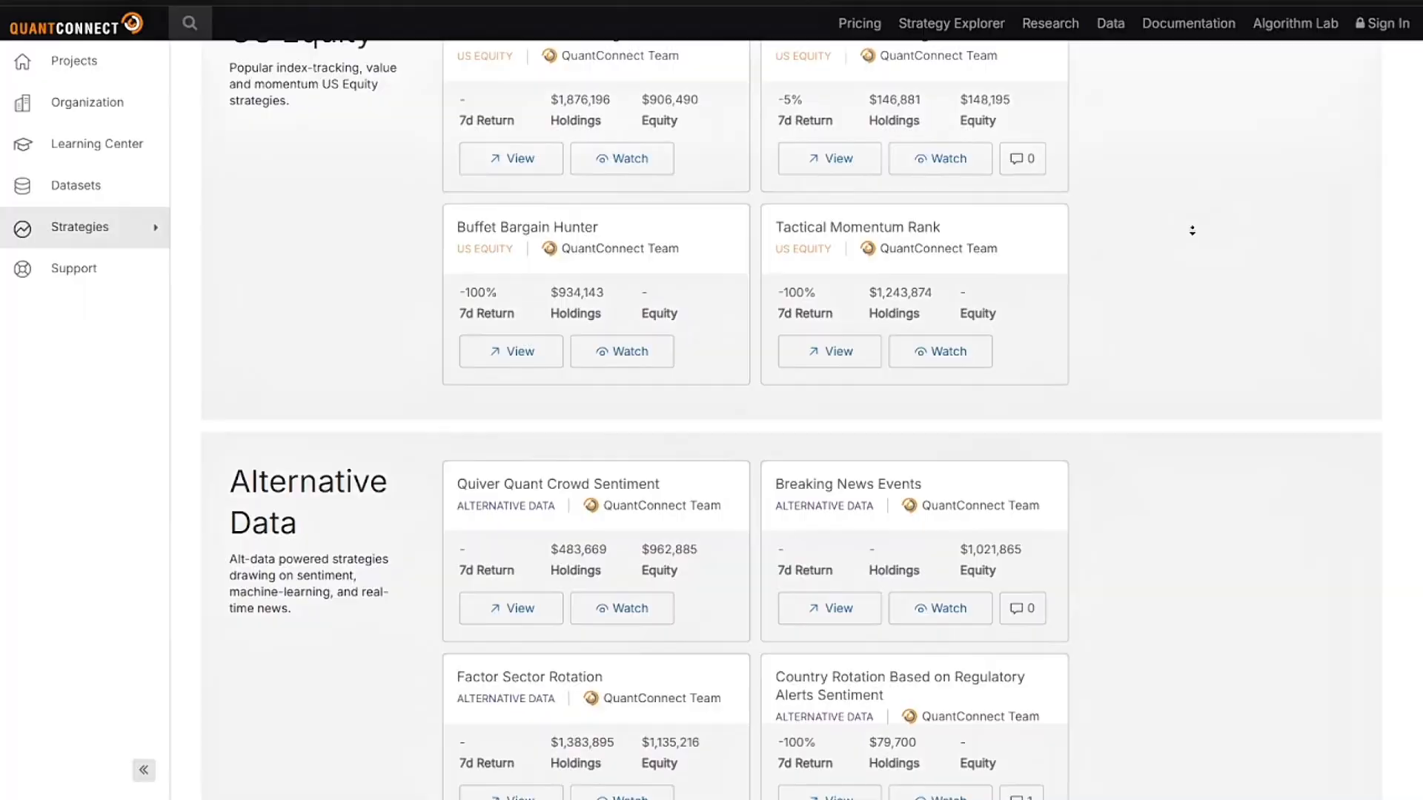
{"action": "scroll", "scroll_direction": "down", "scroll_amount": 3}
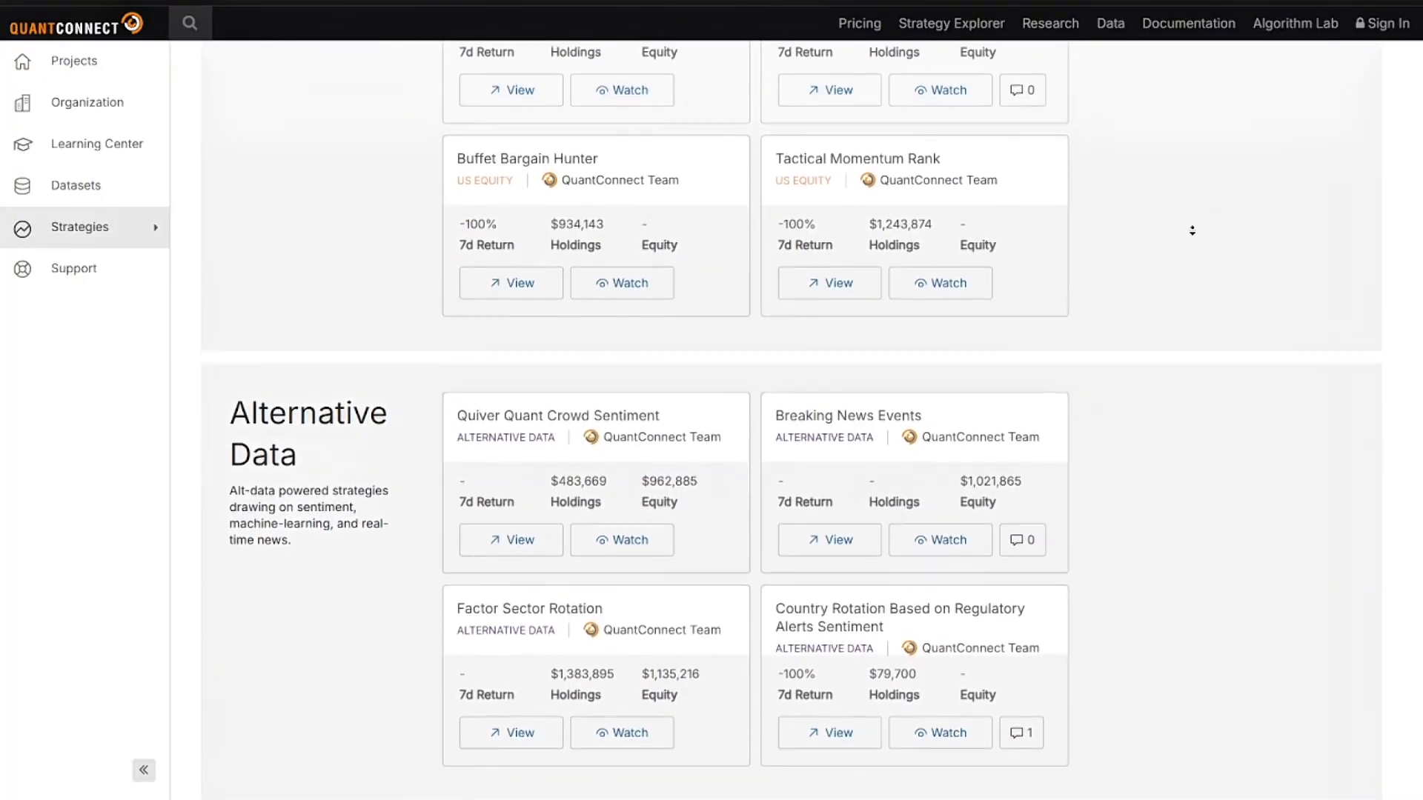
{"action": "scroll", "scroll_direction": "down", "scroll_amount": 3}
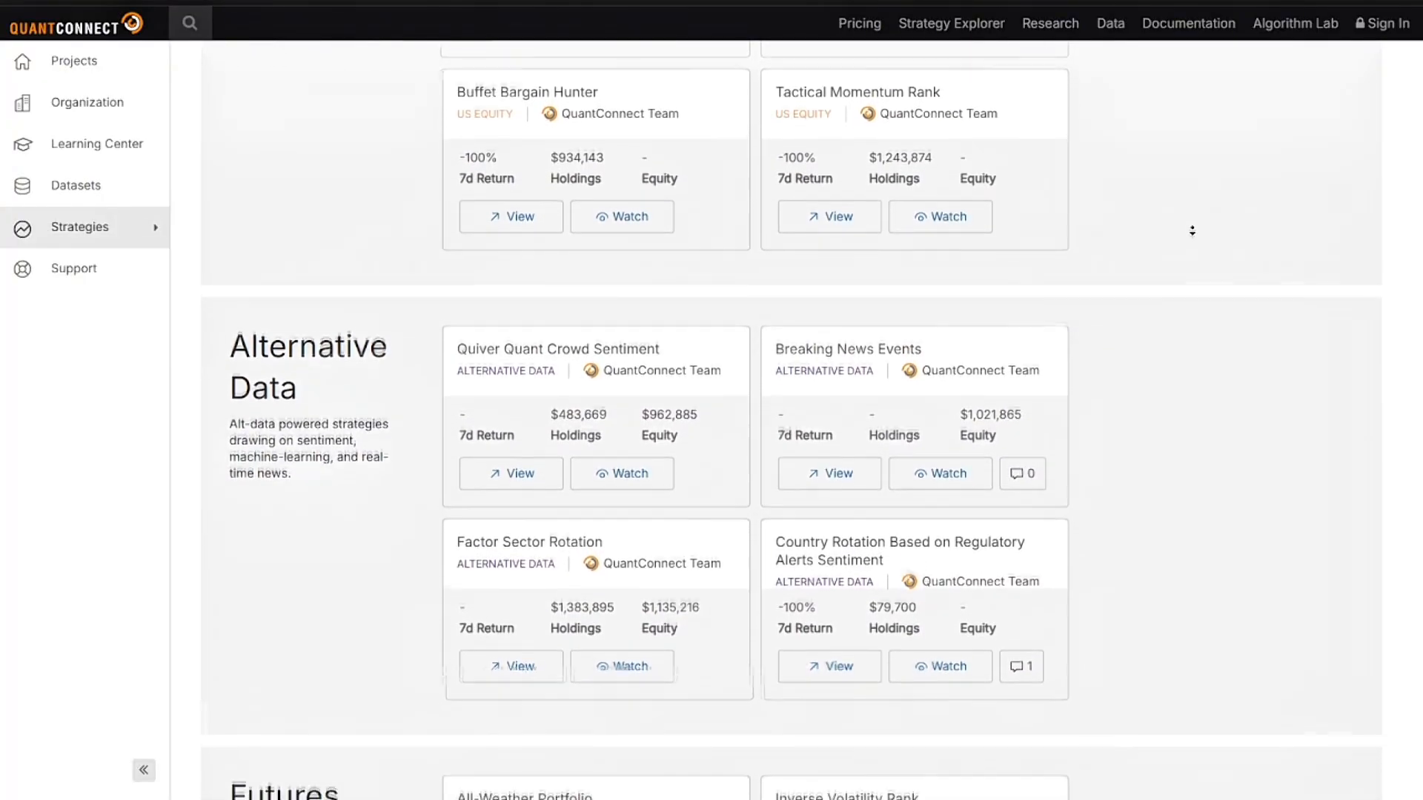
{"action": "scroll", "scroll_direction": "down", "scroll_amount": 3}
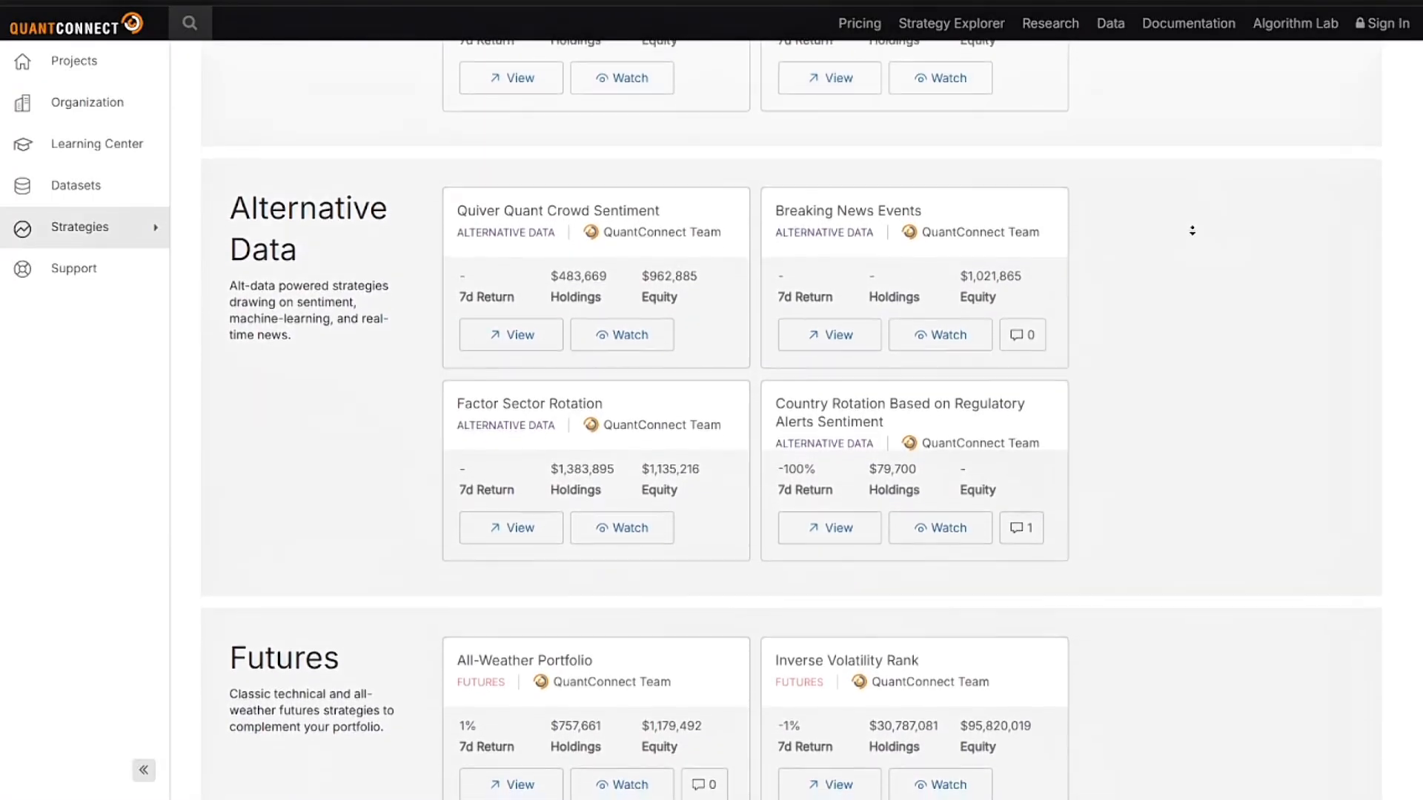
{"action": "scroll", "scroll_direction": "down", "scroll_amount": 3}
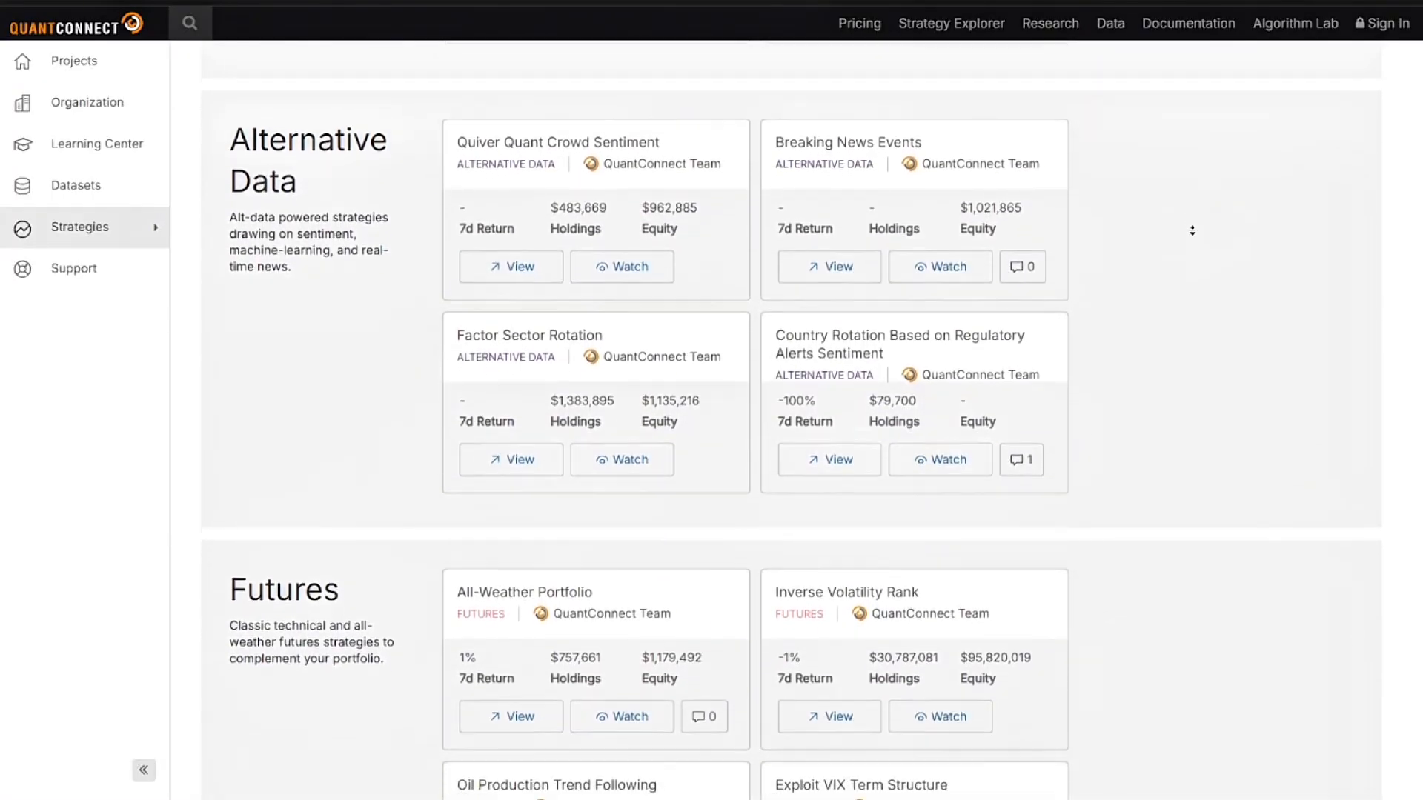
Scroll past the four Futures strategies to the three Crypto strategies and the Forex heading.
{"action": "scroll", "scroll_direction": "down", "scroll_amount": 3}
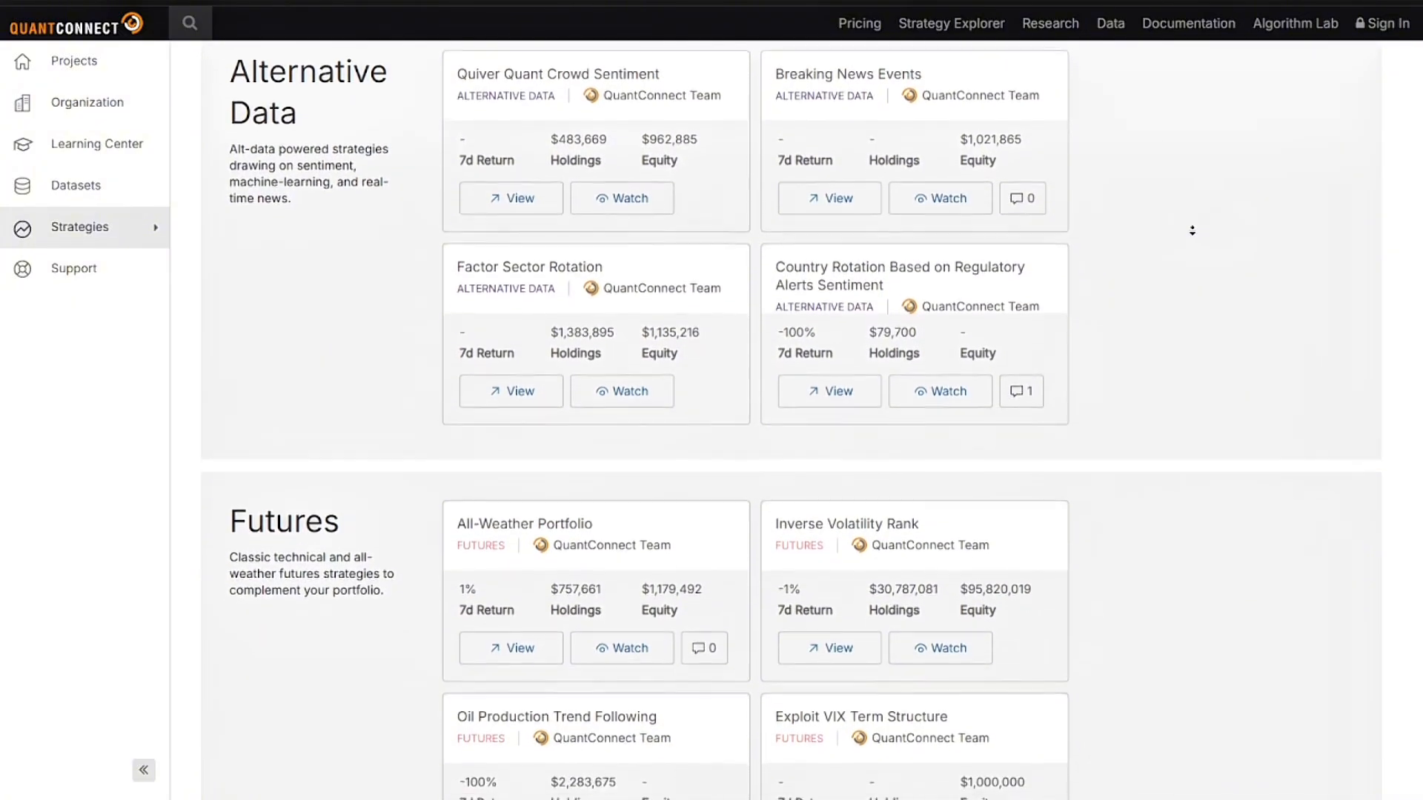
{"action": "scroll", "scroll_direction": "down", "scroll_amount": 3}
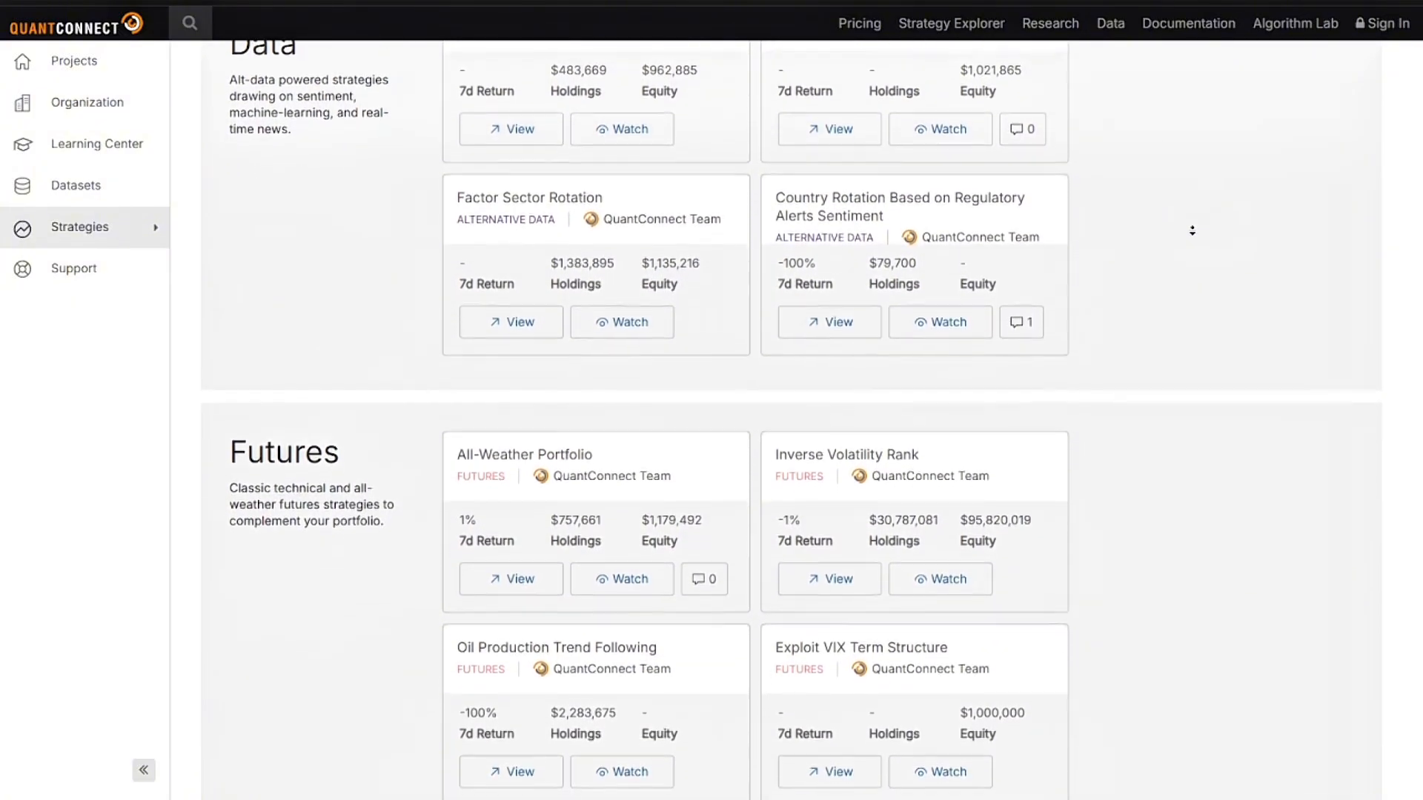
{"action": "scroll", "scroll_direction": "down", "scroll_amount": 3}
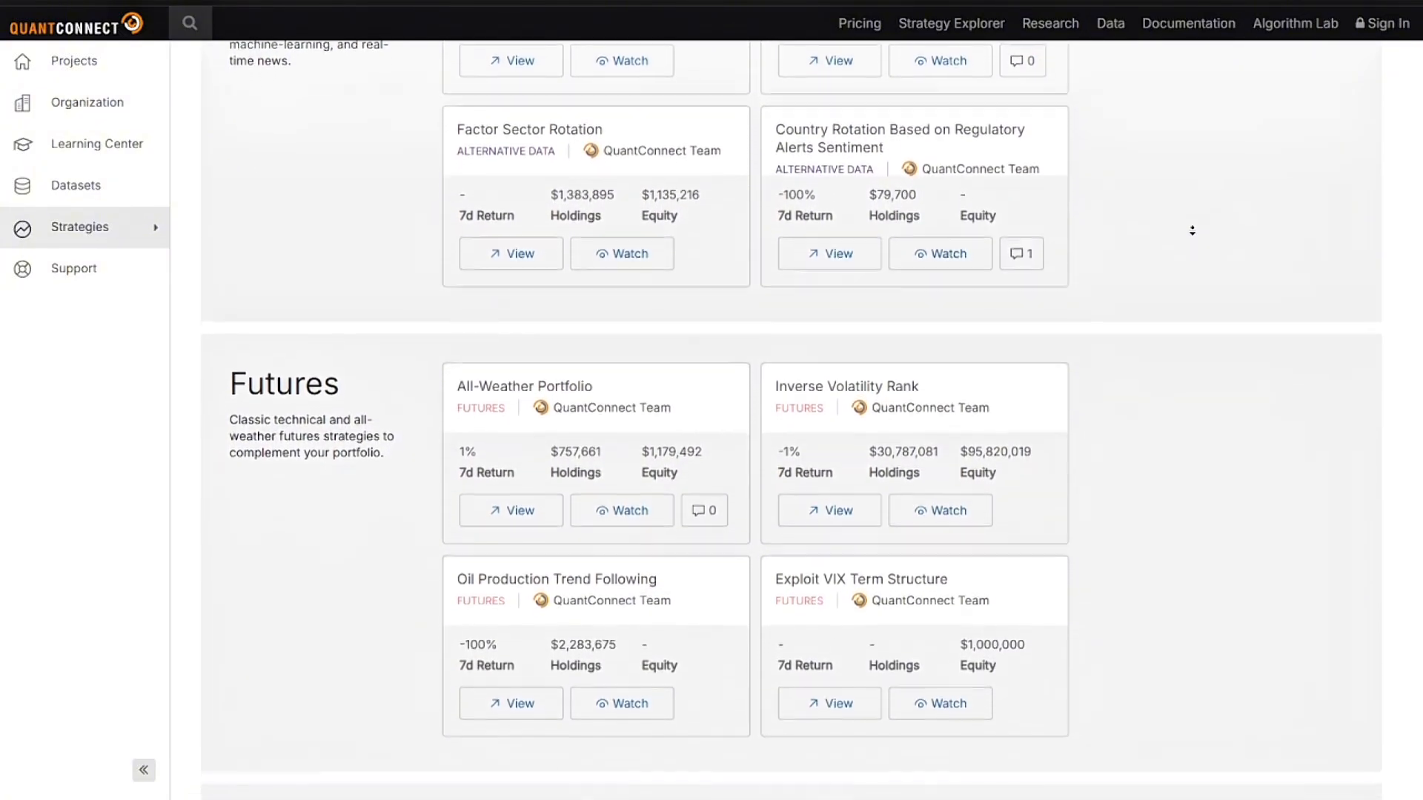
{"action": "scroll", "scroll_direction": "down", "scroll_amount": 3}
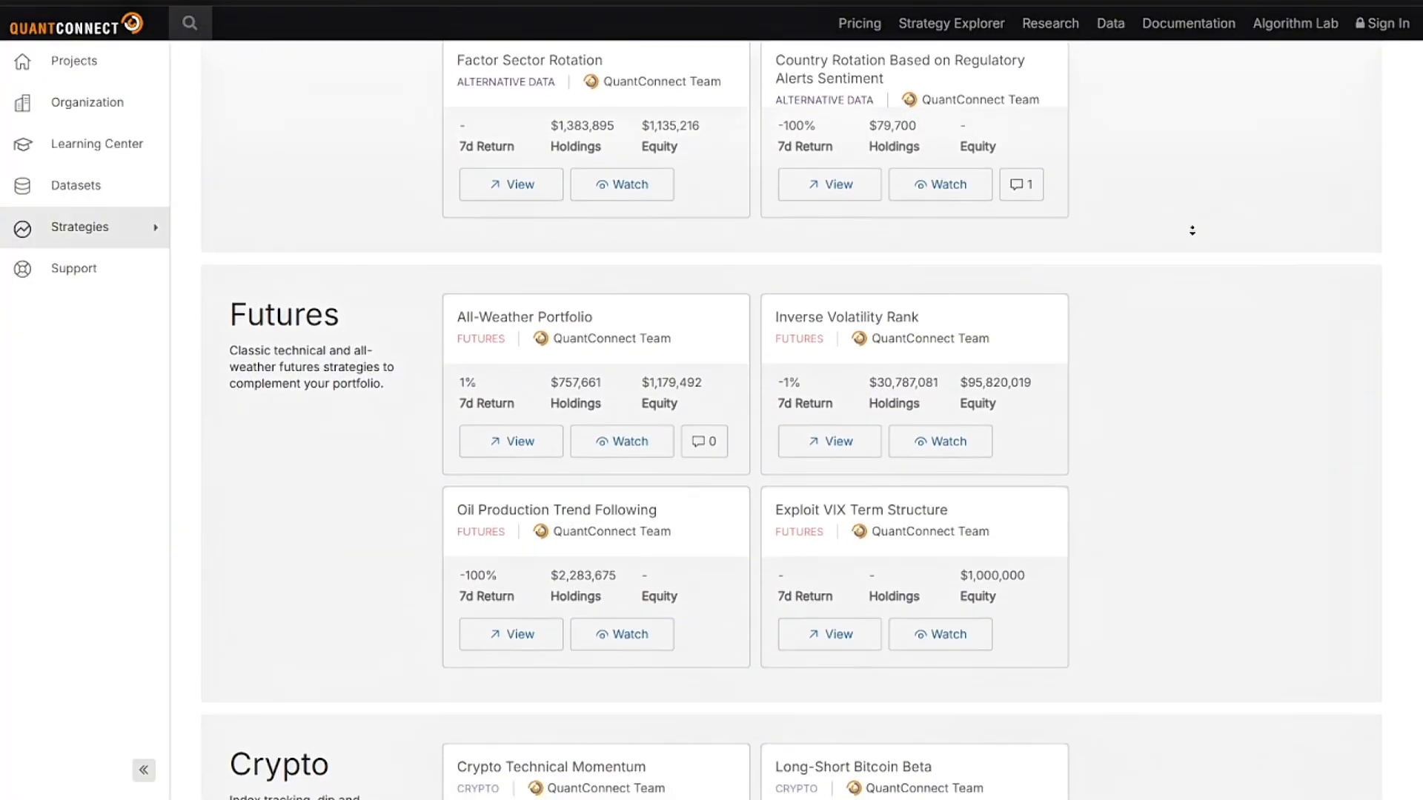
{"action": "scroll", "scroll_direction": "down", "scroll_amount": 3}
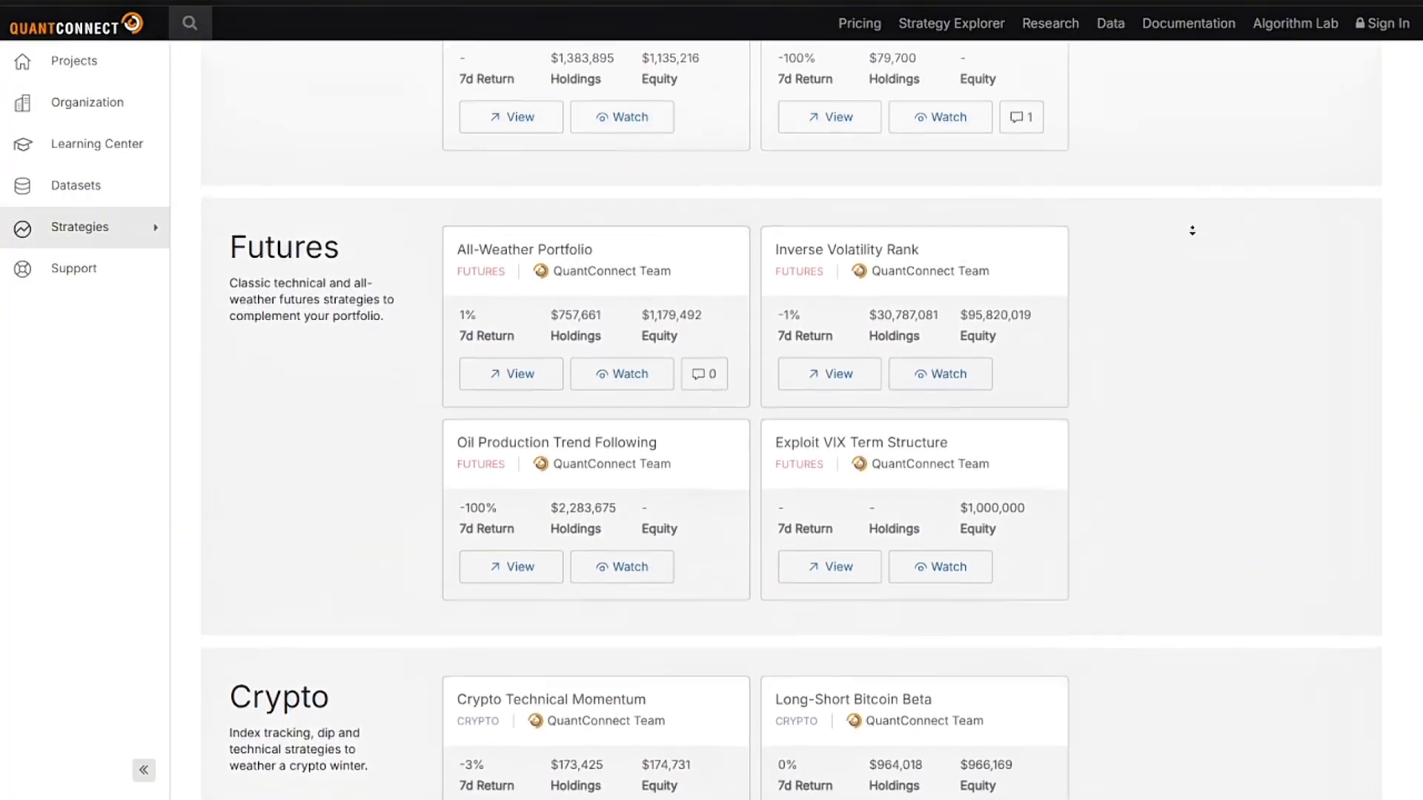
{"action": "scroll", "scroll_direction": "down", "scroll_amount": 3}
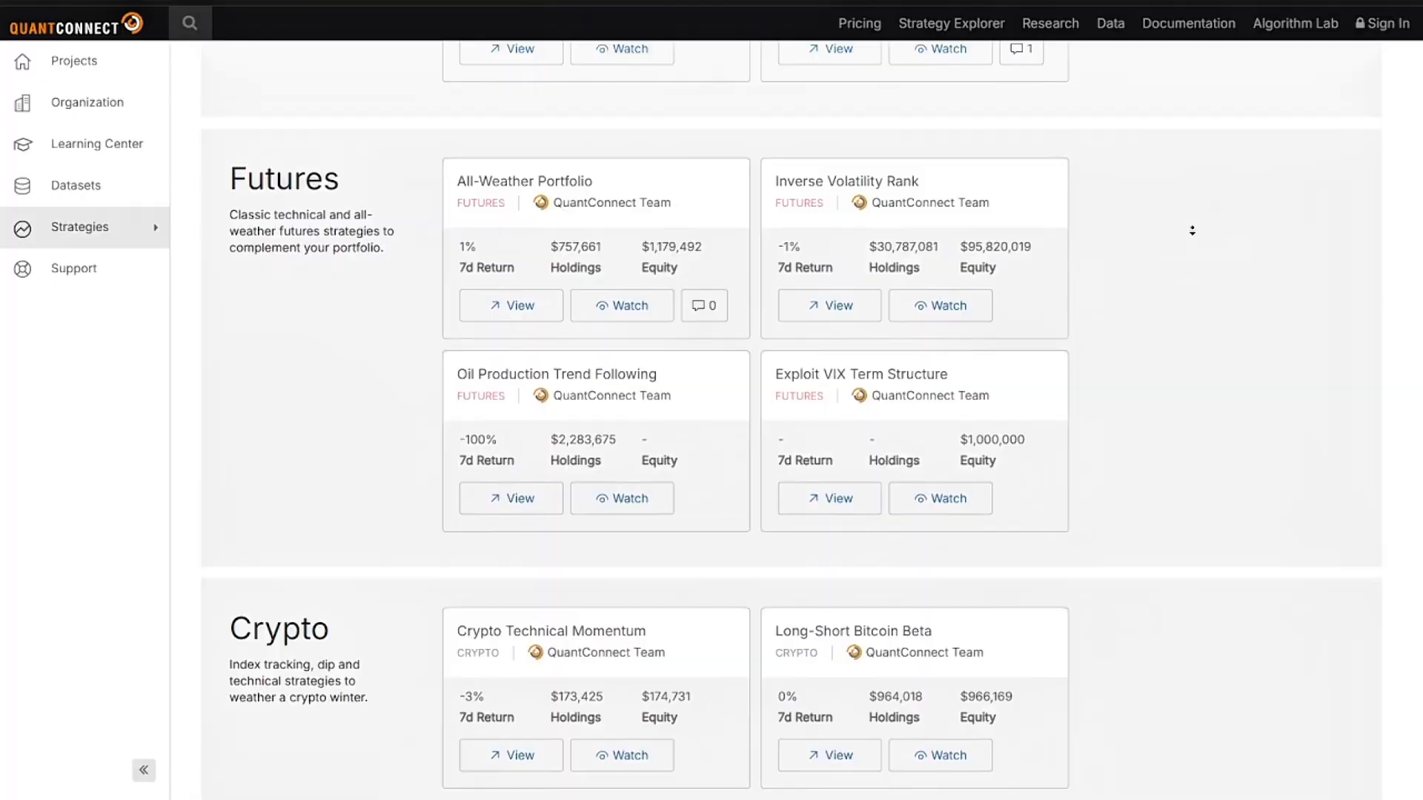
{"action": "scroll", "scroll_direction": "down", "scroll_amount": 3}
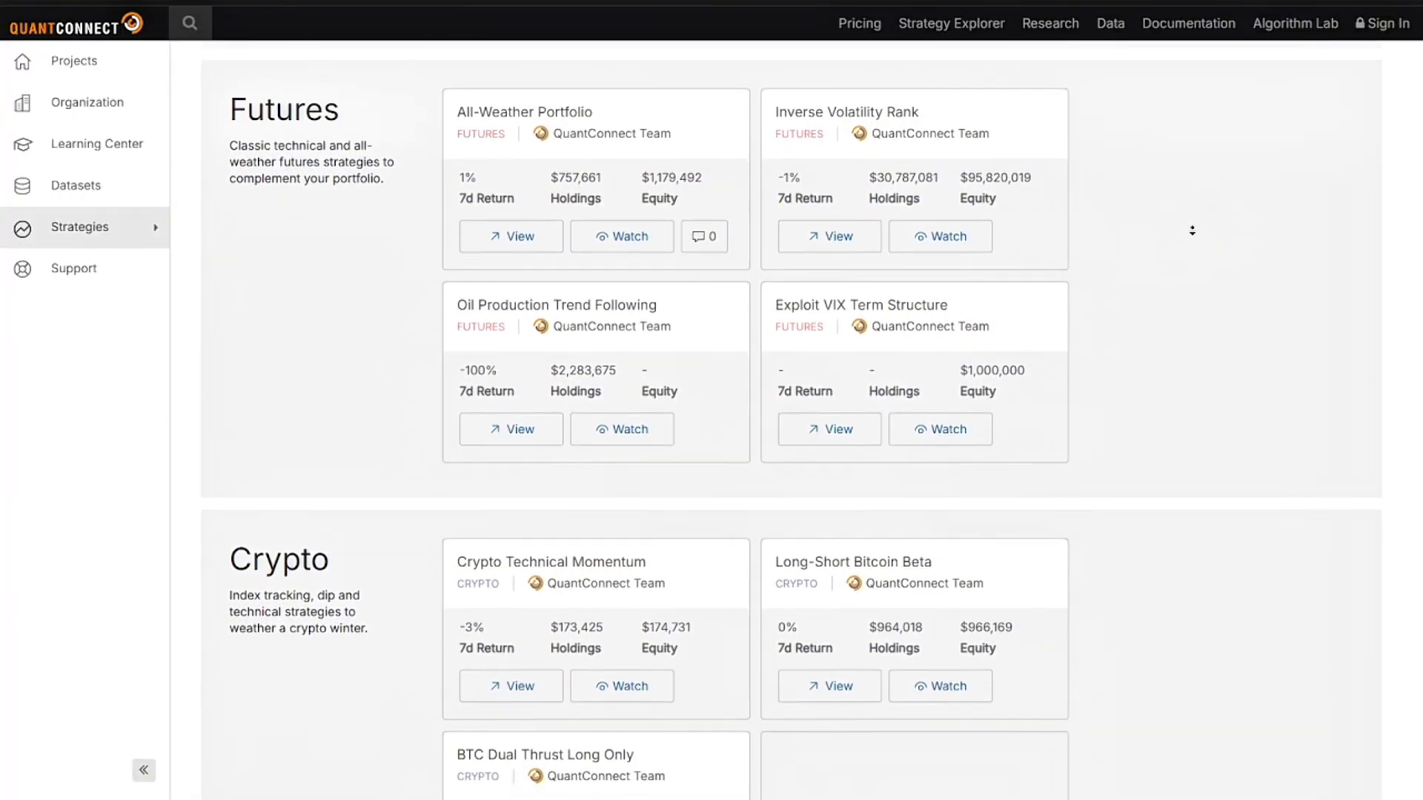
{"action": "scroll", "scroll_direction": "down", "scroll_amount": 3}
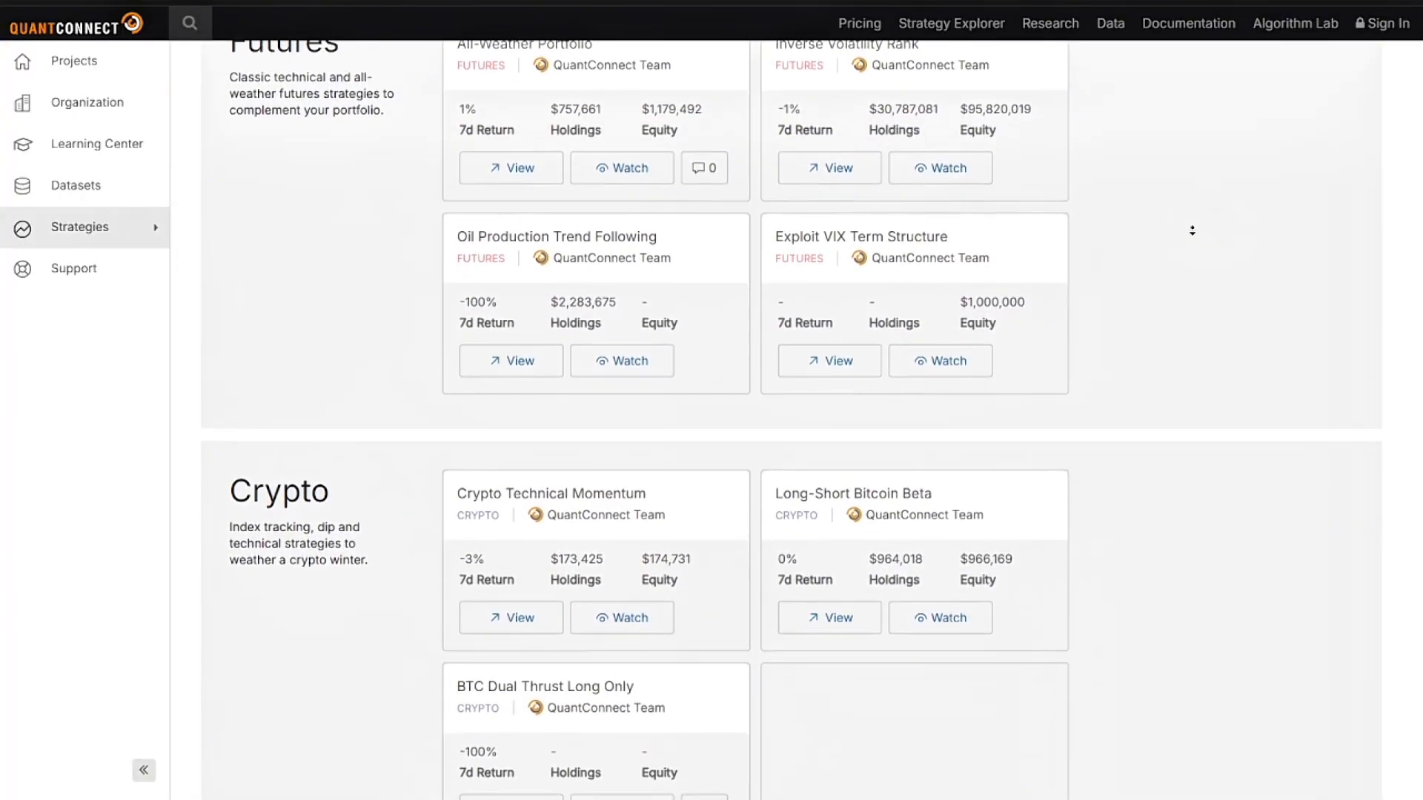
{"action": "scroll", "scroll_direction": "down", "scroll_amount": 3}
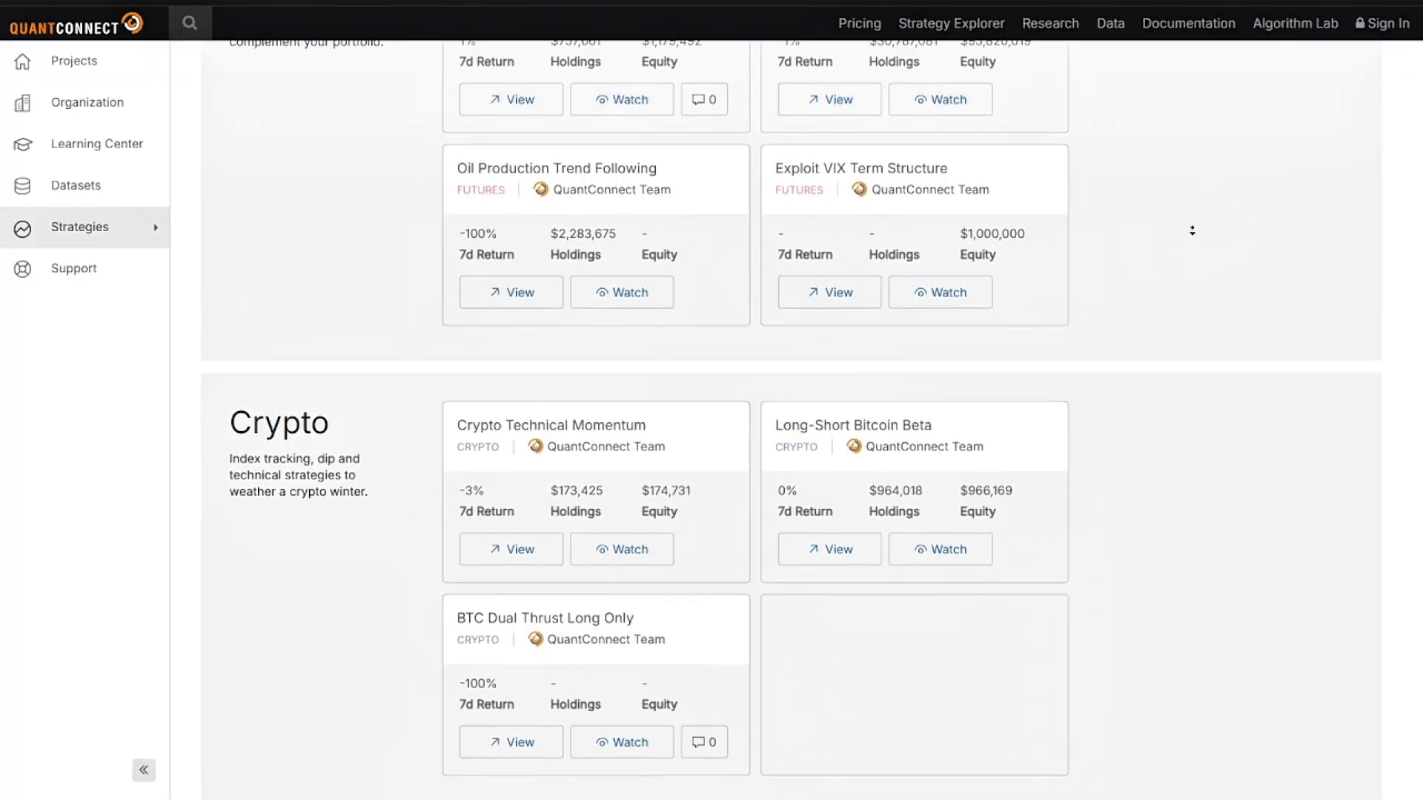
{"action": "scroll", "scroll_direction": "down", "scroll_amount": 3}
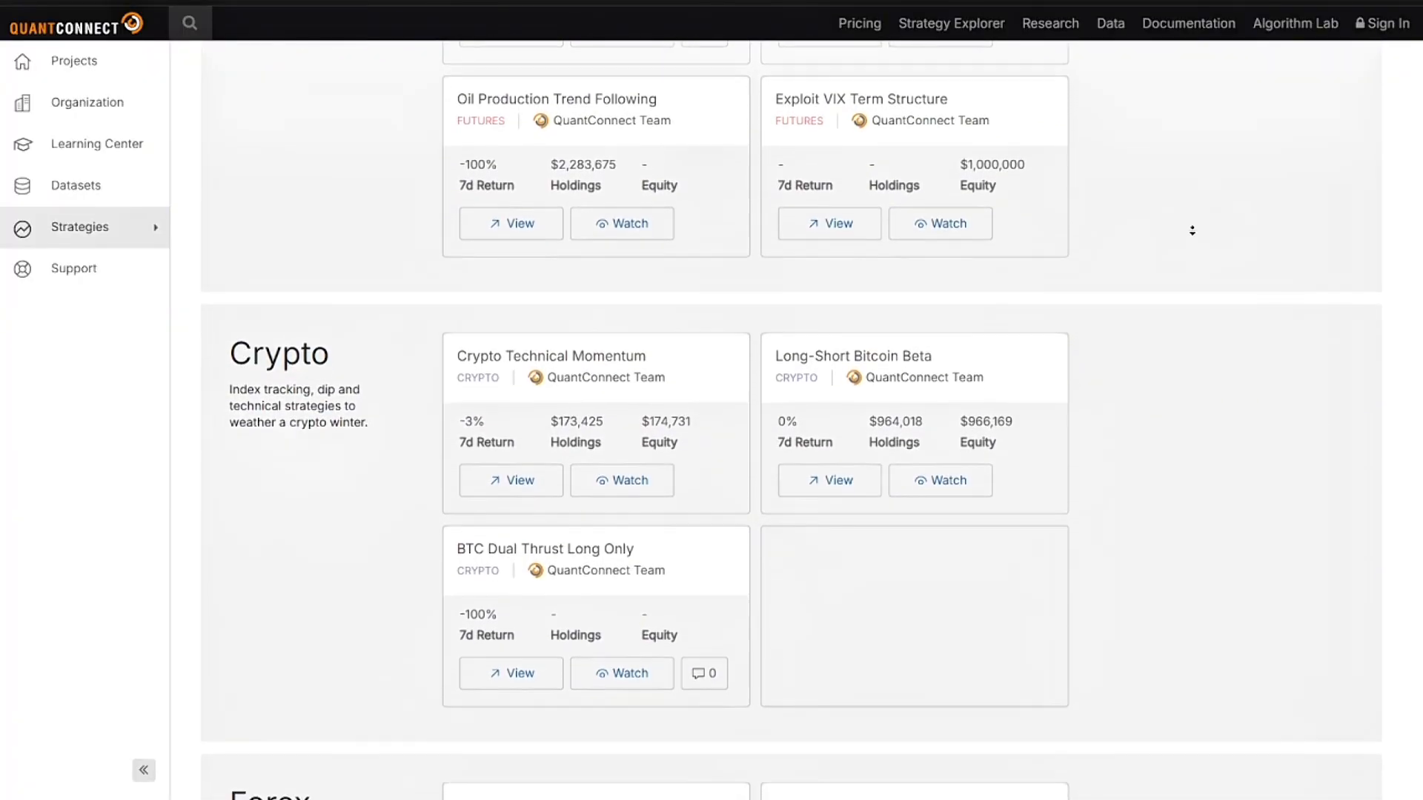
{"action": "scroll", "scroll_direction": "down", "scroll_amount": 3}
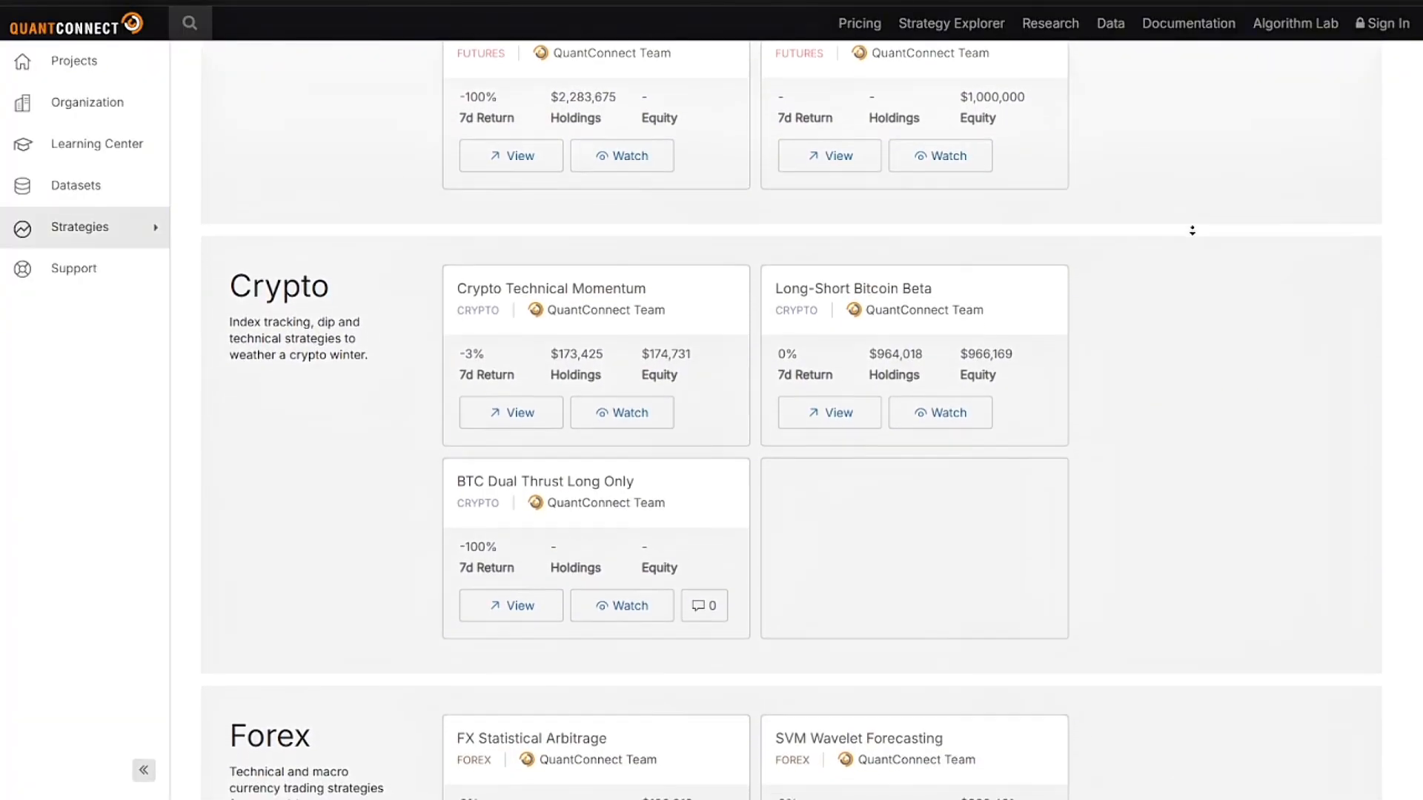
{"action": "scroll", "scroll_direction": "down", "scroll_amount": 3}
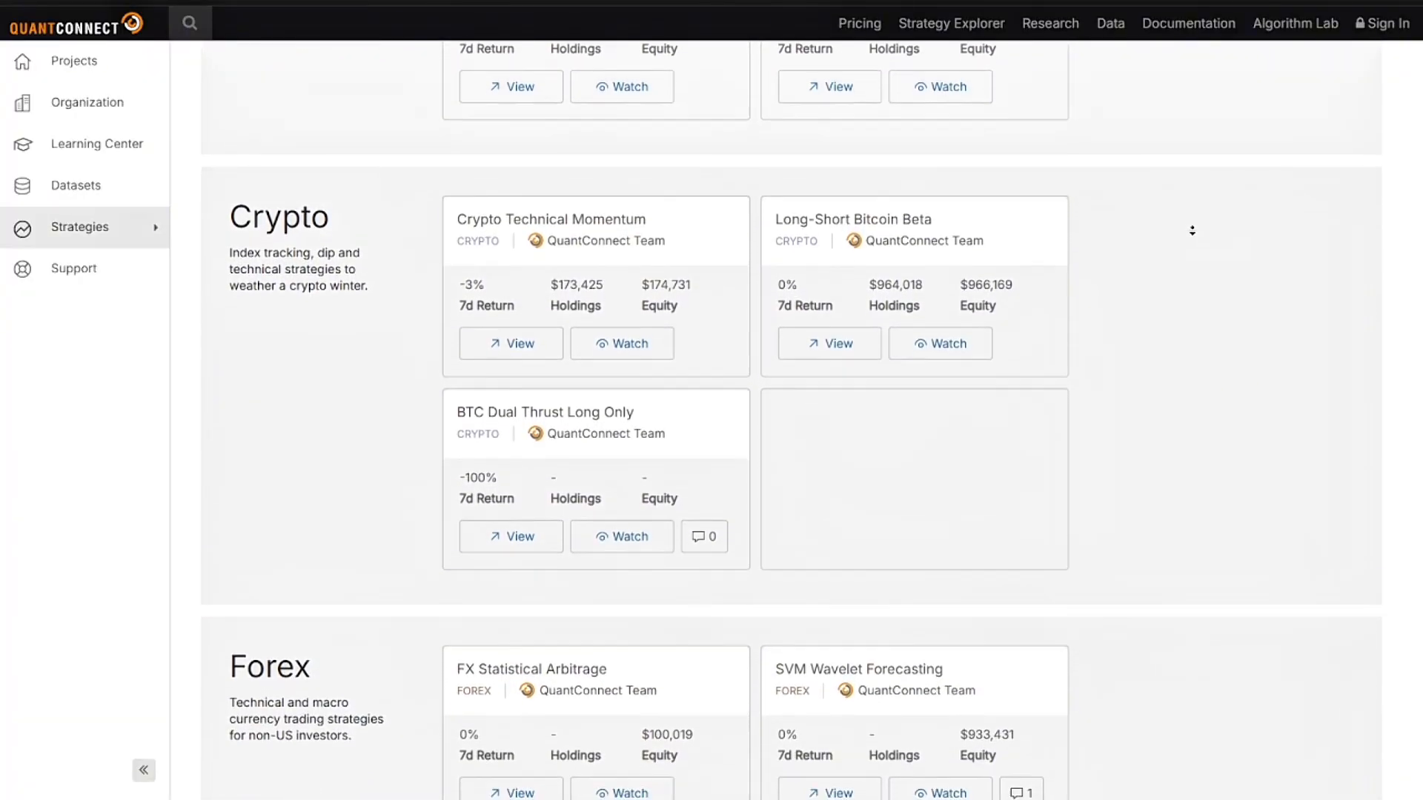